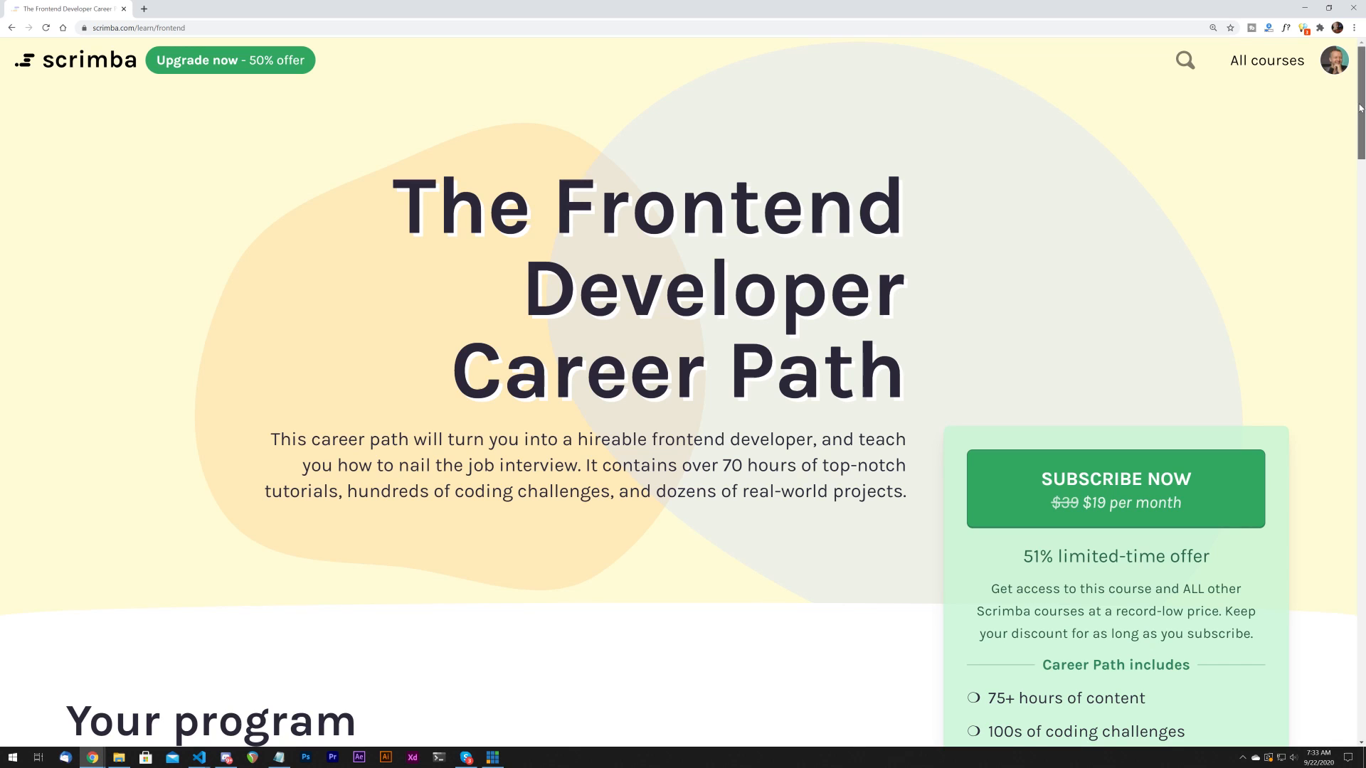
# Draw a tall rectangle on the left part of the Web 1920 – 1 artboard.
pyautogui.scroll(-3)
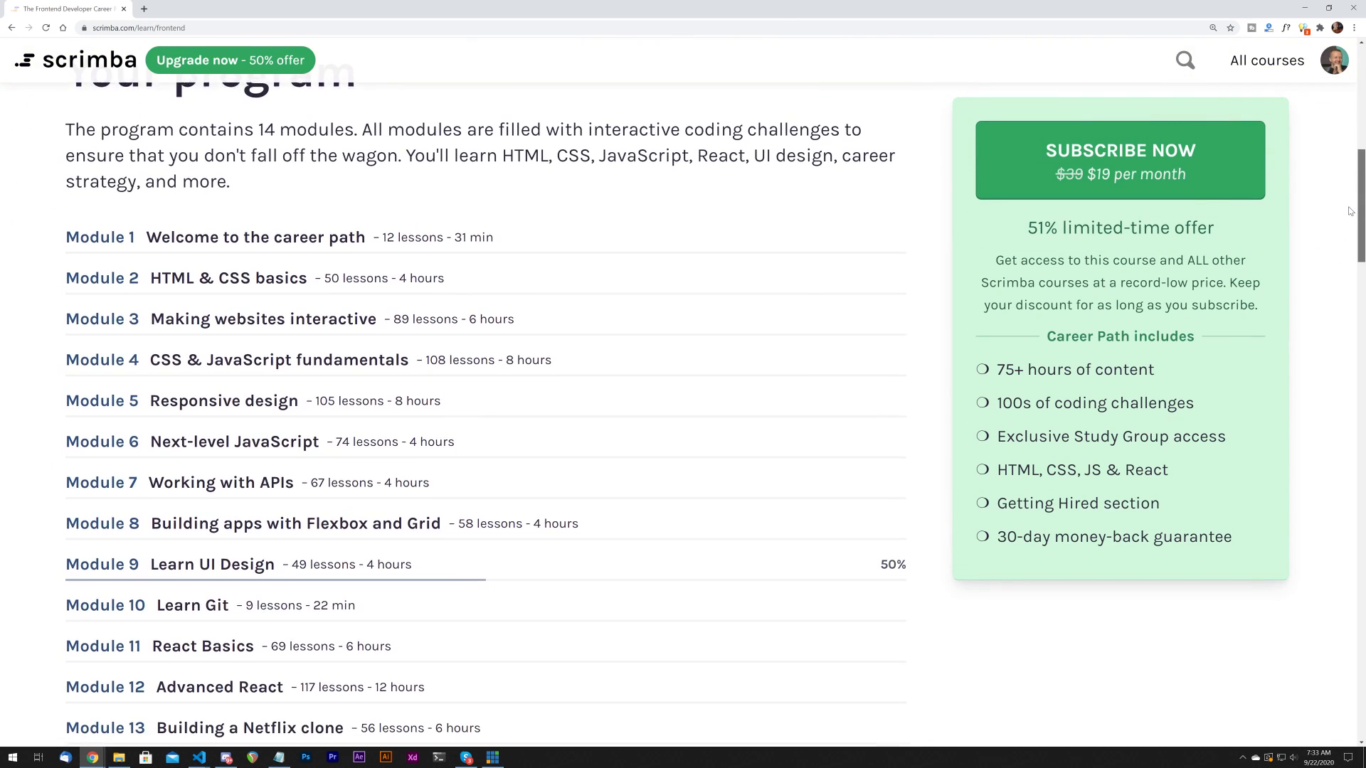
pyautogui.scroll(-3)
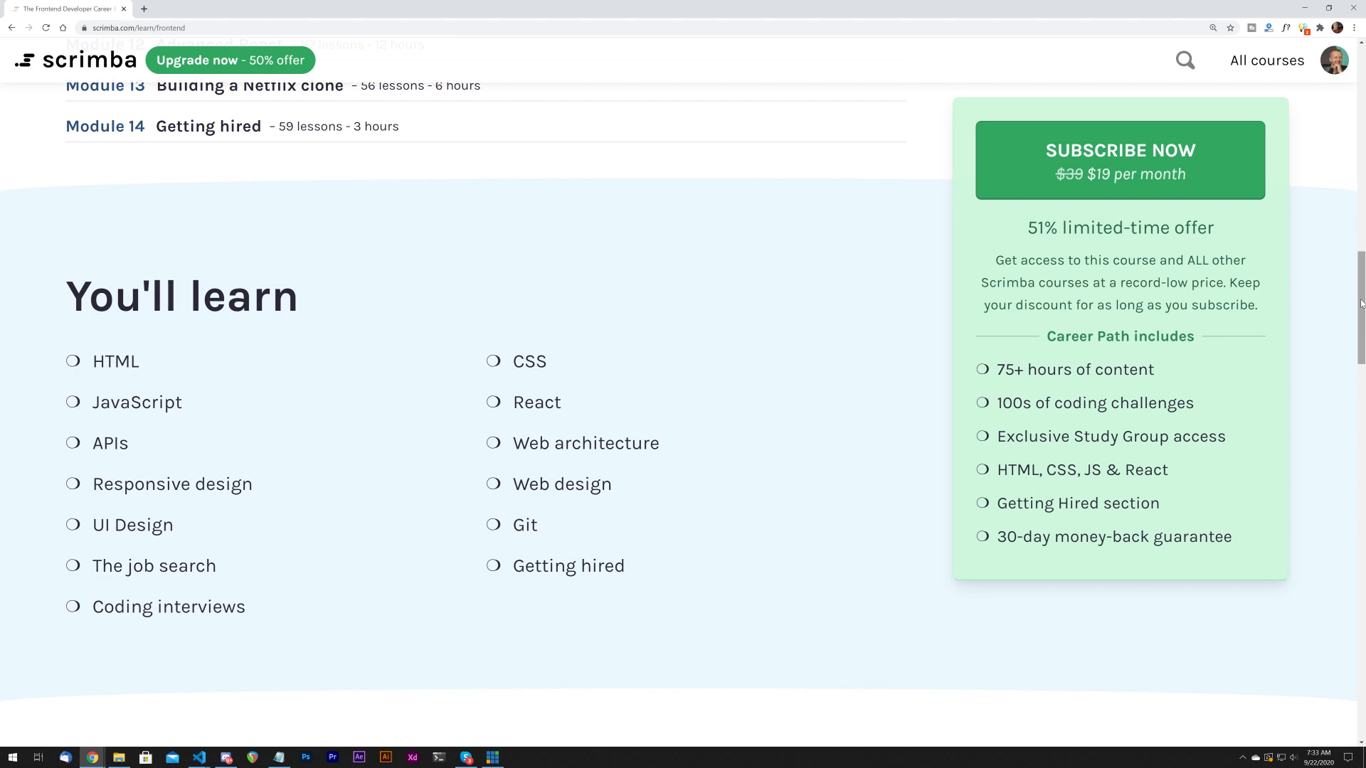
pyautogui.scroll(-3)
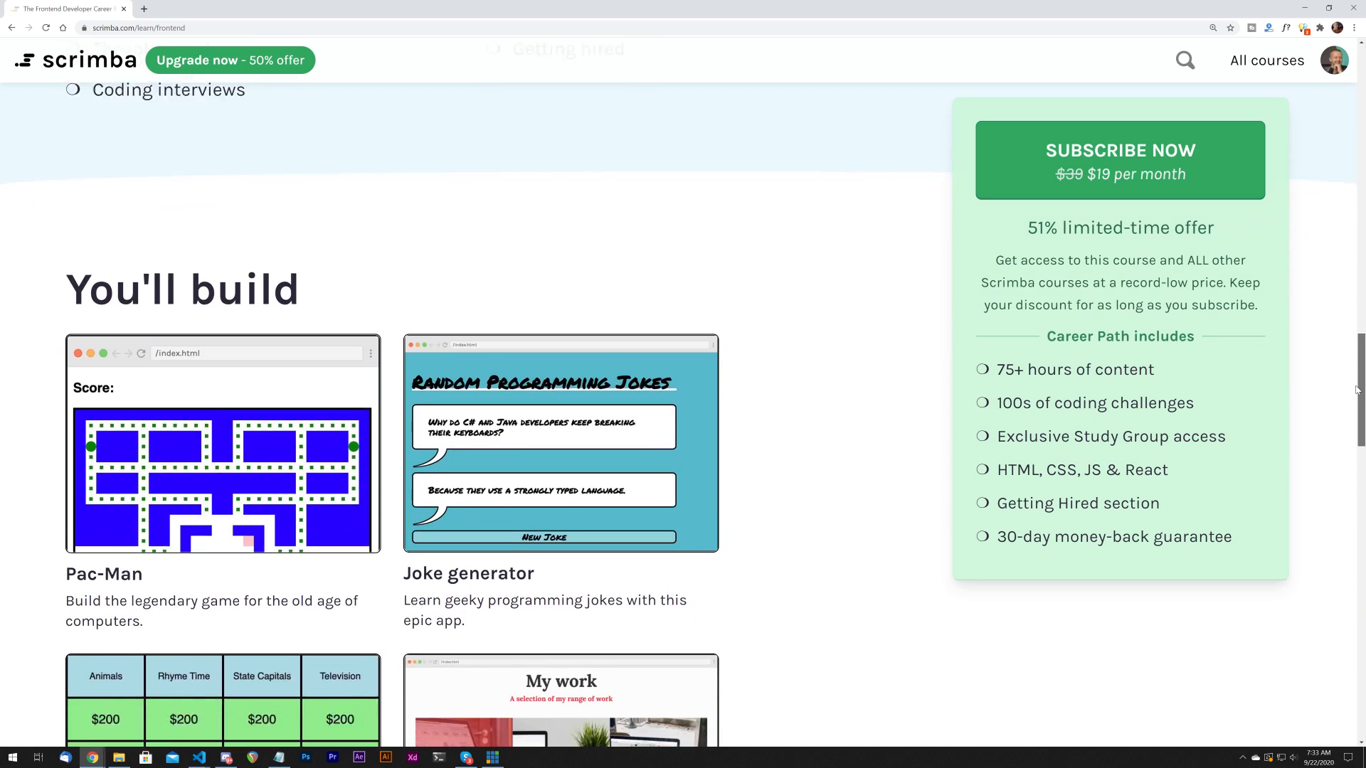
pyautogui.scroll(-3)
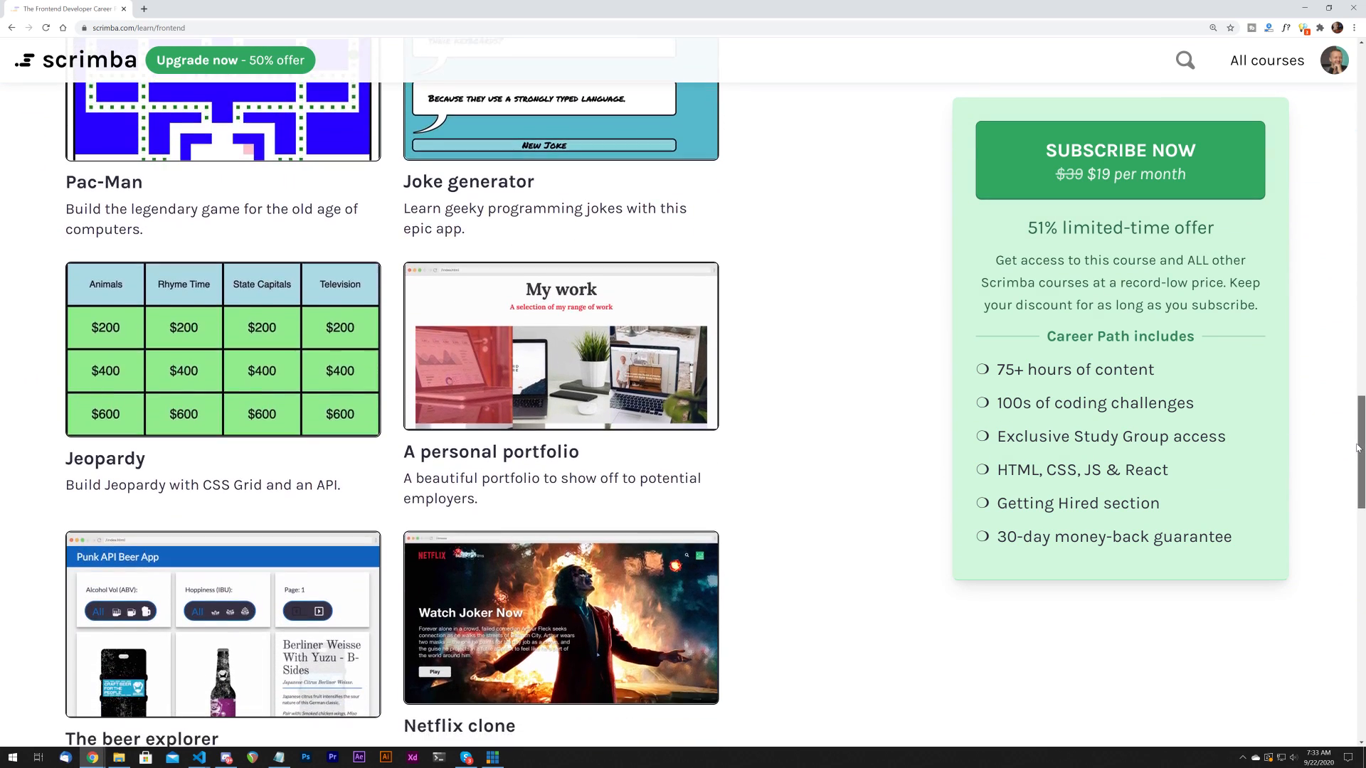
pyautogui.scroll(-3)
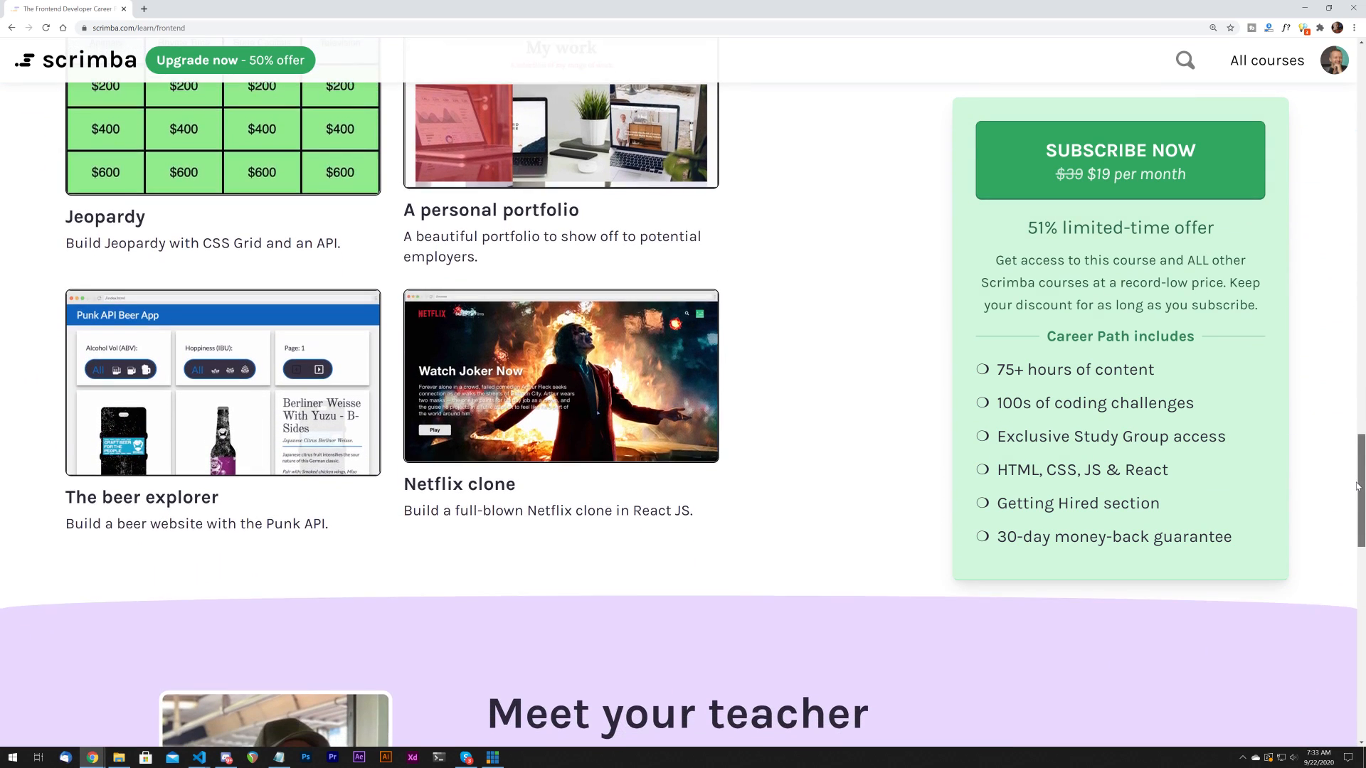
pyautogui.scroll(-3)
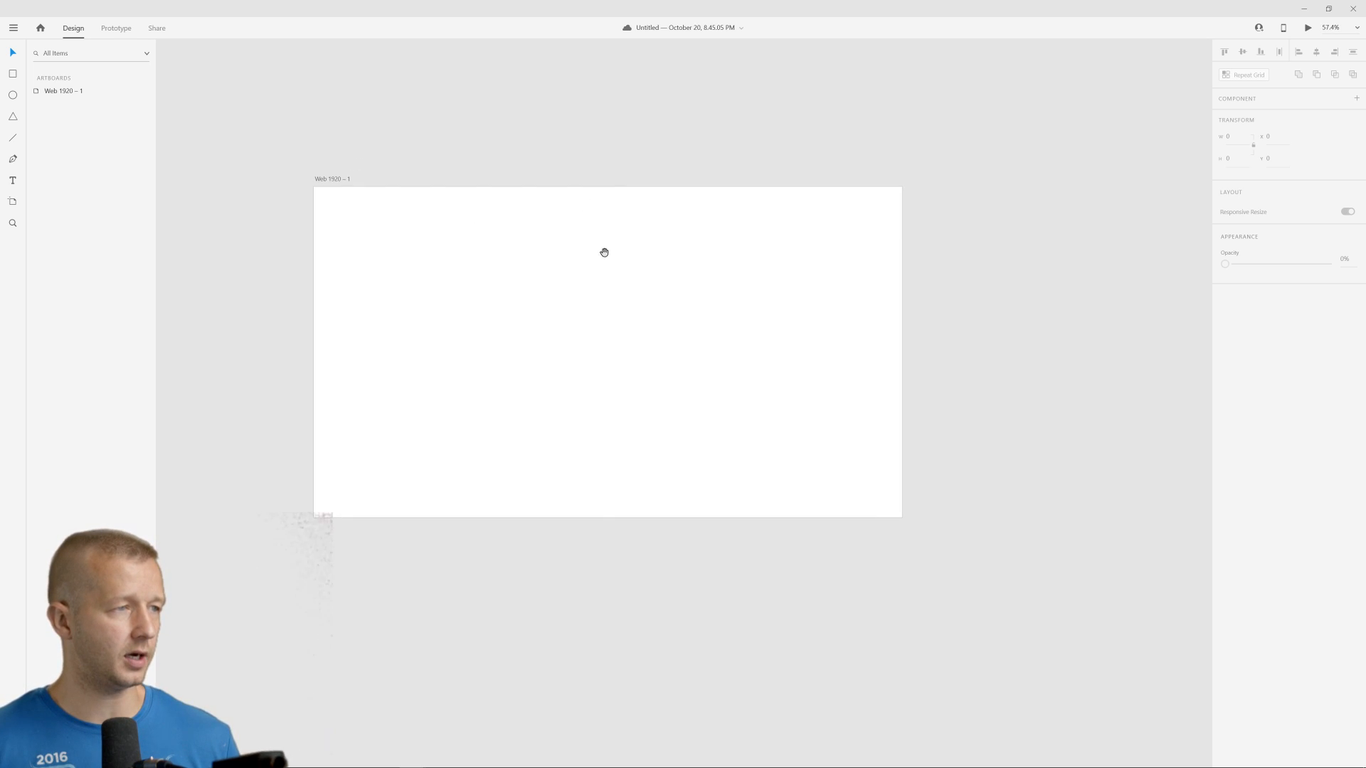
pyautogui.moveTo(125, 120)
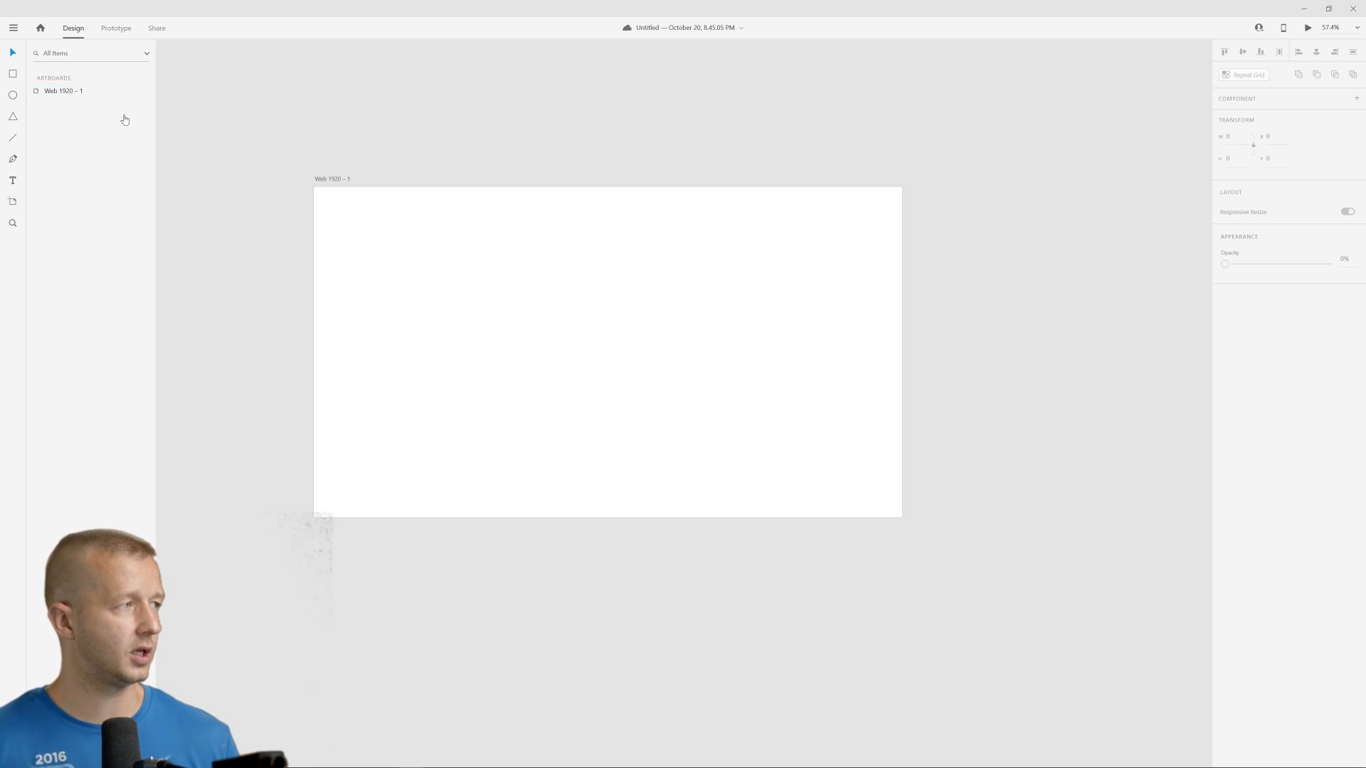
pyautogui.click(13, 73)
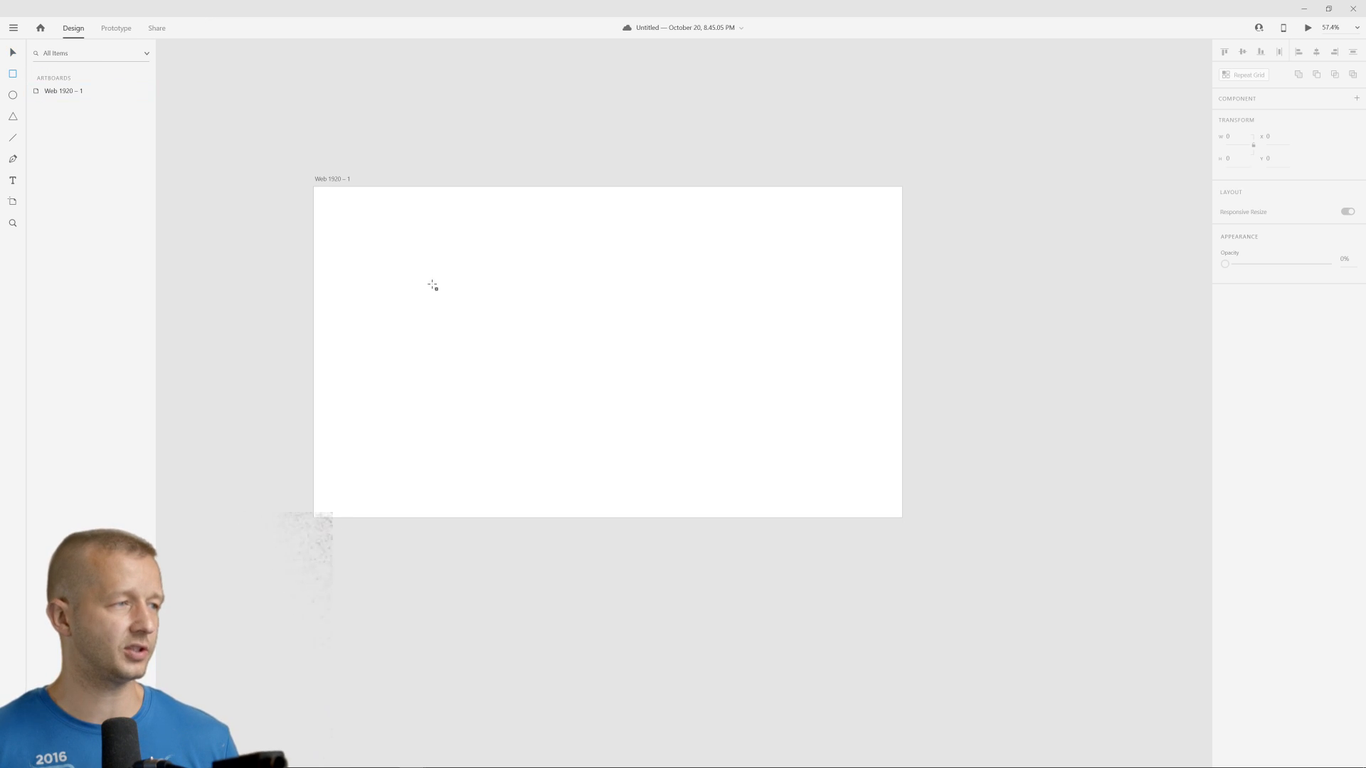
pyautogui.moveTo(387, 259); pyautogui.dragTo(525, 453)
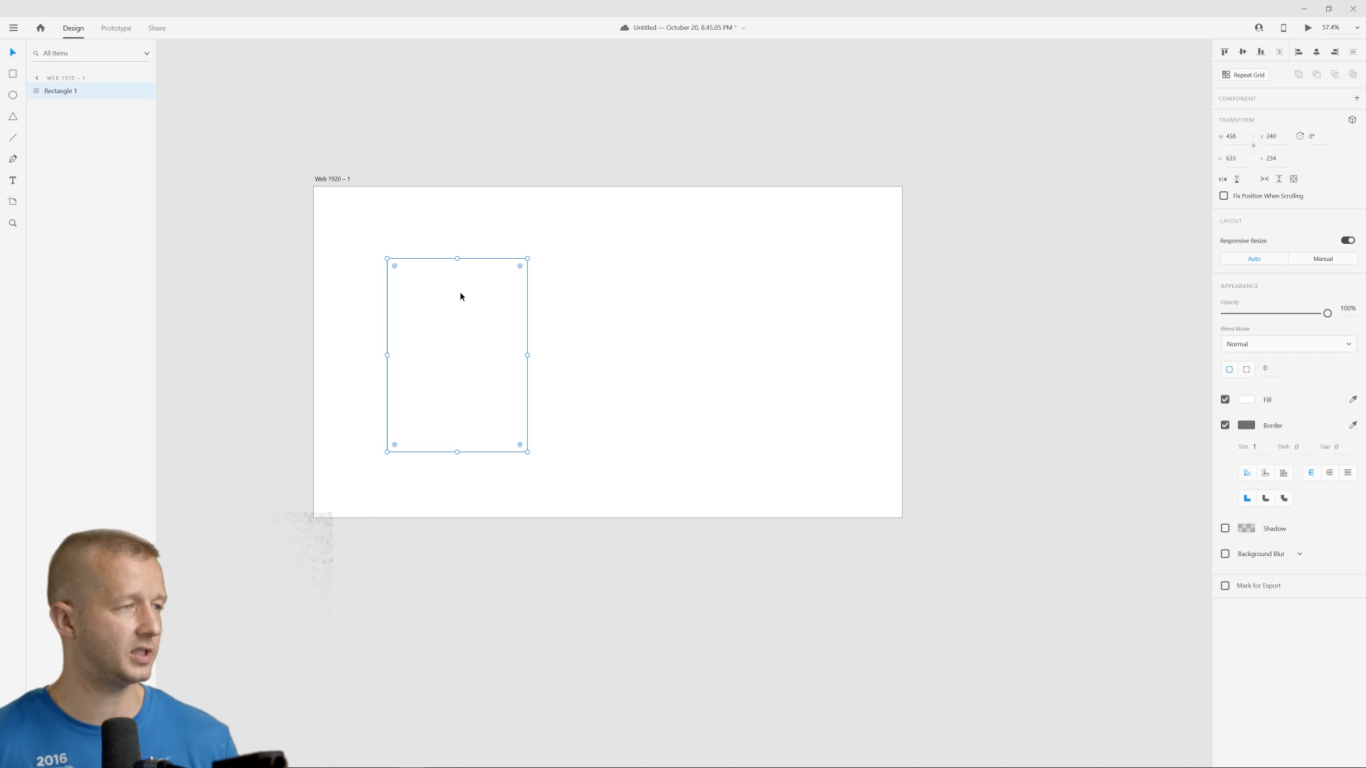
pyautogui.moveTo(457, 296); pyautogui.dragTo(463, 287)
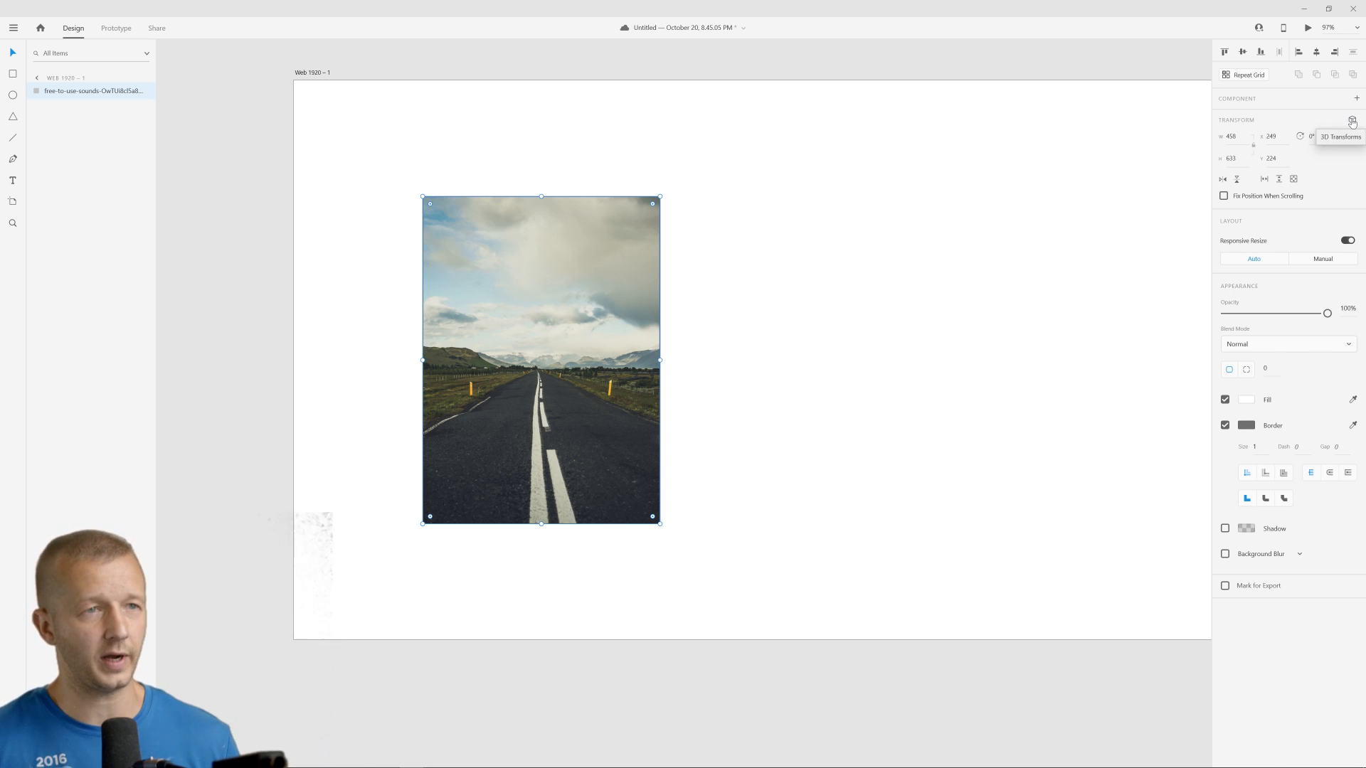
pyautogui.moveTo(560, 338)
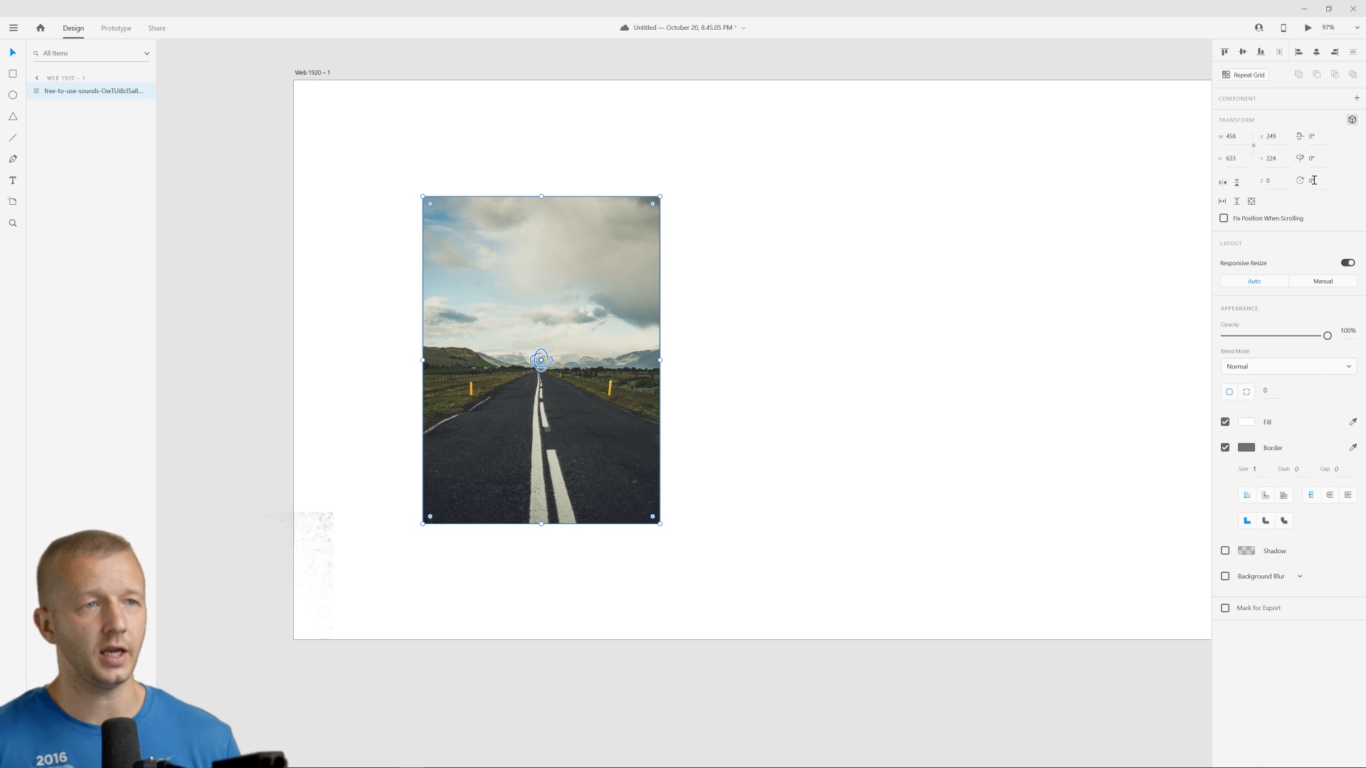
pyautogui.moveTo(1314, 180)
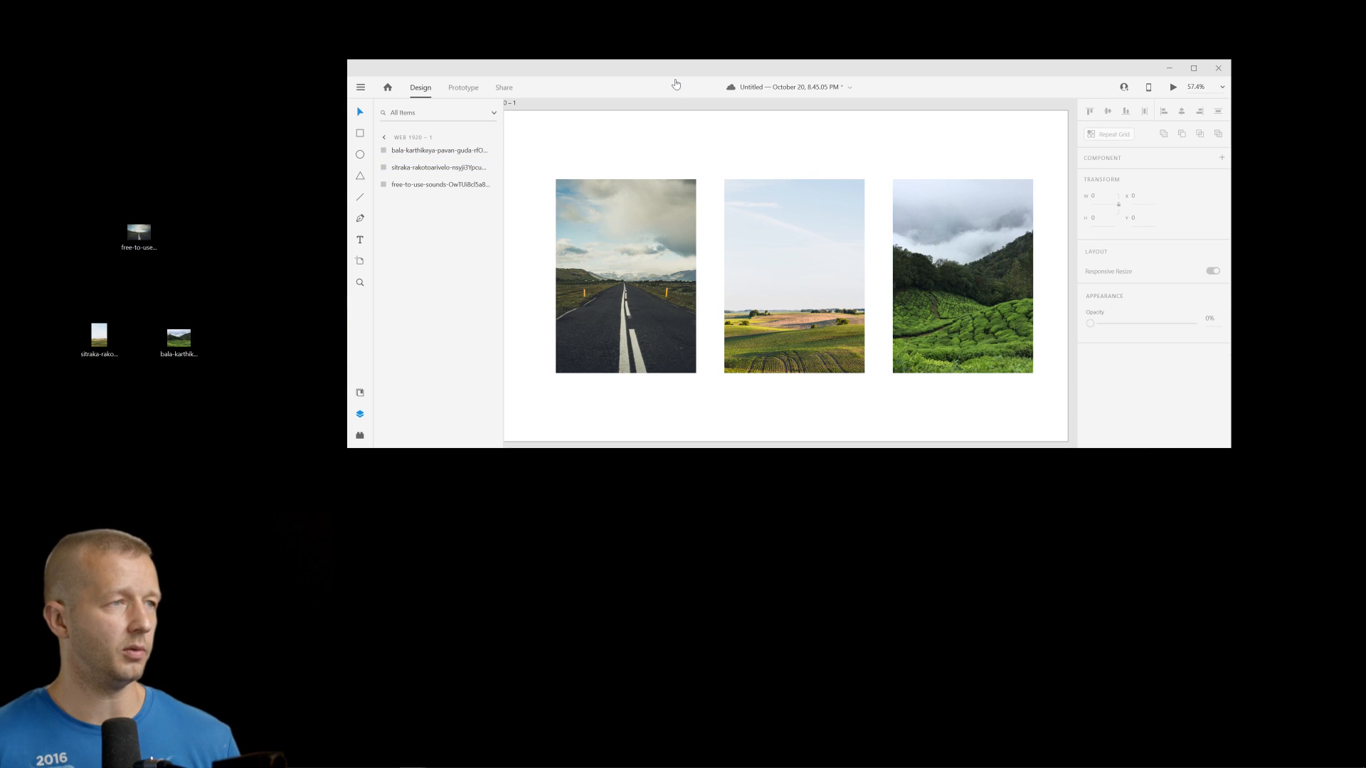
# Select the three portrait photos, distribute them horizontally and centre them on the artboard.
pyautogui.click(1193, 68)
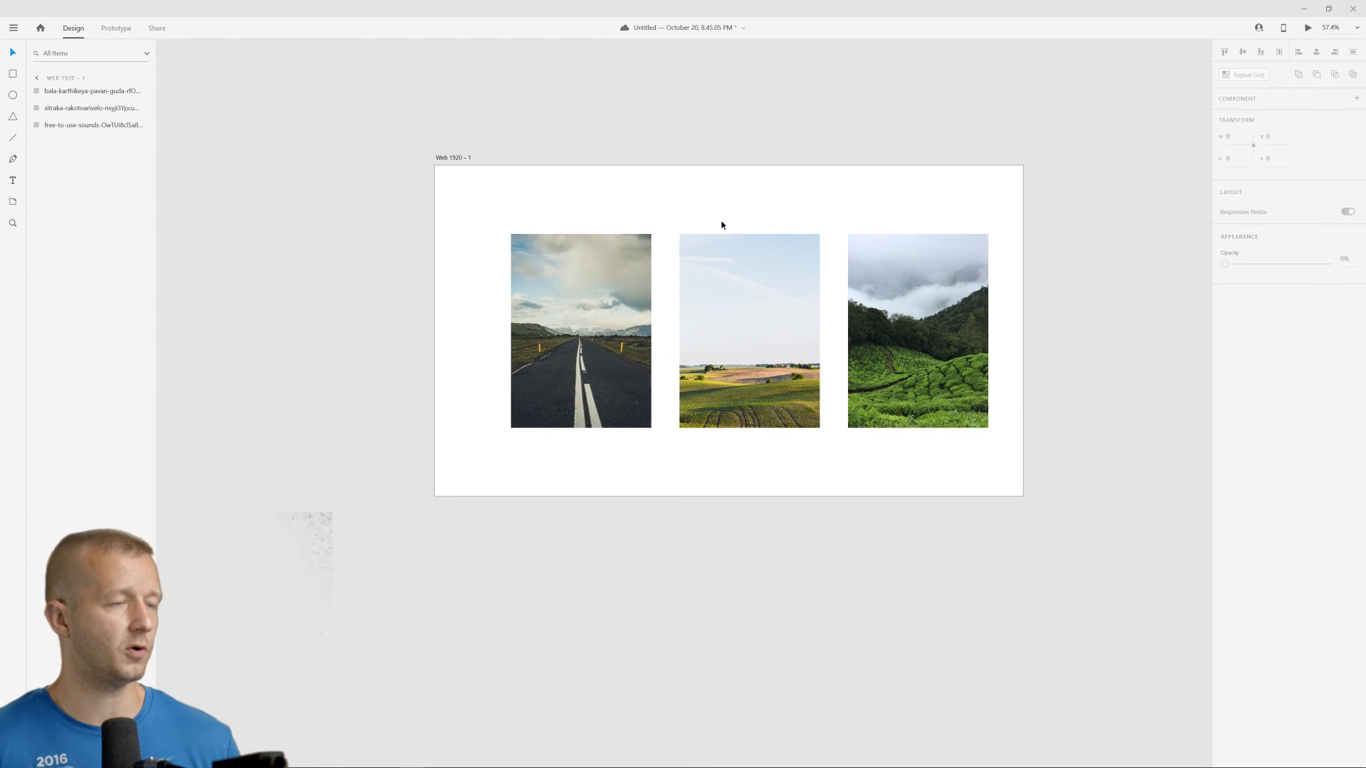
pyautogui.click(727, 330)
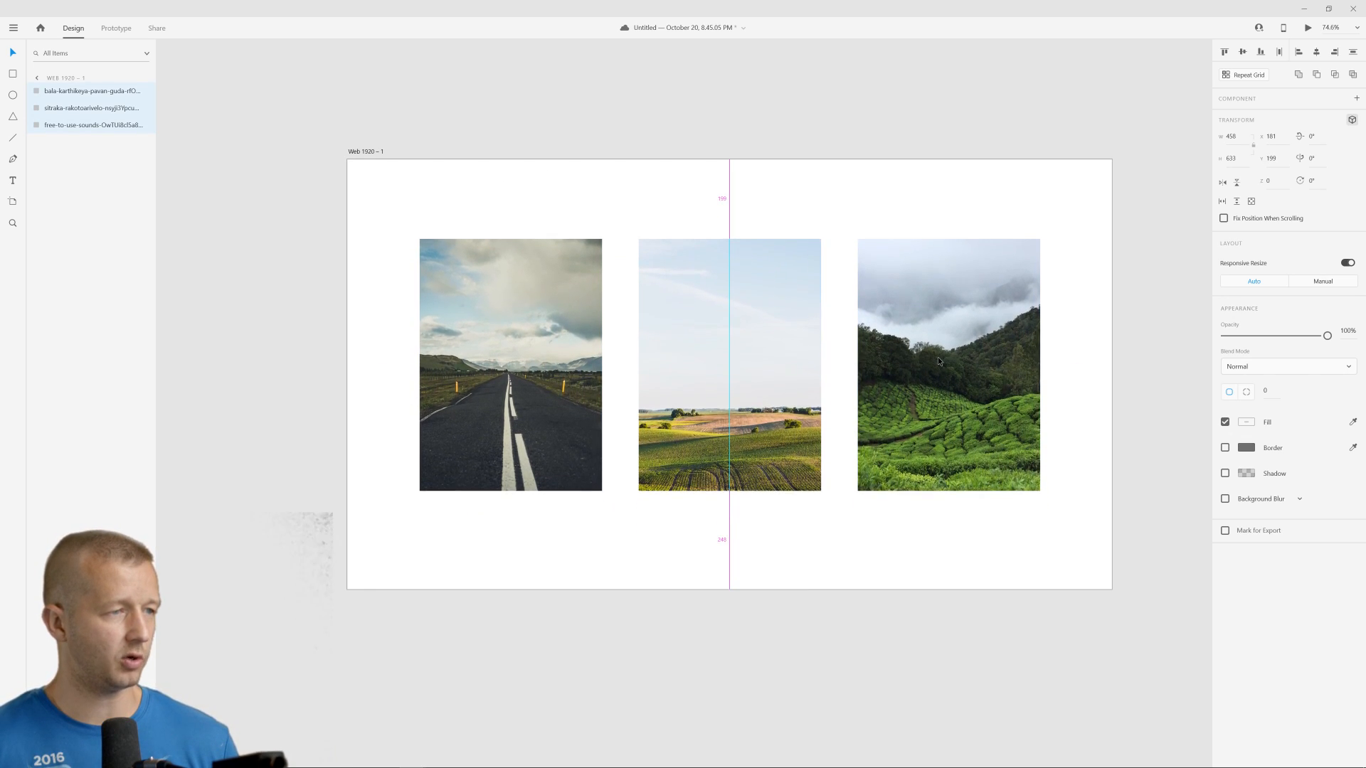
pyautogui.click(878, 196)
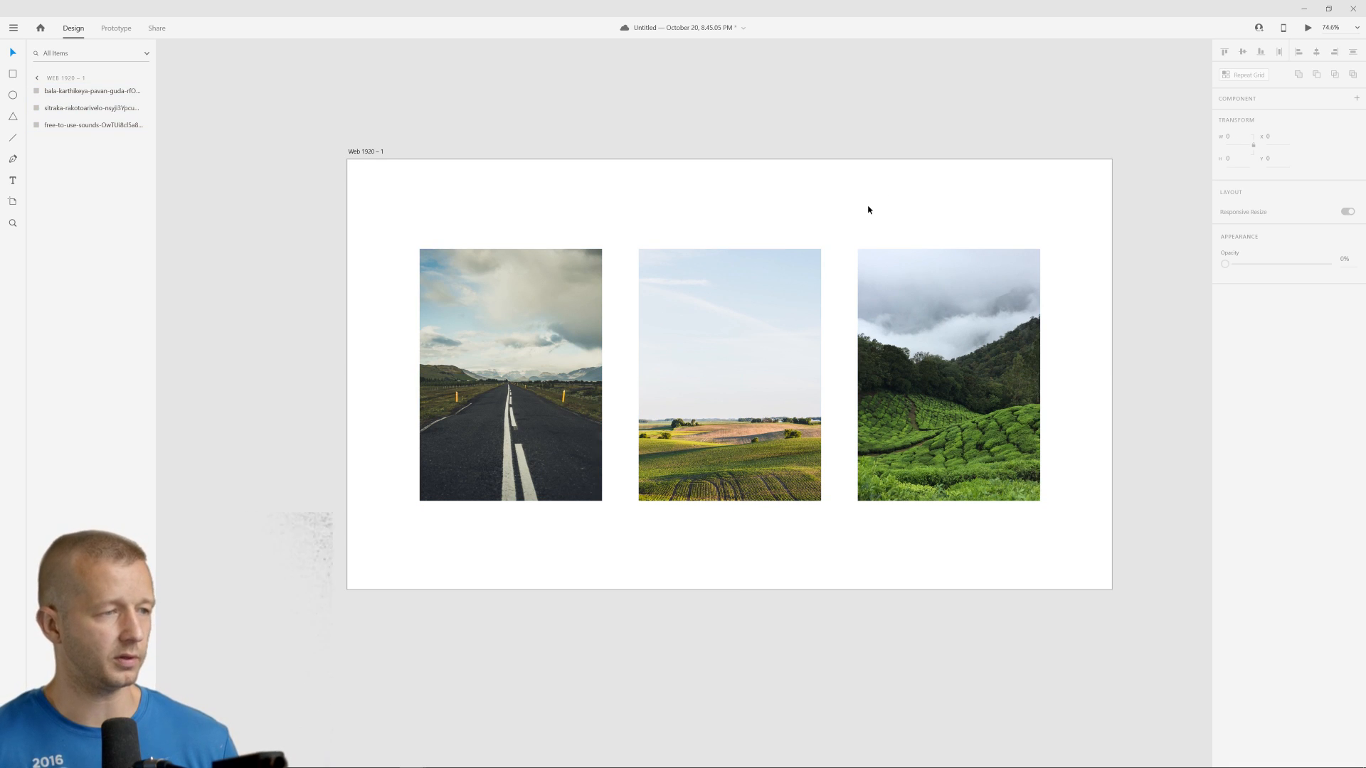
# Duplicate the artboard to create Web 1920 – 2 with the same three-photo row.
pyautogui.click(509, 374)
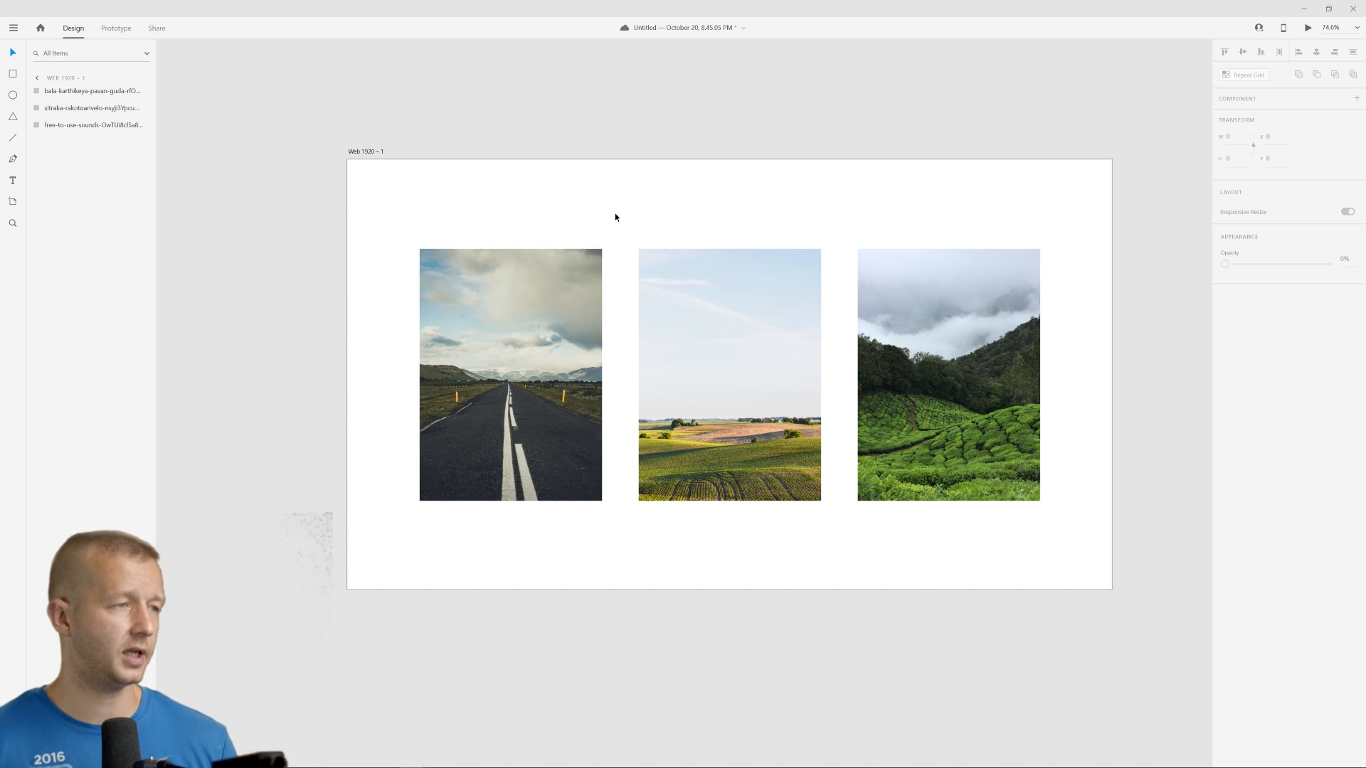
pyautogui.click(509, 374)
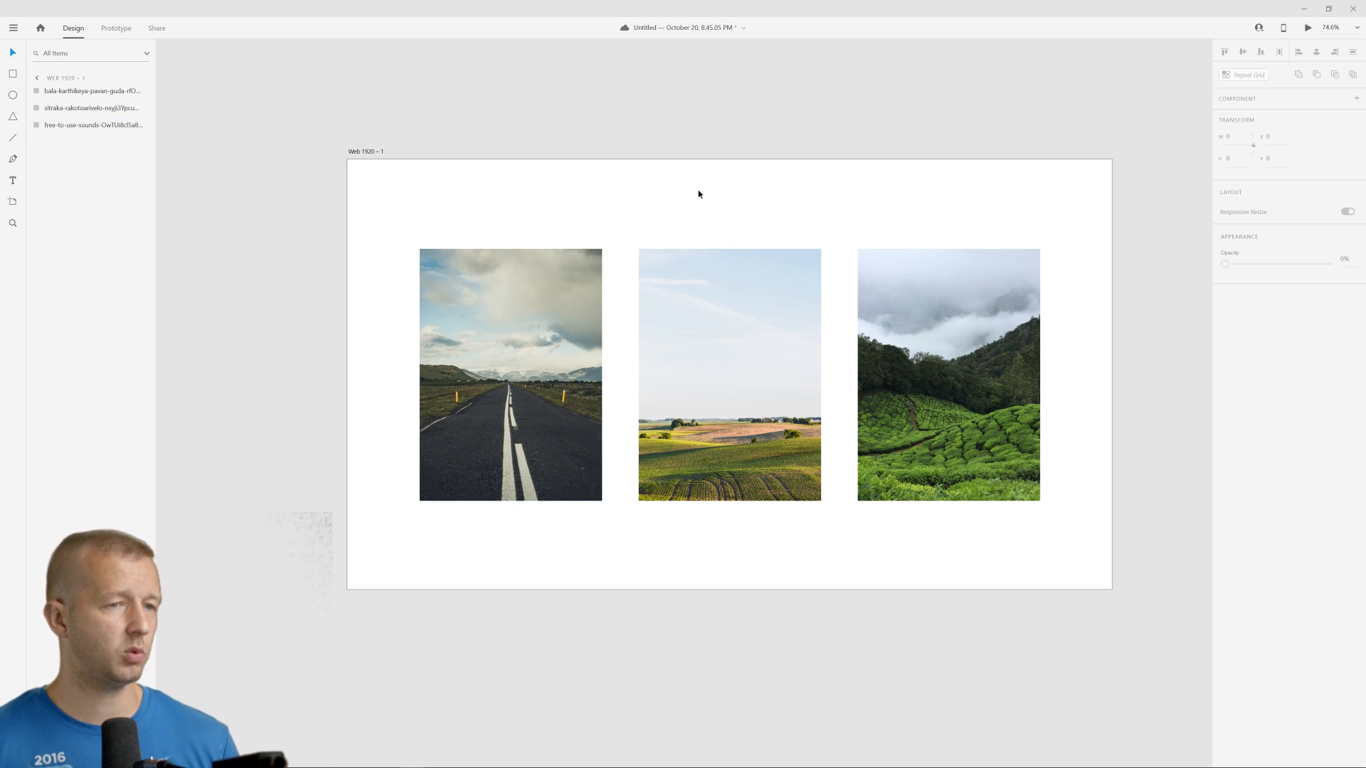
pyautogui.moveTo(578, 189)
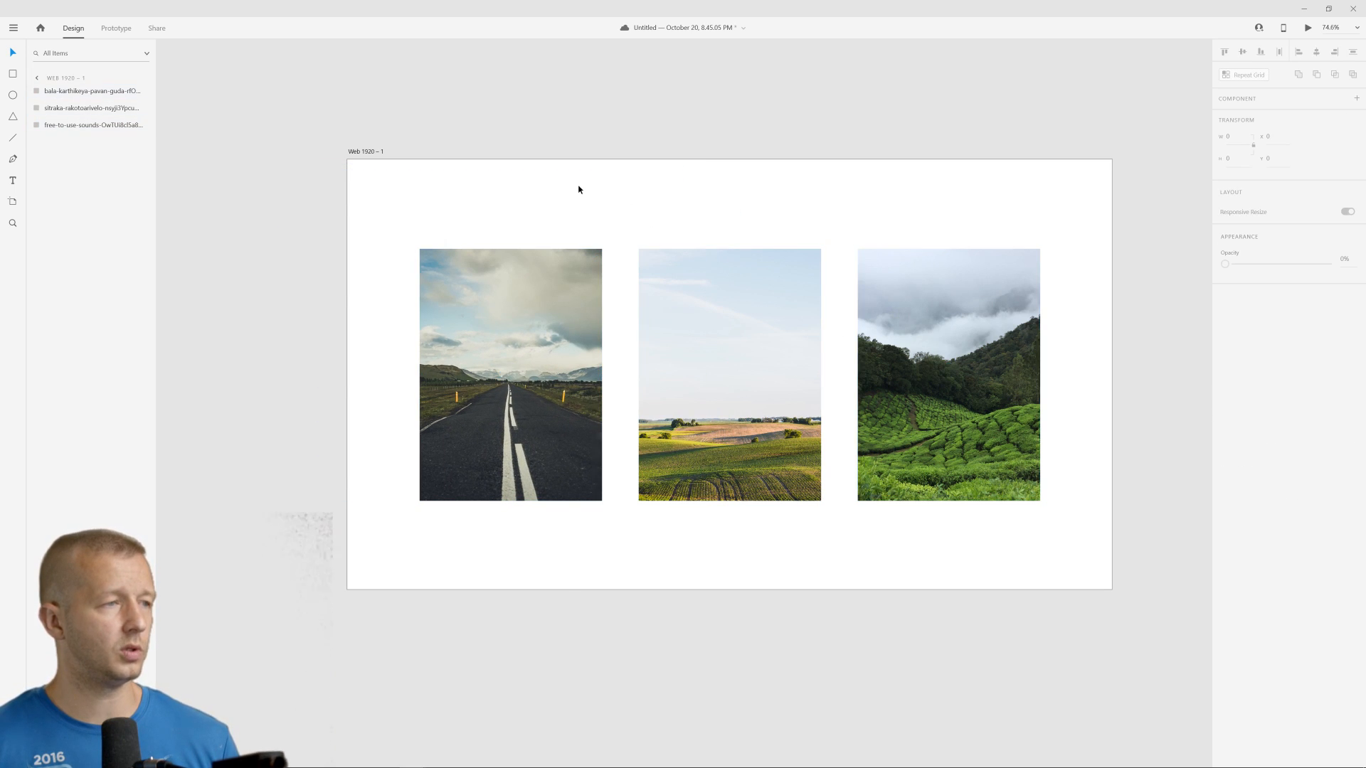
pyautogui.click(366, 151)
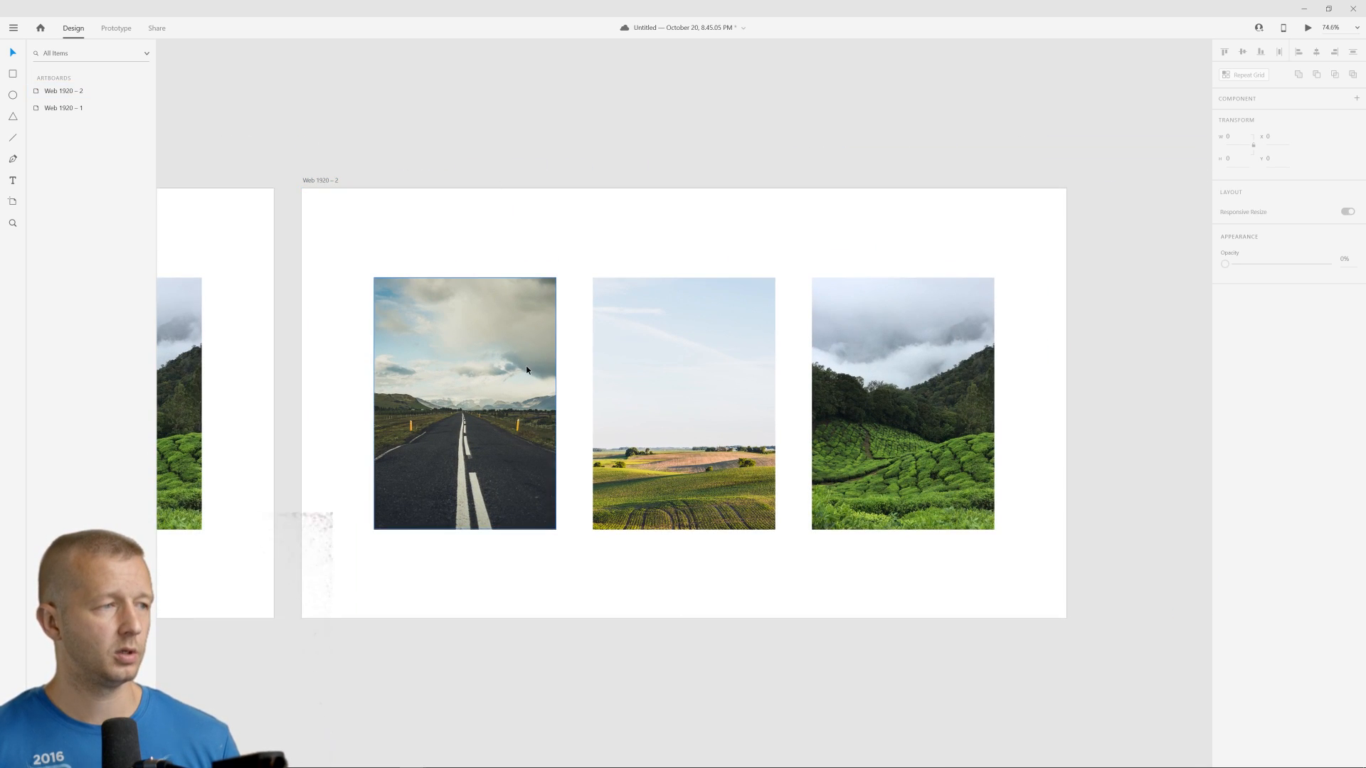
# Rotate the photos in 3D on Web 1920 – 1 so they are no longer visible.
pyautogui.click(683, 402)
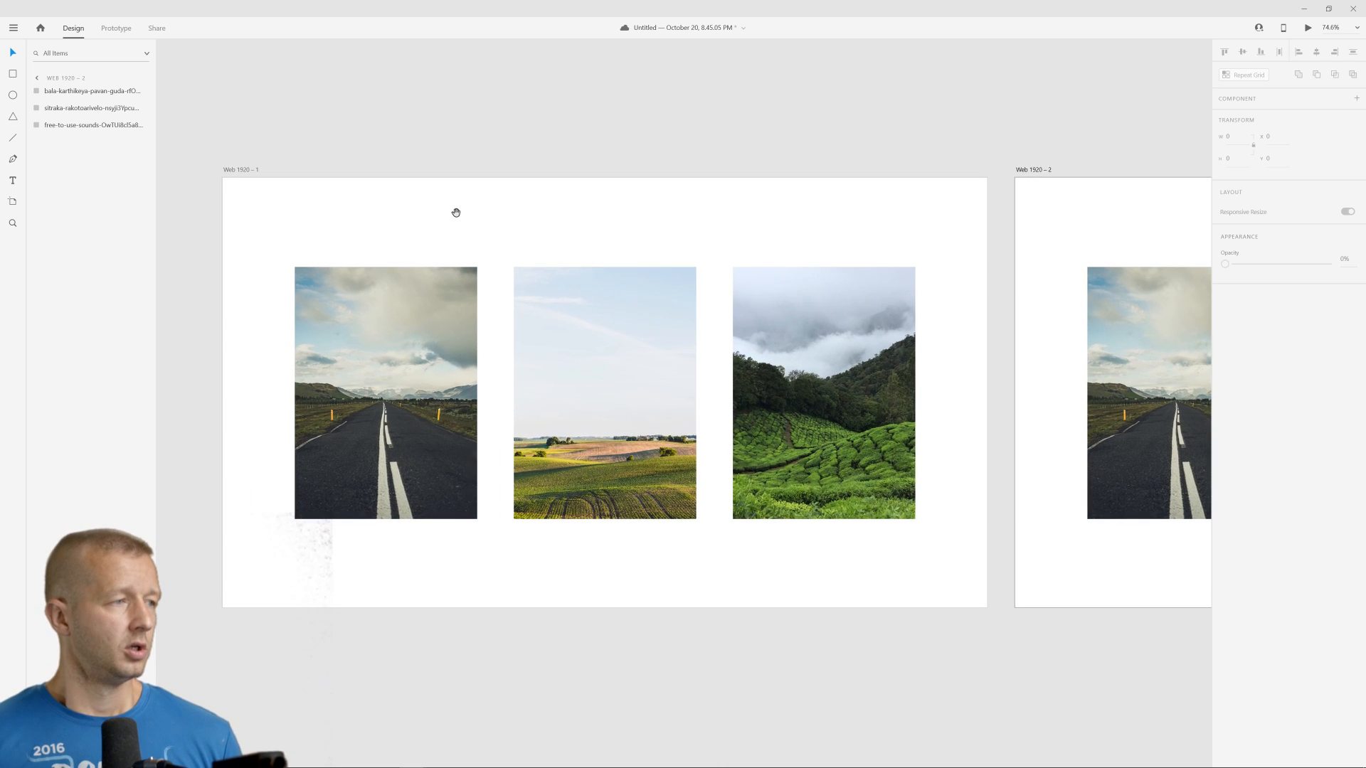
pyautogui.click(385, 393)
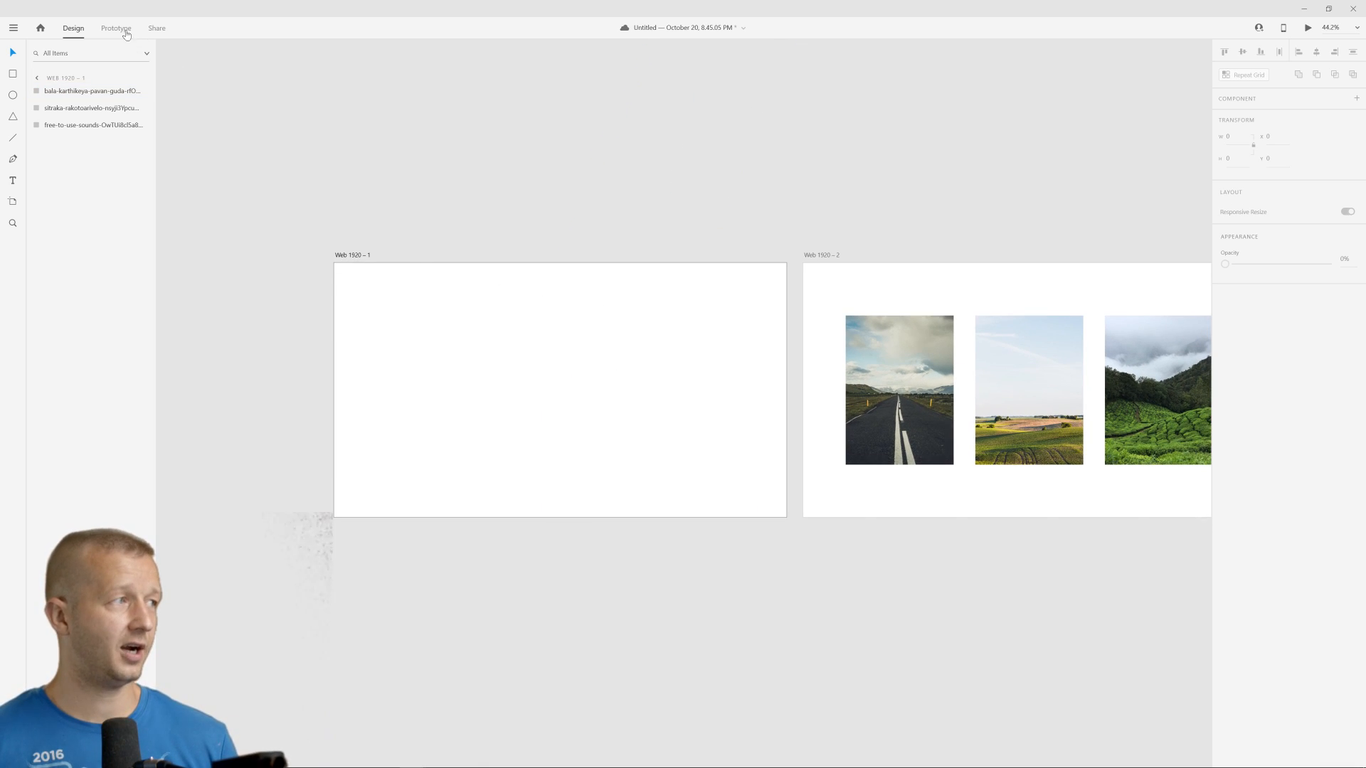
# In Prototype mode, set the wire to Auto-Animate with Snap easing and 0.9 s duration.
pyautogui.click(116, 28)
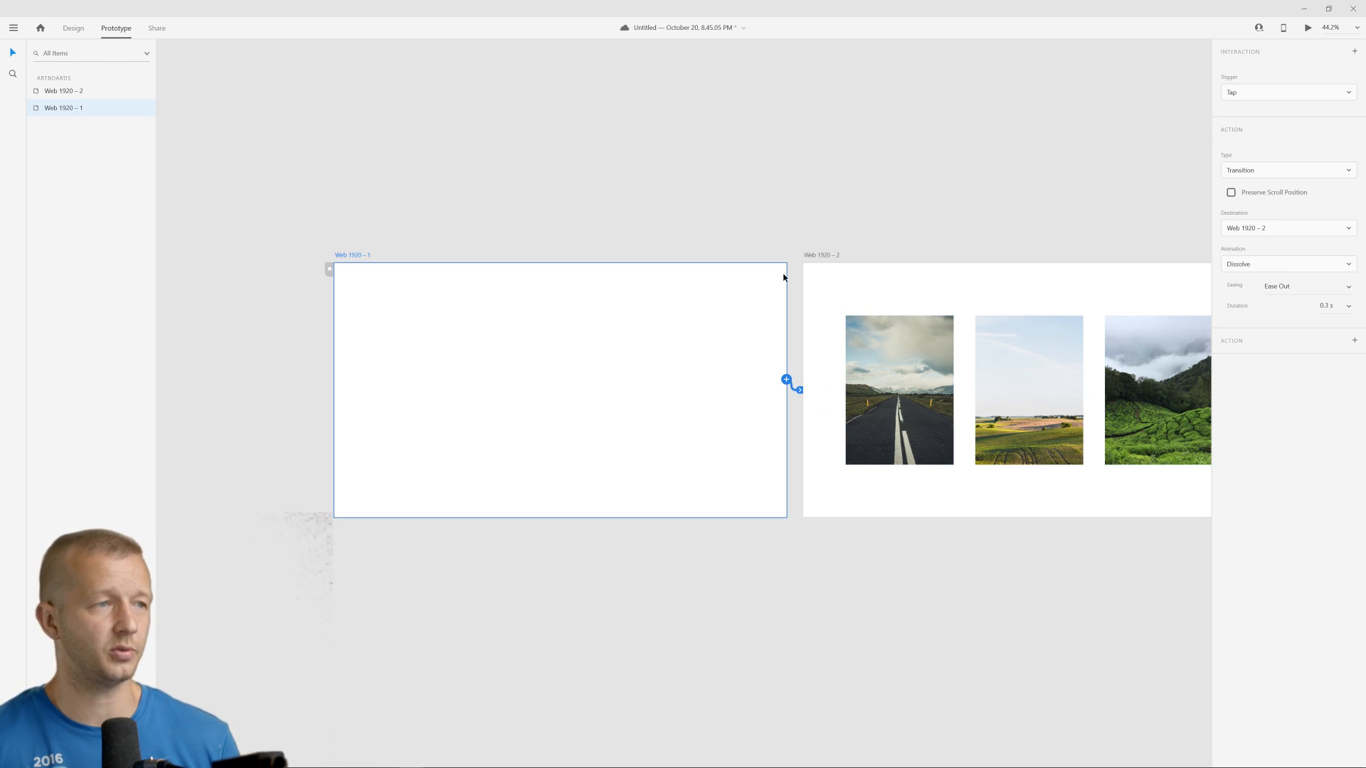
pyautogui.moveTo(740, 312)
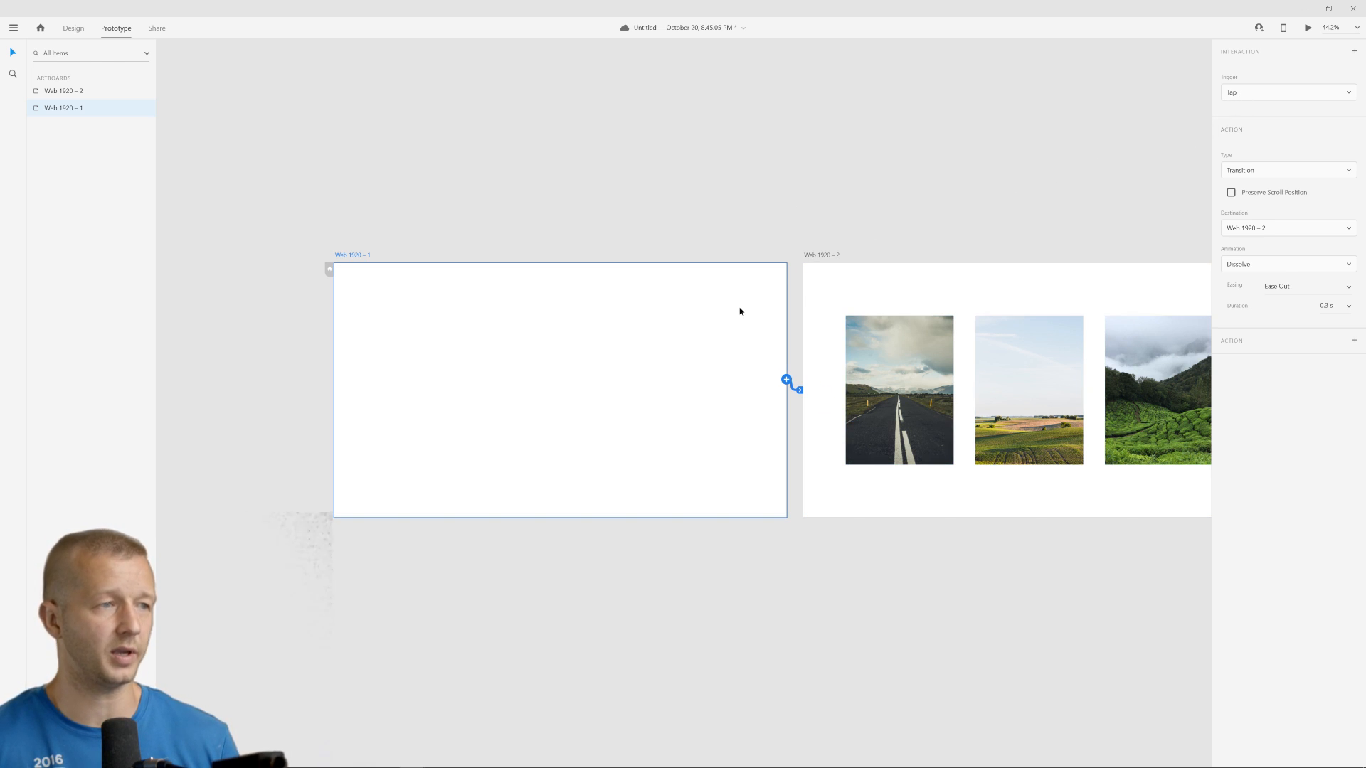
pyautogui.click(1287, 169)
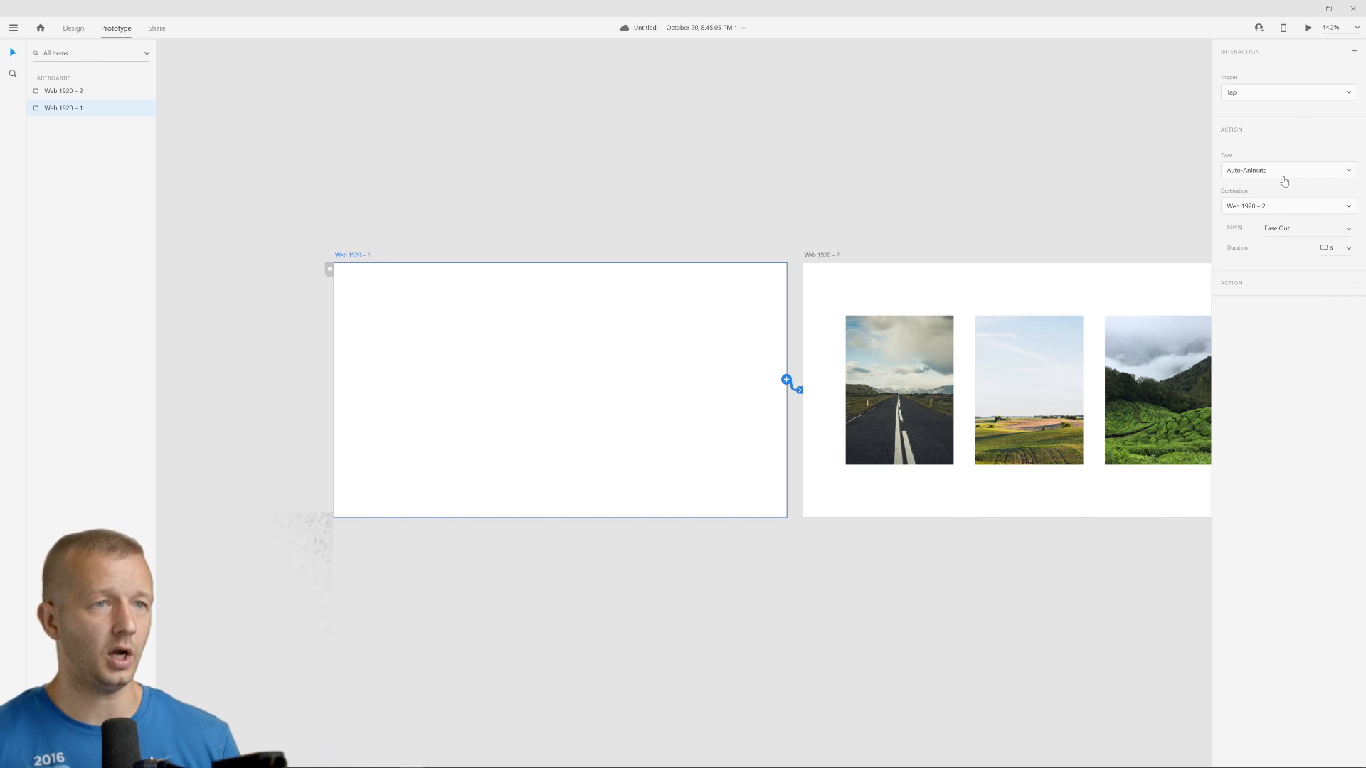
pyautogui.click(1326, 247)
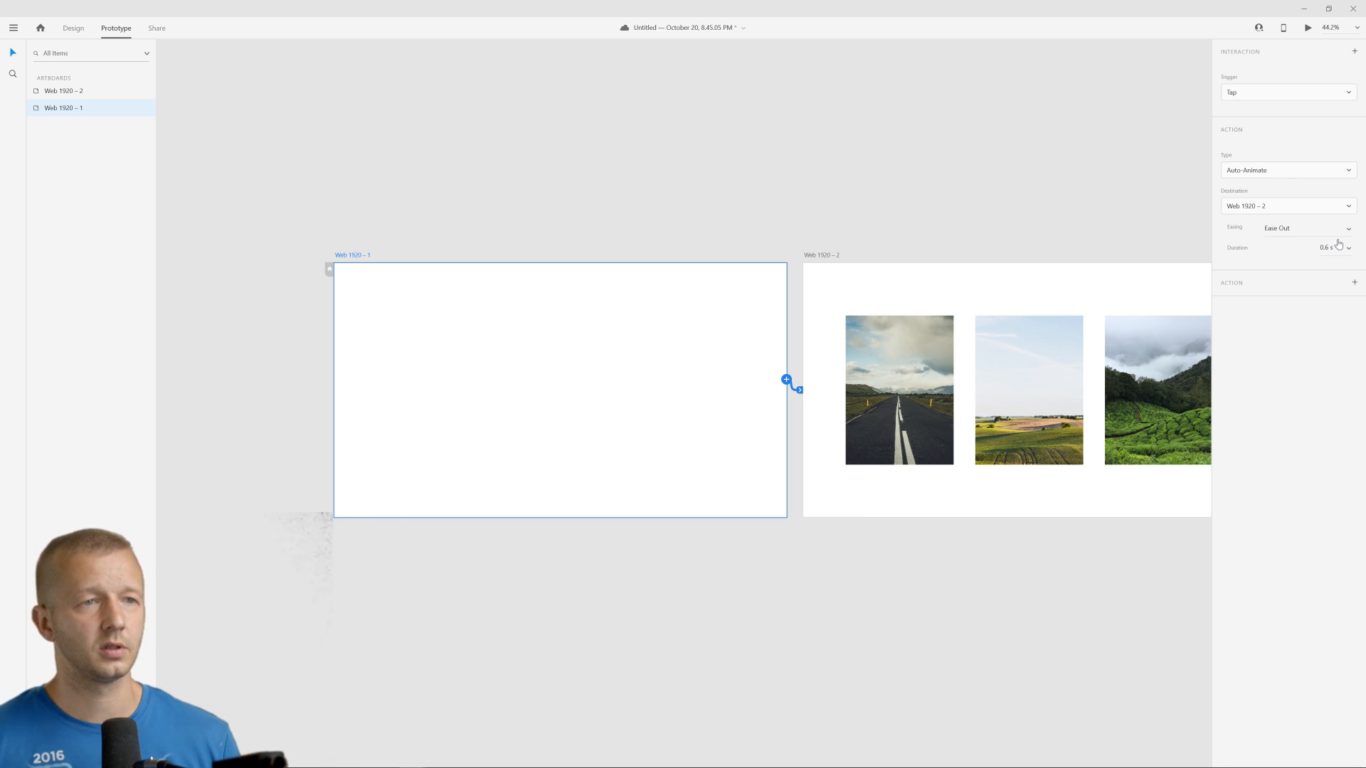
pyautogui.click(1288, 228)
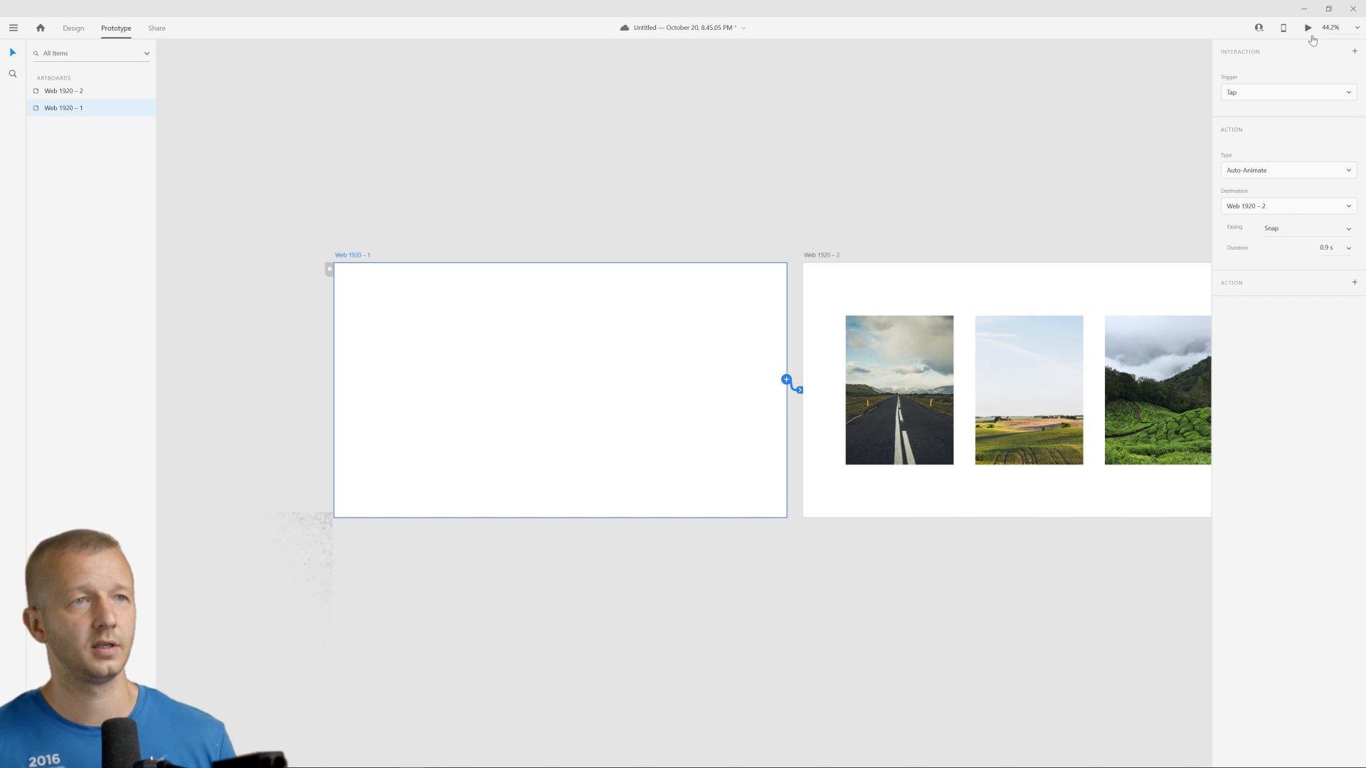
# Preview the tap transition from Web 1920 – 1 to Web 1920 – 2 and close the preview.
pyautogui.click(1307, 27)
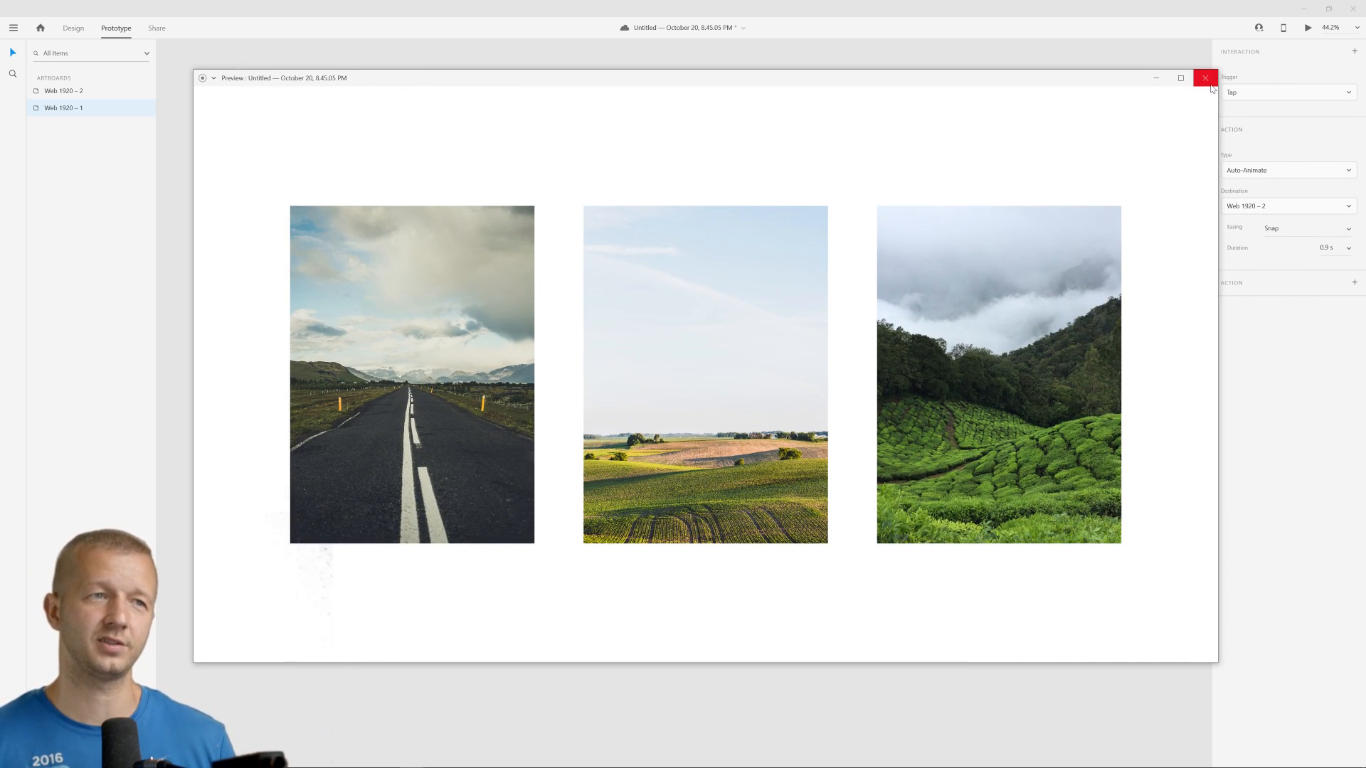
pyautogui.click(1205, 76)
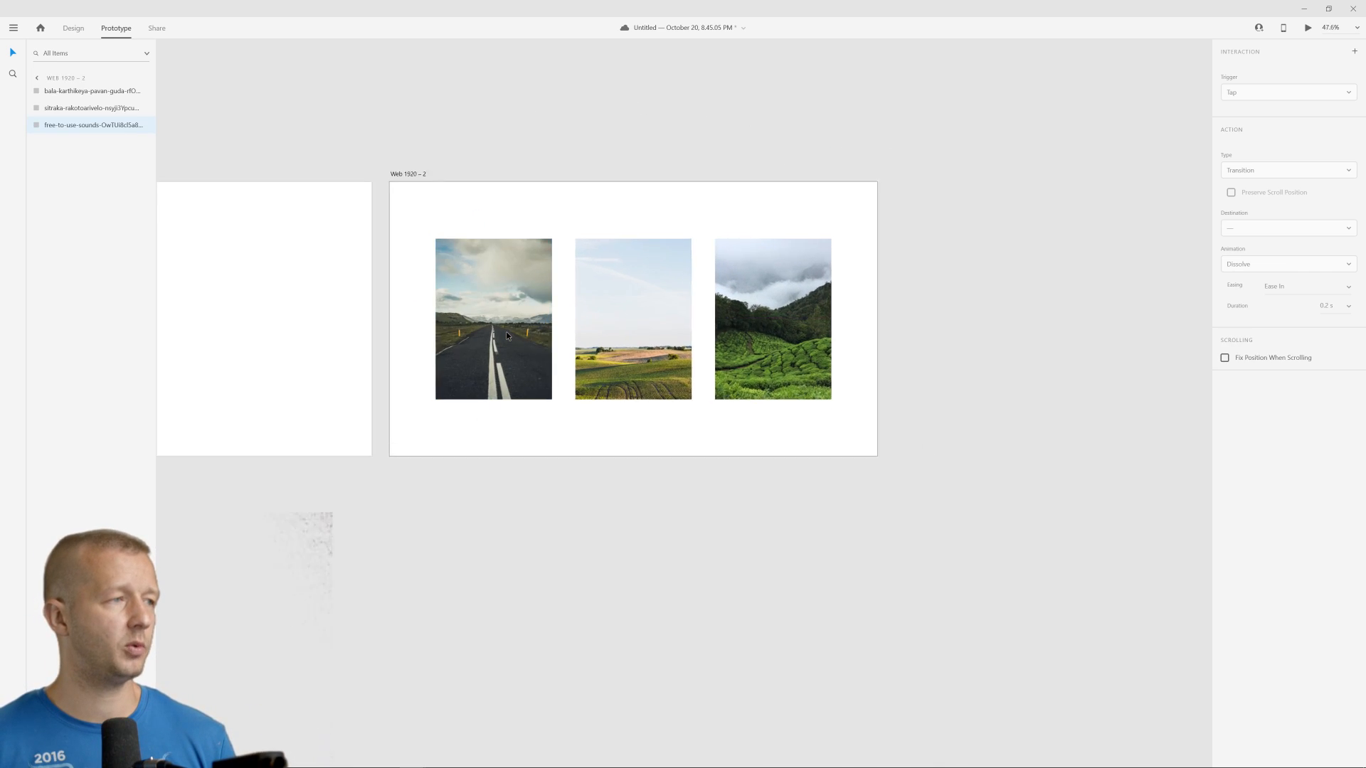
# Stretch the road photo on Web 1920 – 3 across to the artboard edge as a wide panorama.
pyautogui.click(73, 28)
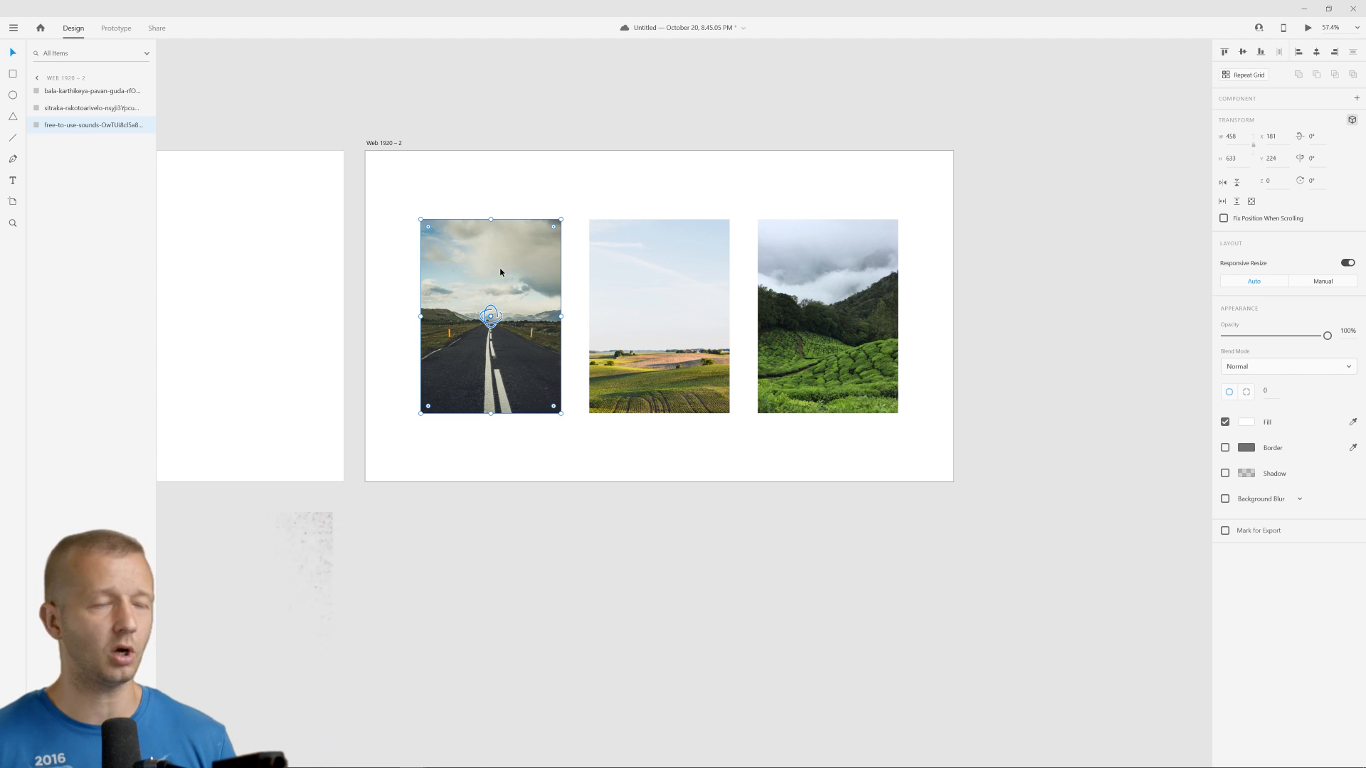
pyautogui.moveTo(476, 255)
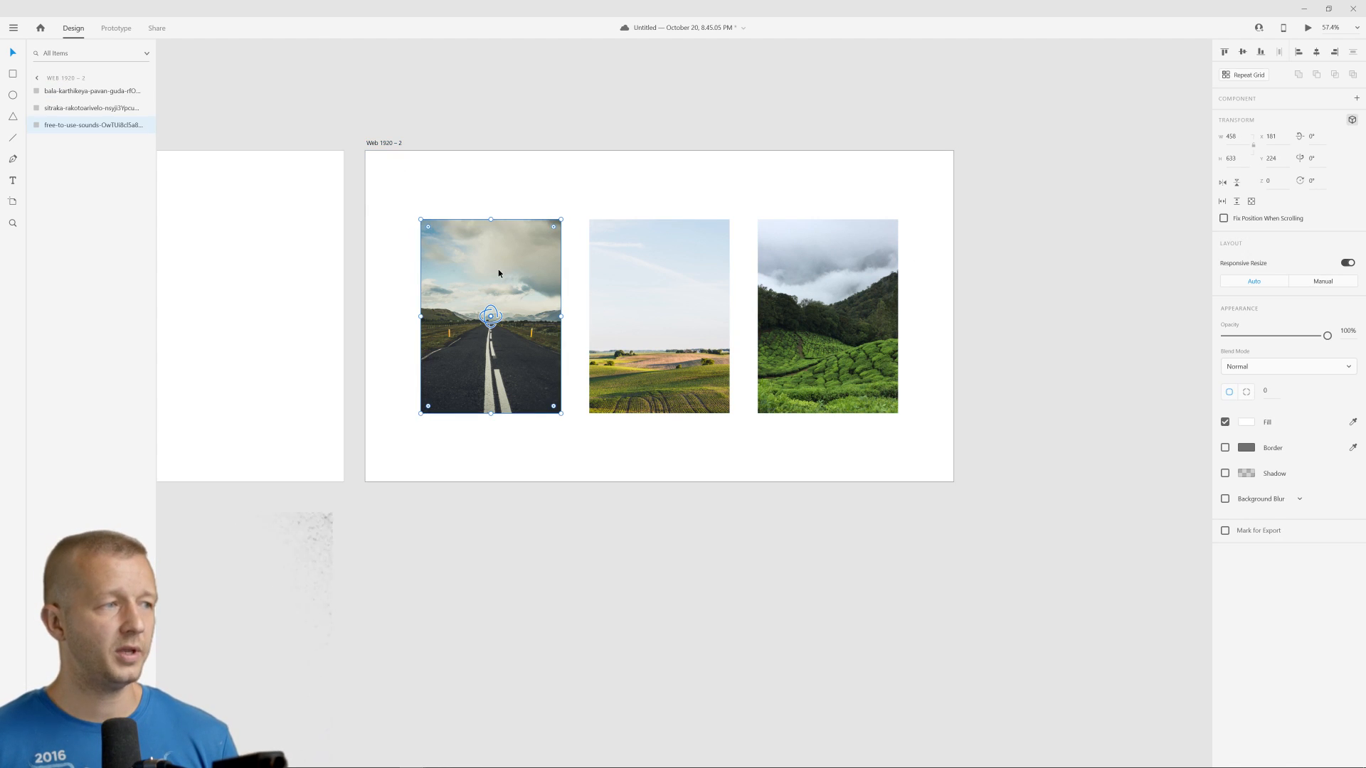
pyautogui.moveTo(426, 178)
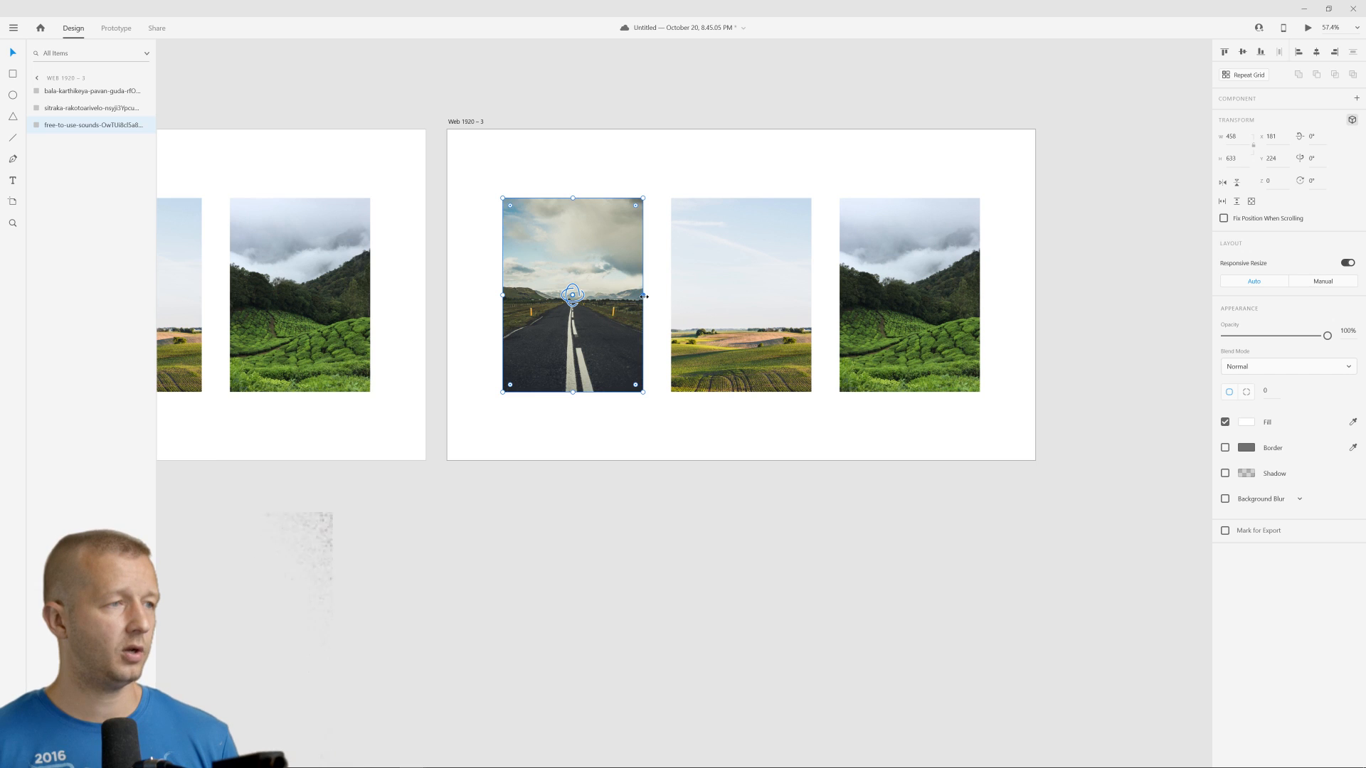
pyautogui.moveTo(643, 296); pyautogui.dragTo(987, 295)
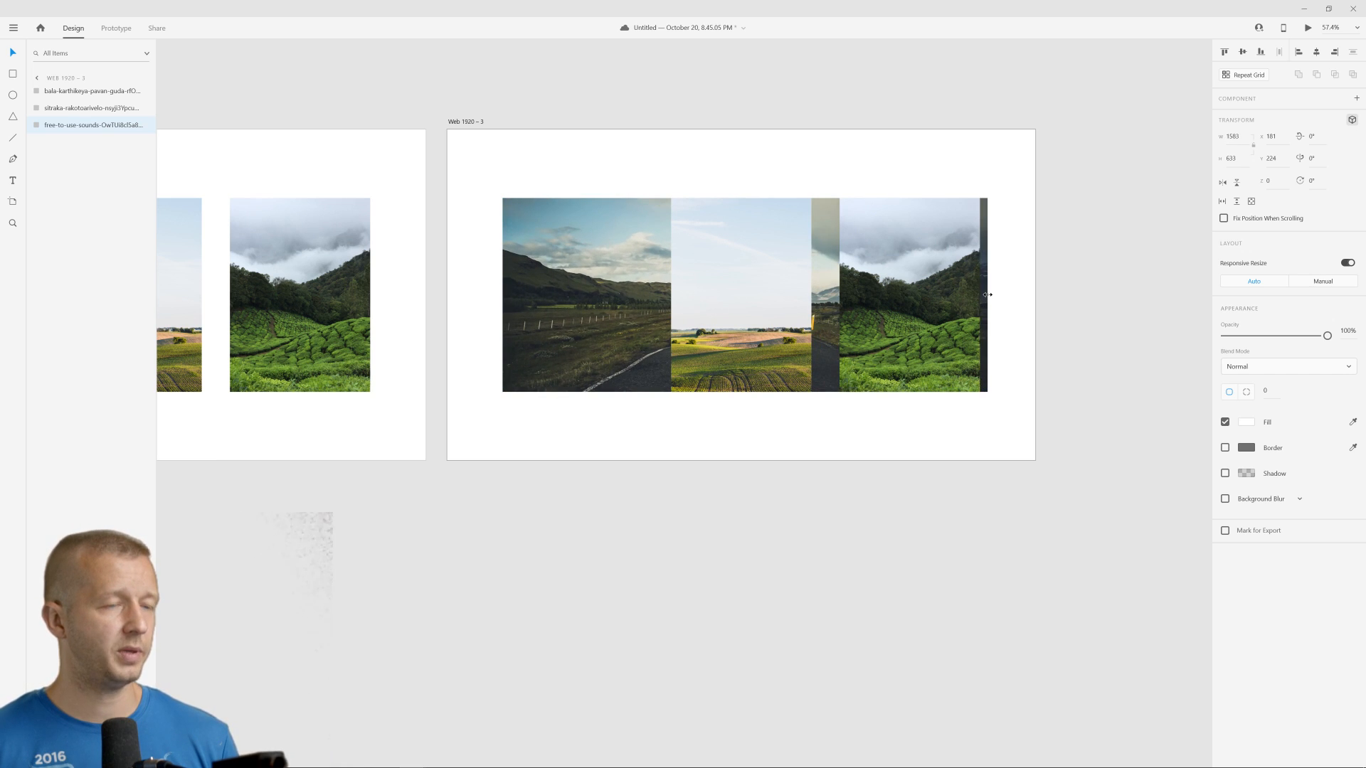
pyautogui.moveTo(988, 293); pyautogui.dragTo(1033, 293)
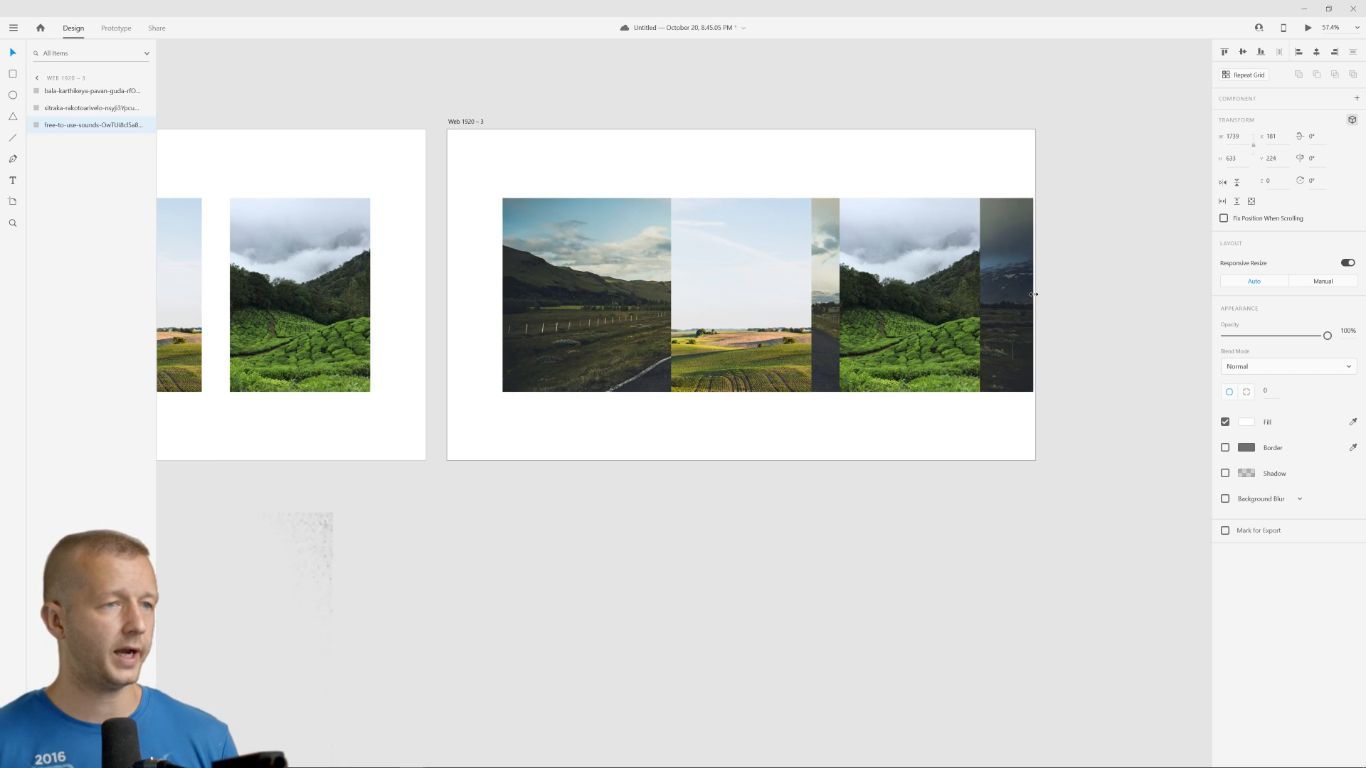
pyautogui.click(767, 295)
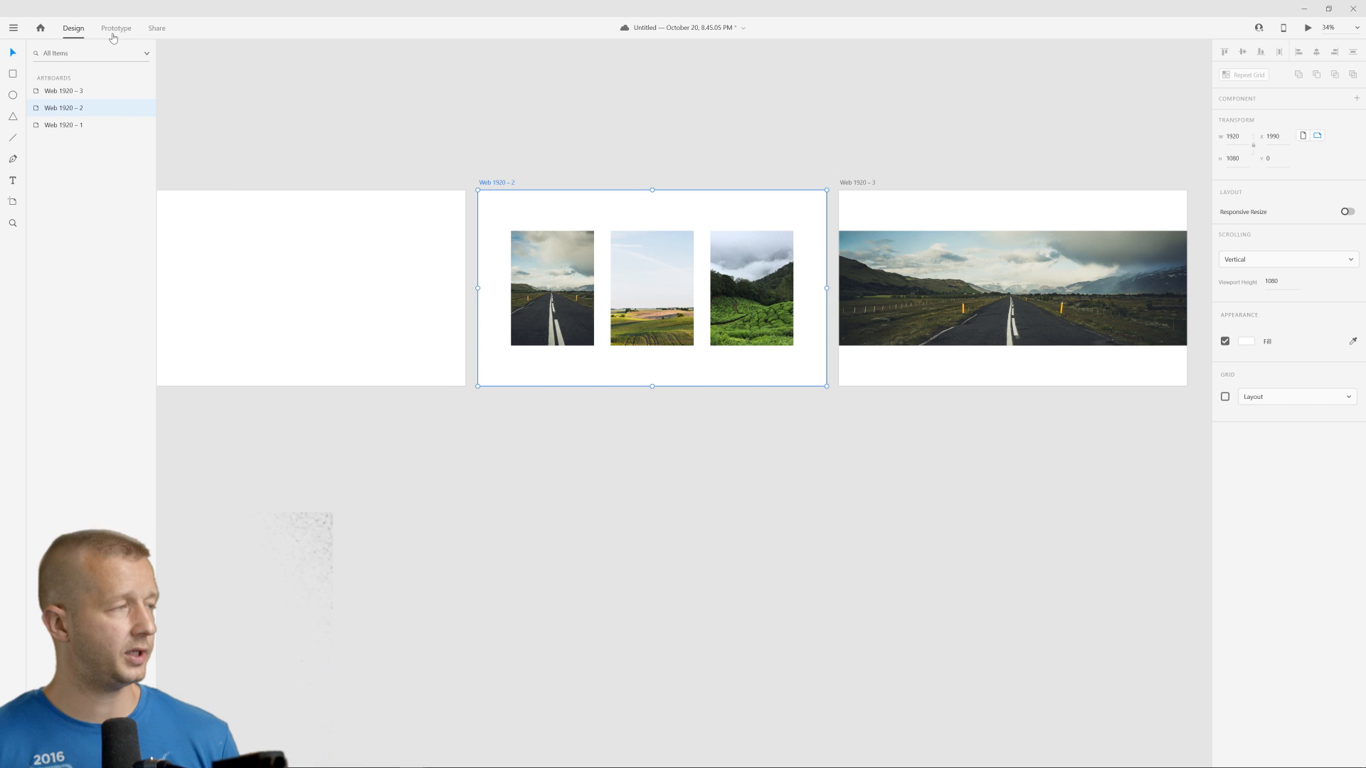
# Wire the road thumbnail on Web 1920 – 2 to Web 1920 – 3 with Auto-Animate and preview it.
pyautogui.click(115, 29)
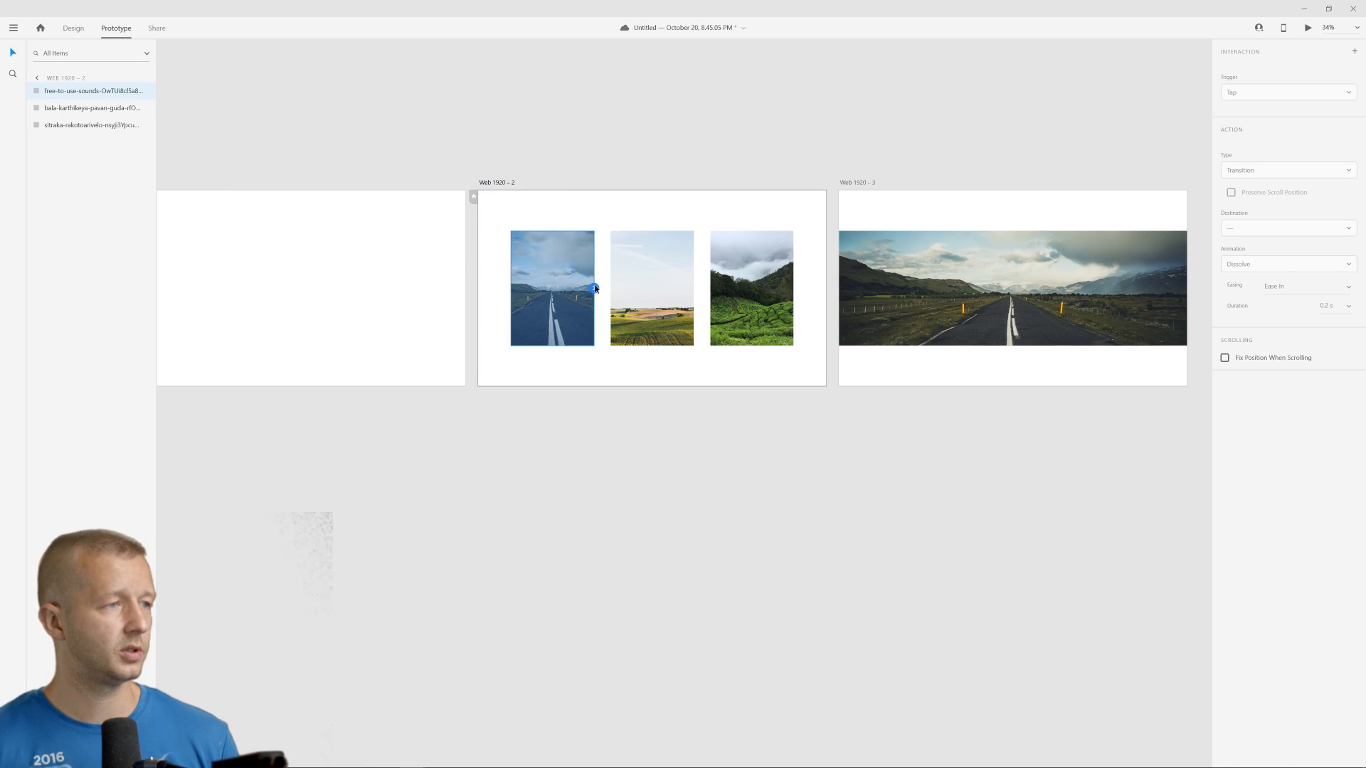
pyautogui.click(1287, 169)
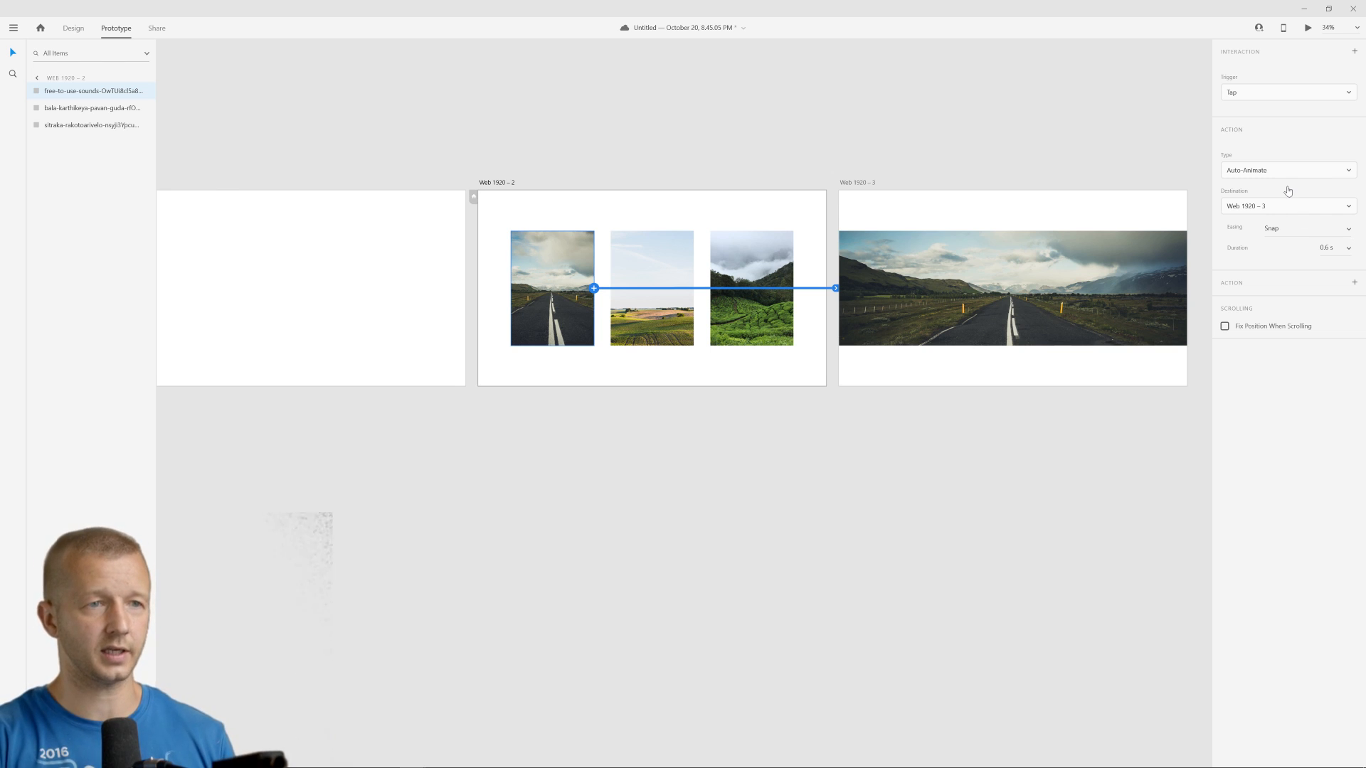
pyautogui.moveTo(1138, 70)
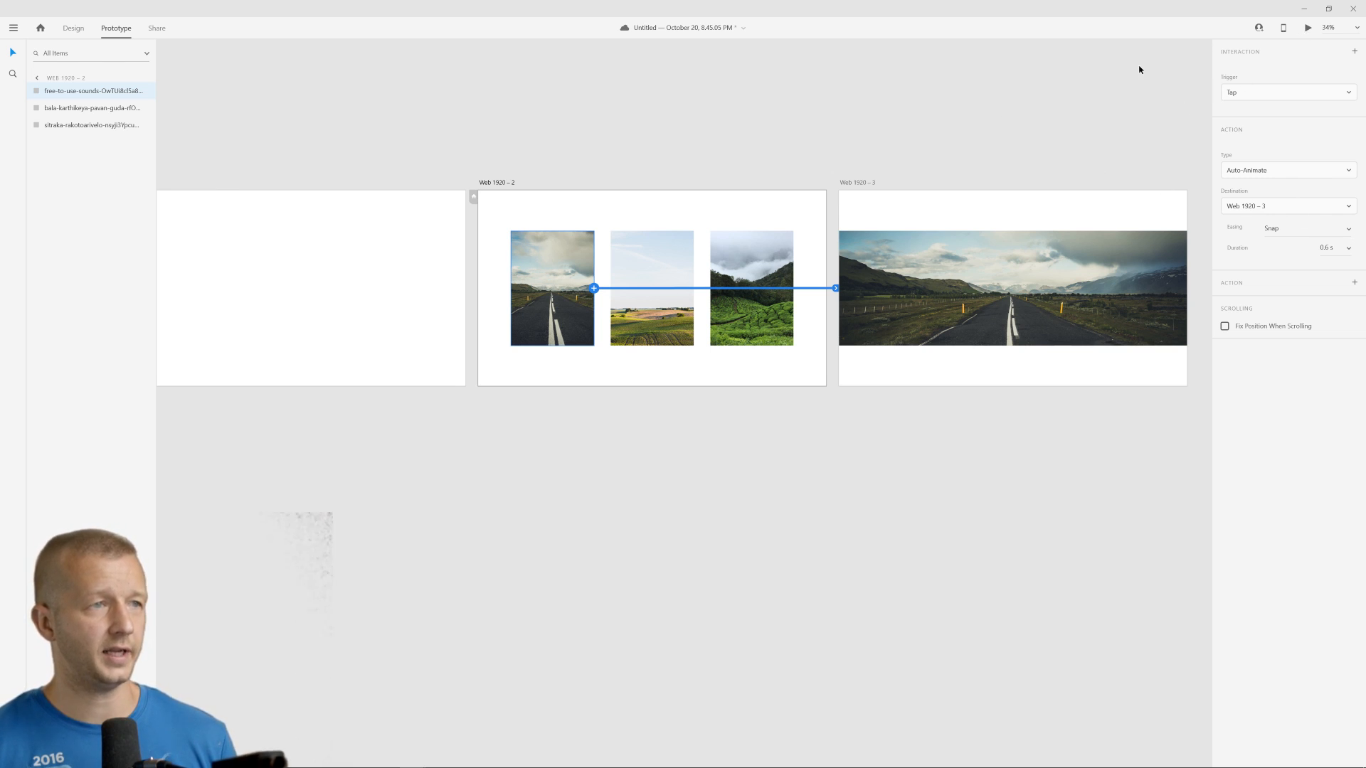
pyautogui.click(1306, 27)
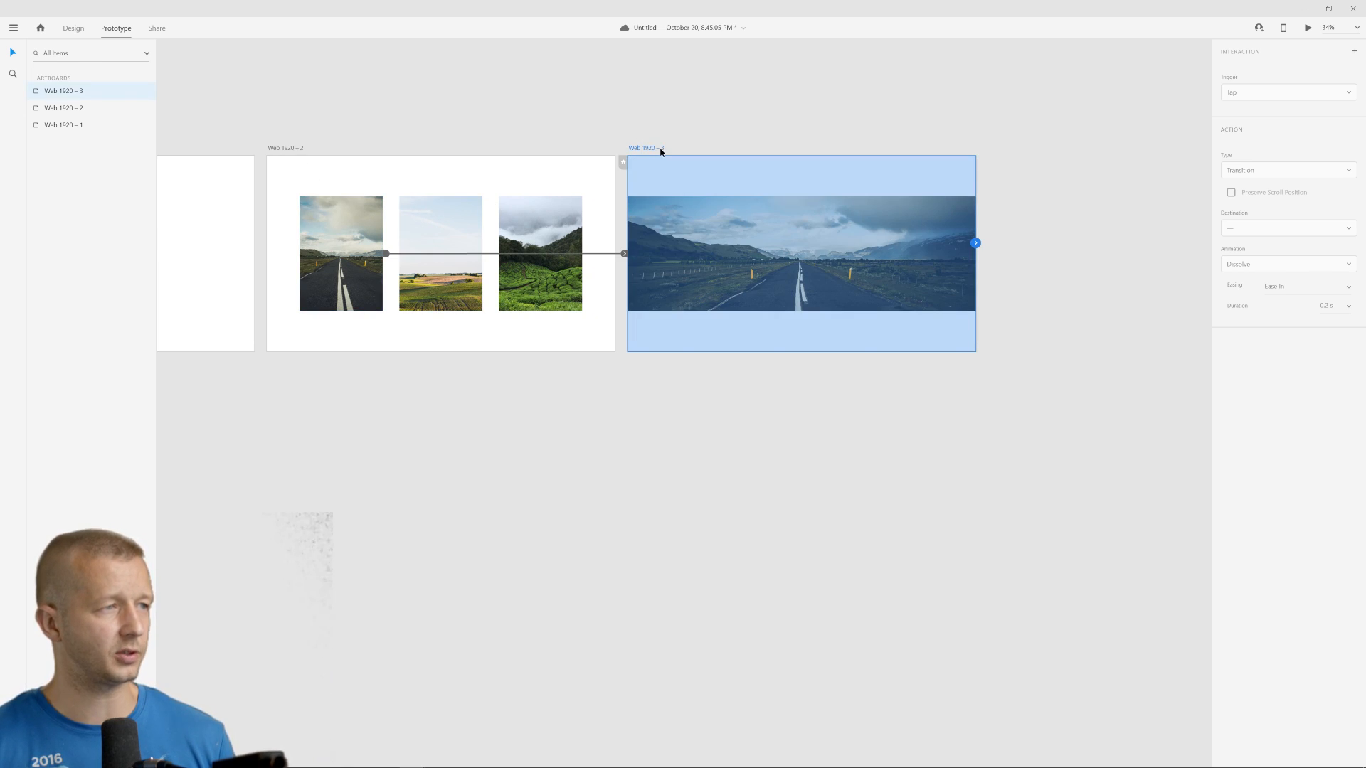
pyautogui.click(73, 28)
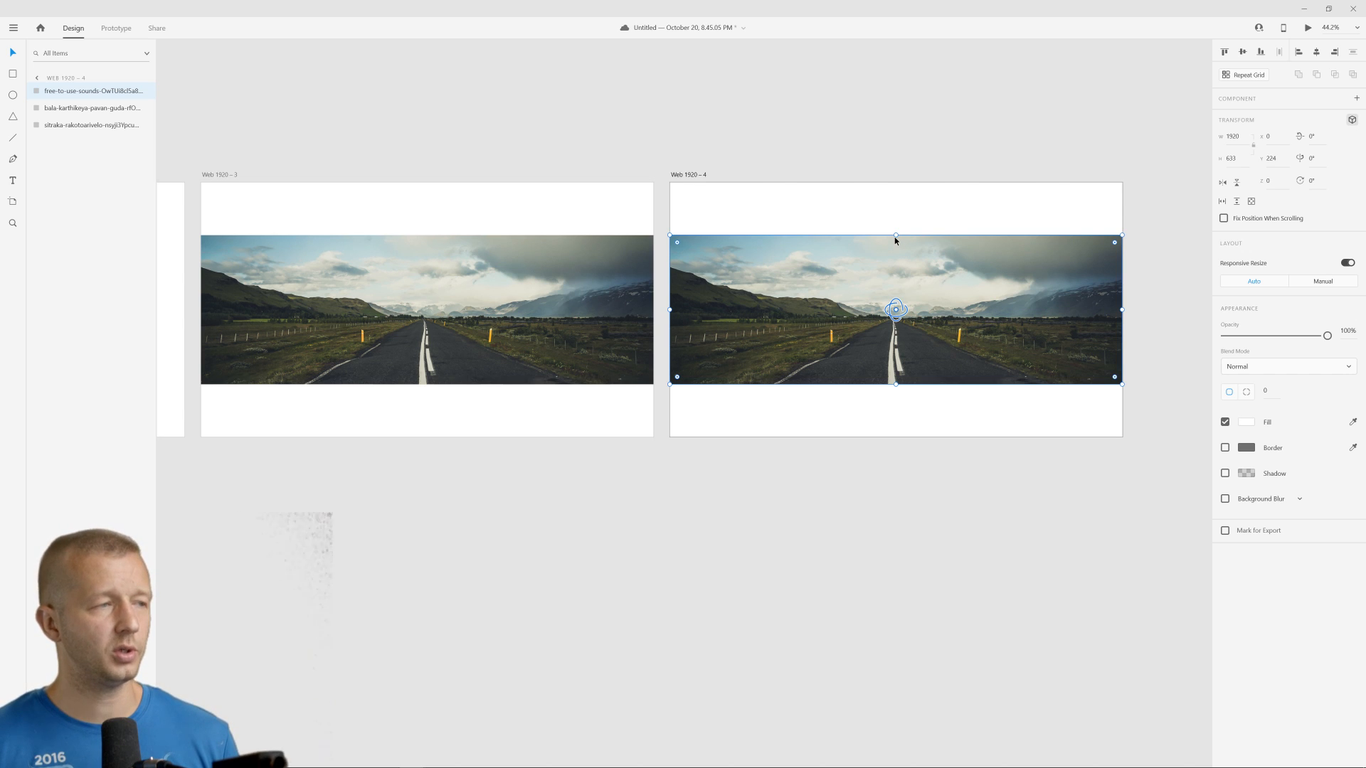
pyautogui.moveTo(895, 265)
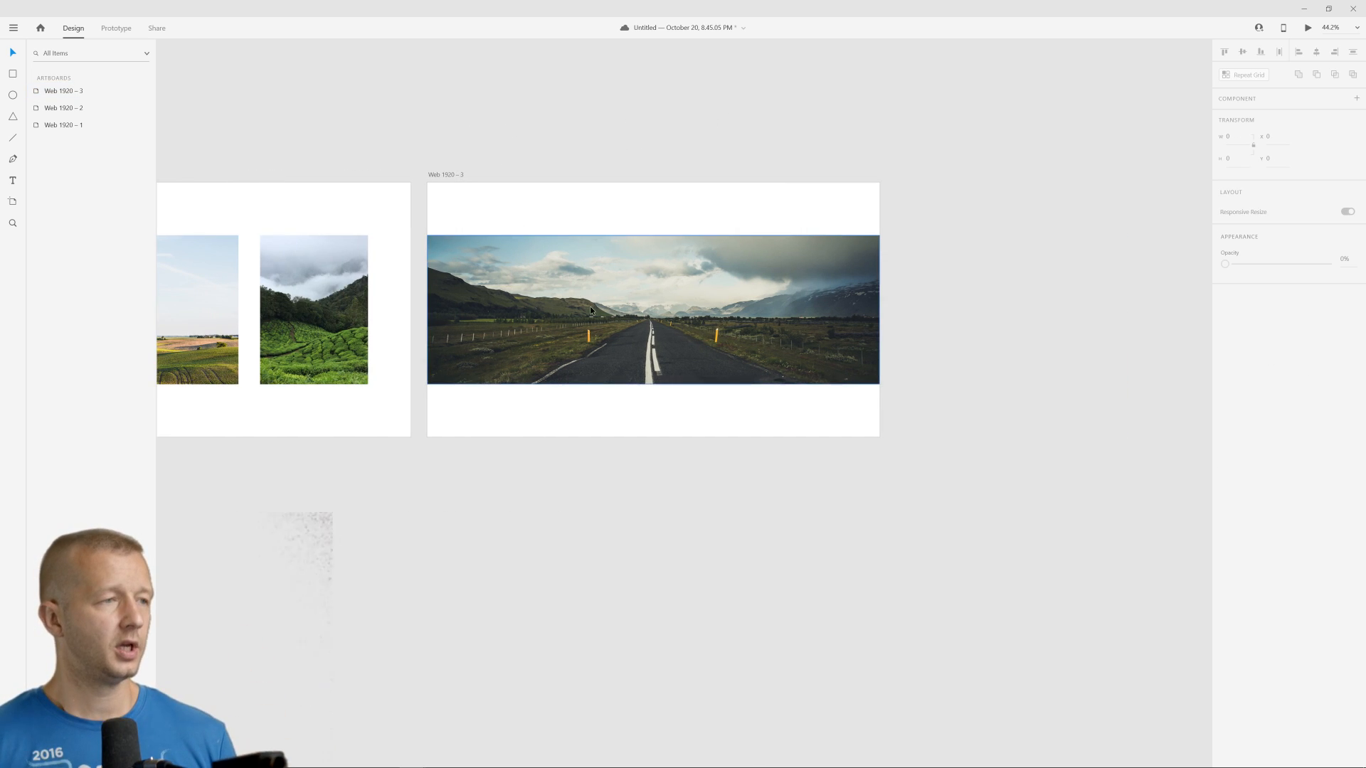
# Enlarge the road photo to fill Web 1920 – 4 and darken it with a black overlay.
pyautogui.click(652, 308)
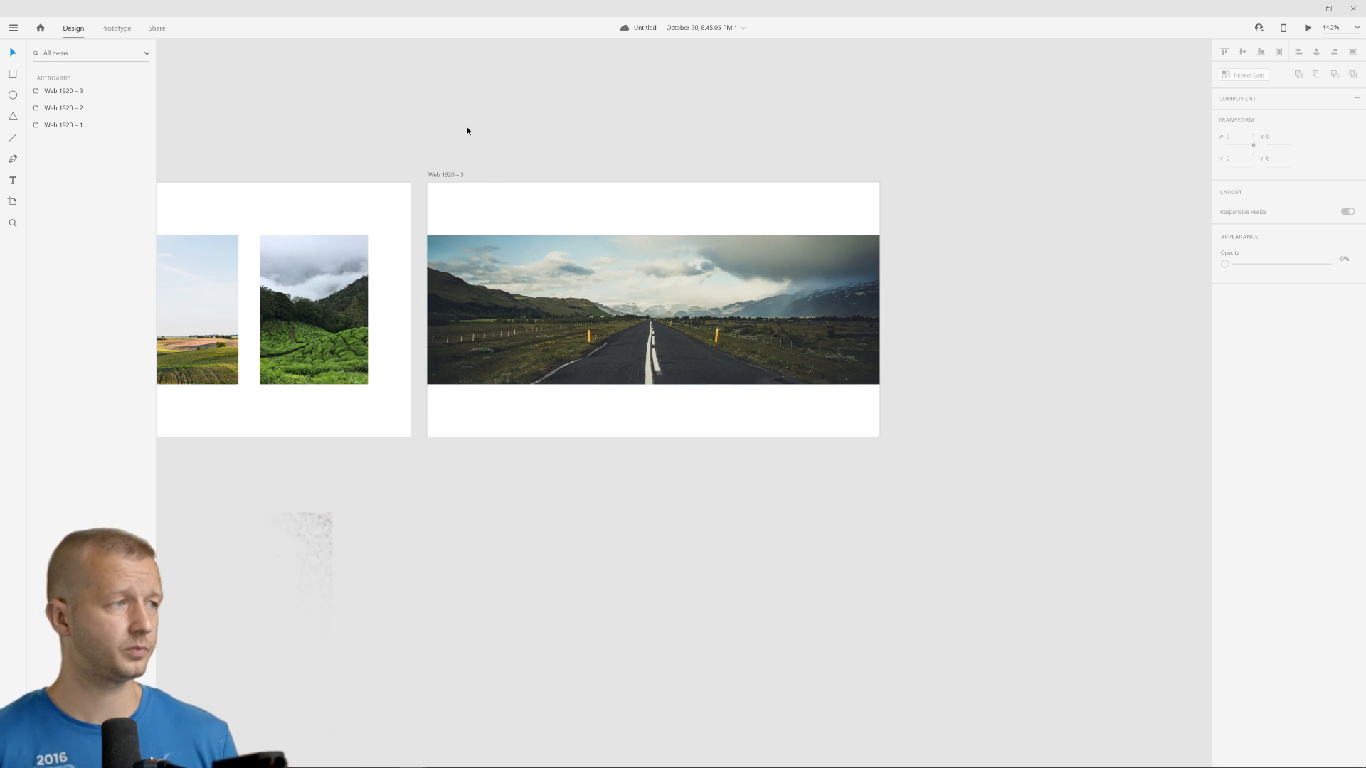
pyautogui.click(654, 309)
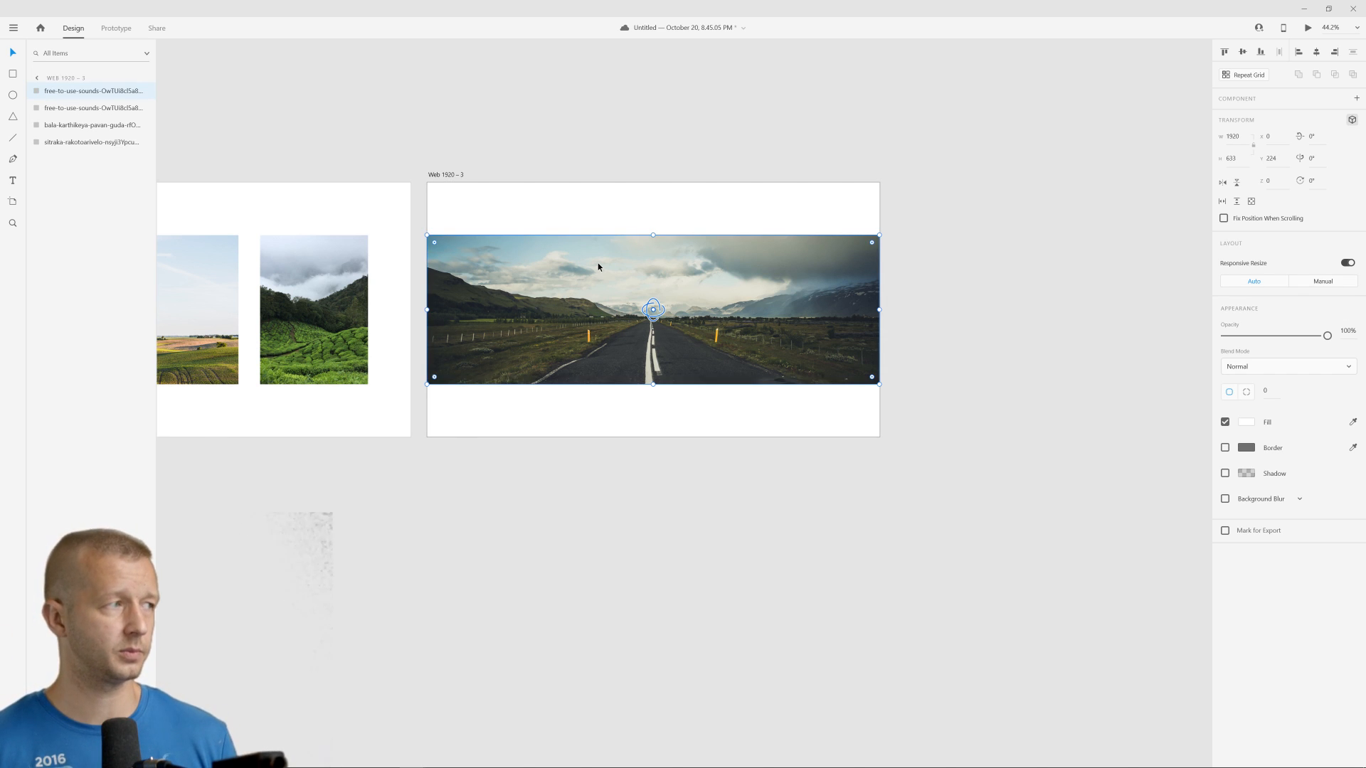
pyautogui.click(1247, 423)
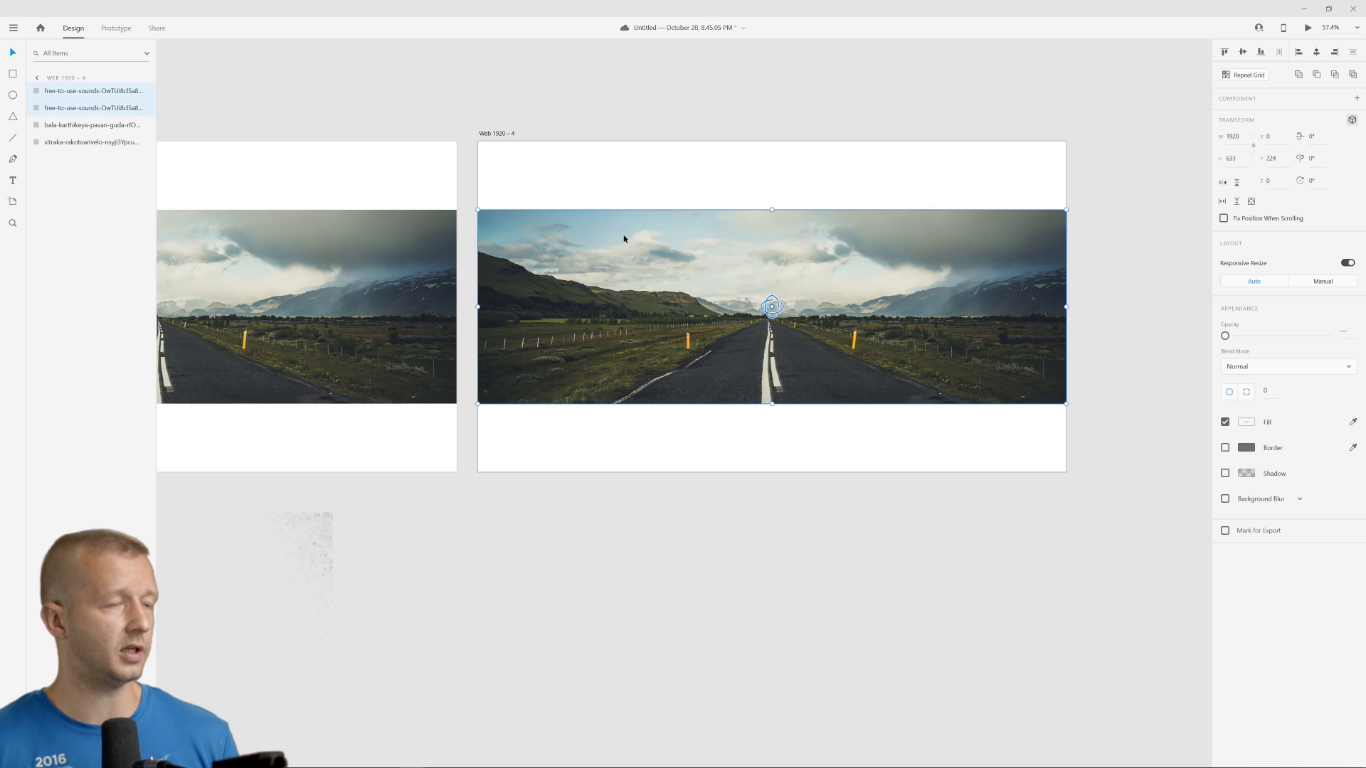
pyautogui.moveTo(771, 210); pyautogui.dragTo(771, 151)
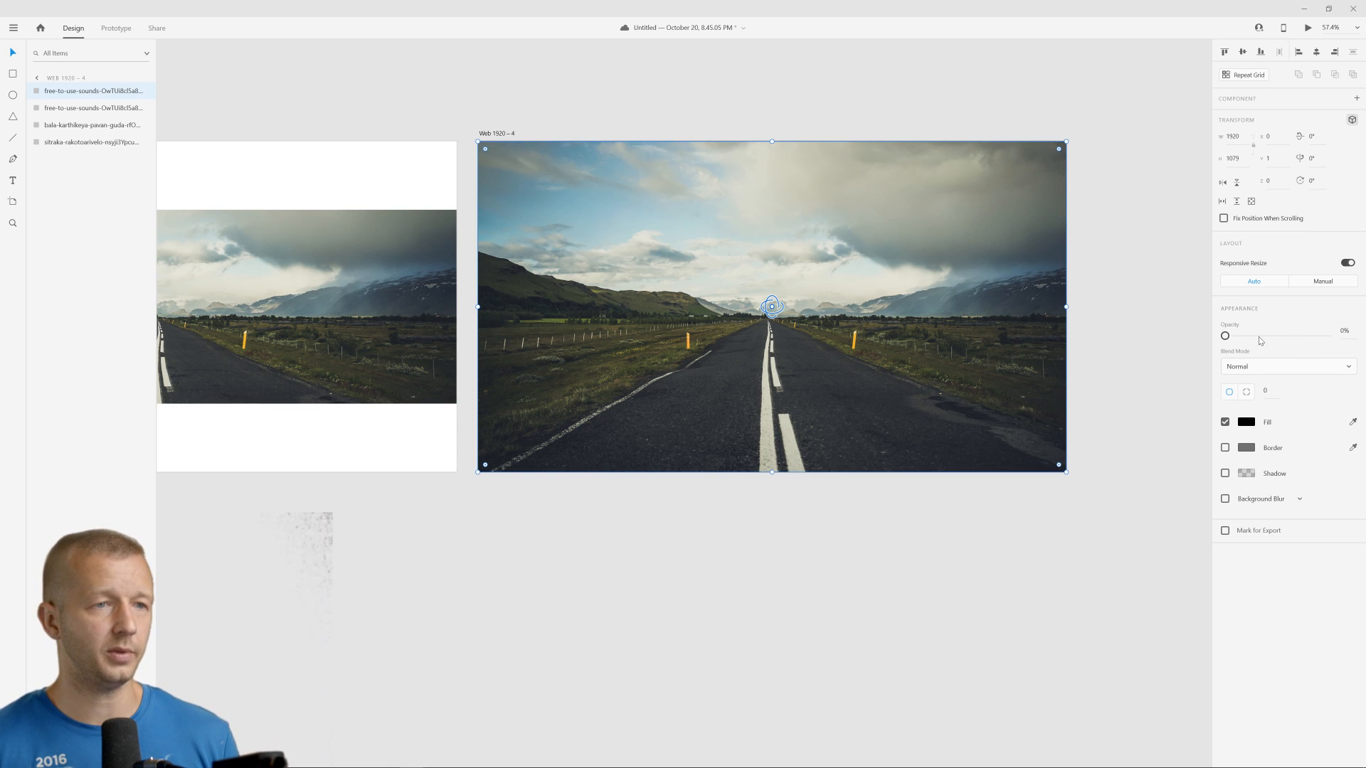
pyautogui.moveTo(1225, 336); pyautogui.dragTo(1305, 335)
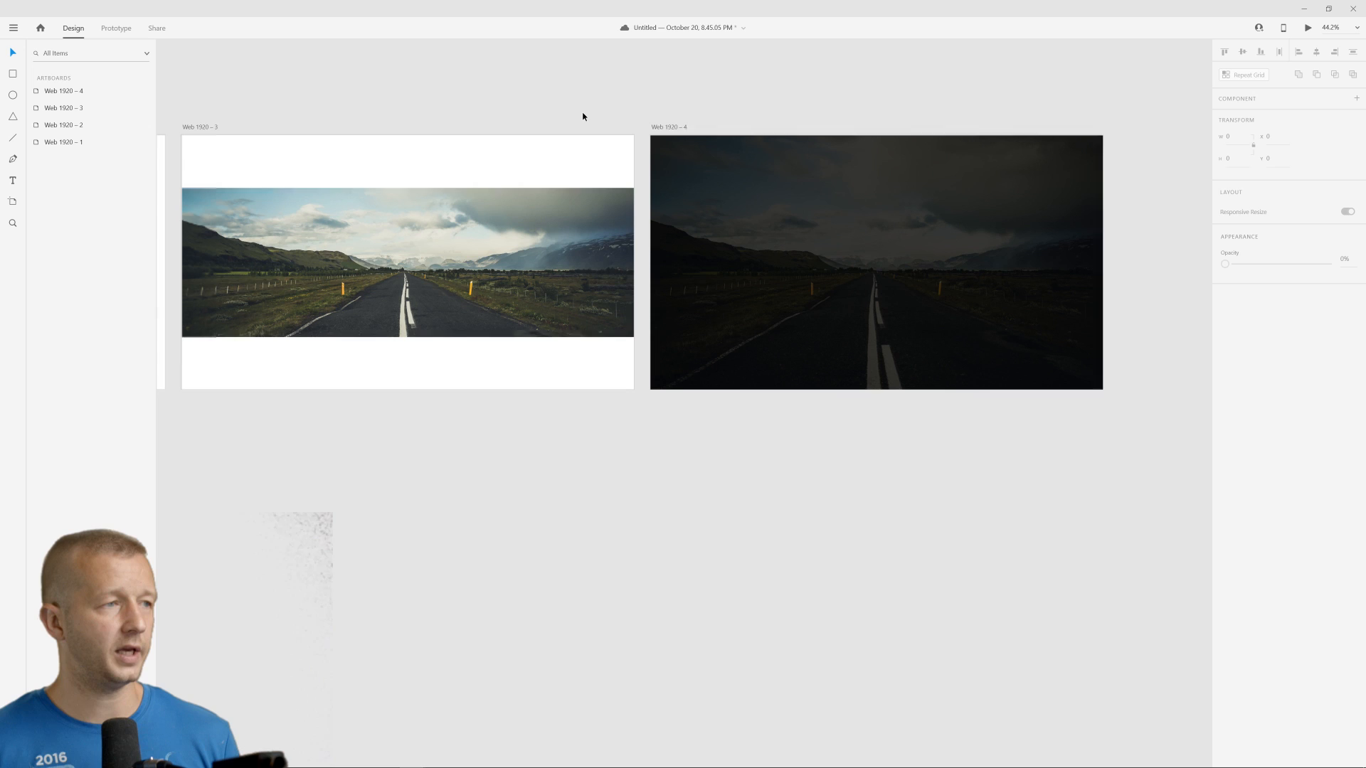
pyautogui.click(114, 28)
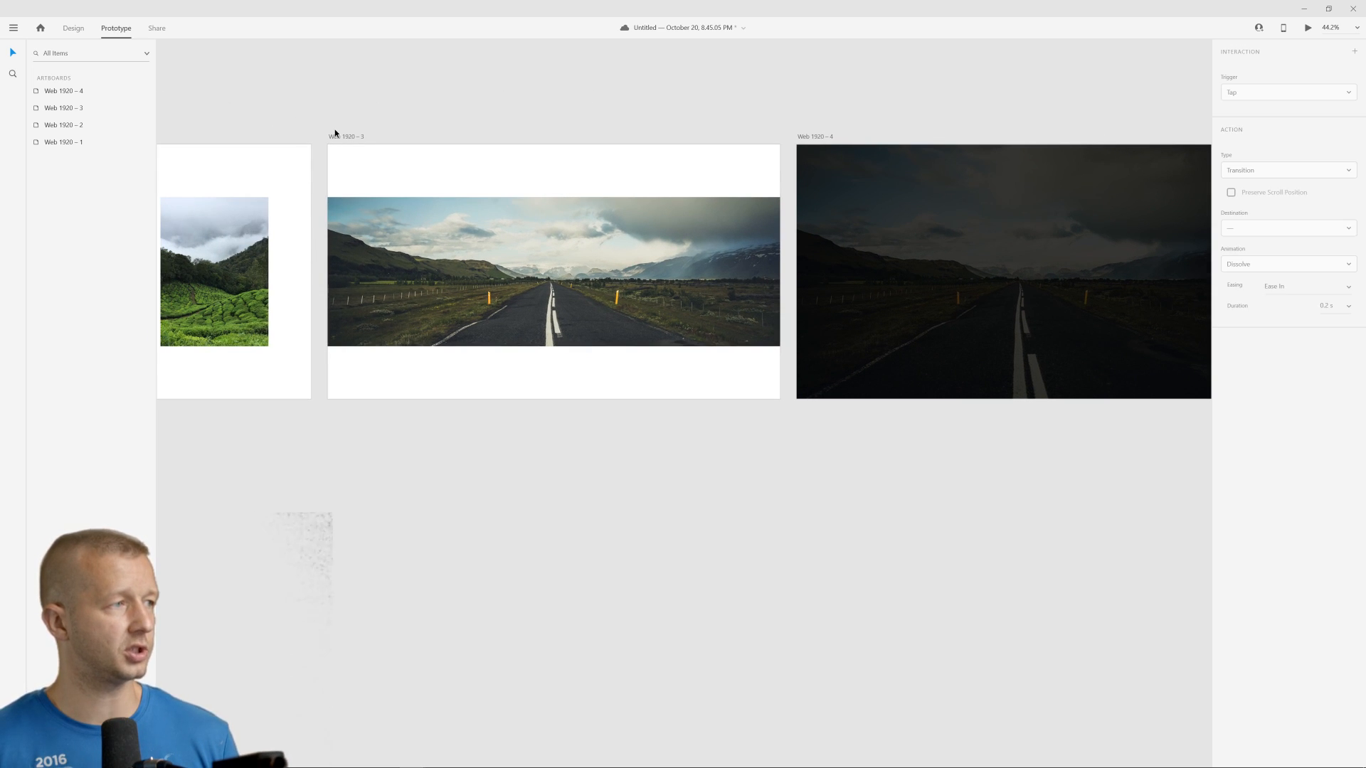
# Wire Web 1920 – 3 to Web 1920 – 4 with Auto-Animate on a Time trigger and preview it.
pyautogui.click(553, 272)
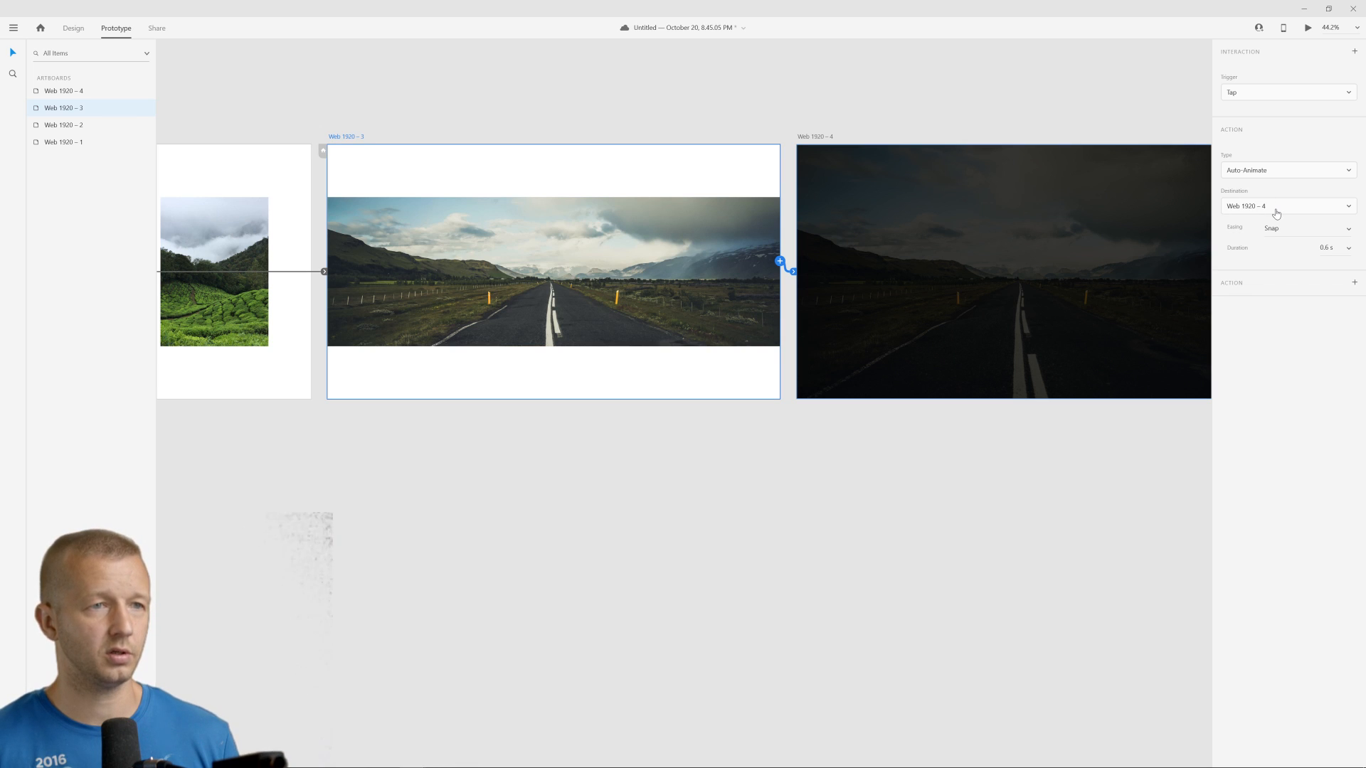
pyautogui.click(1288, 91)
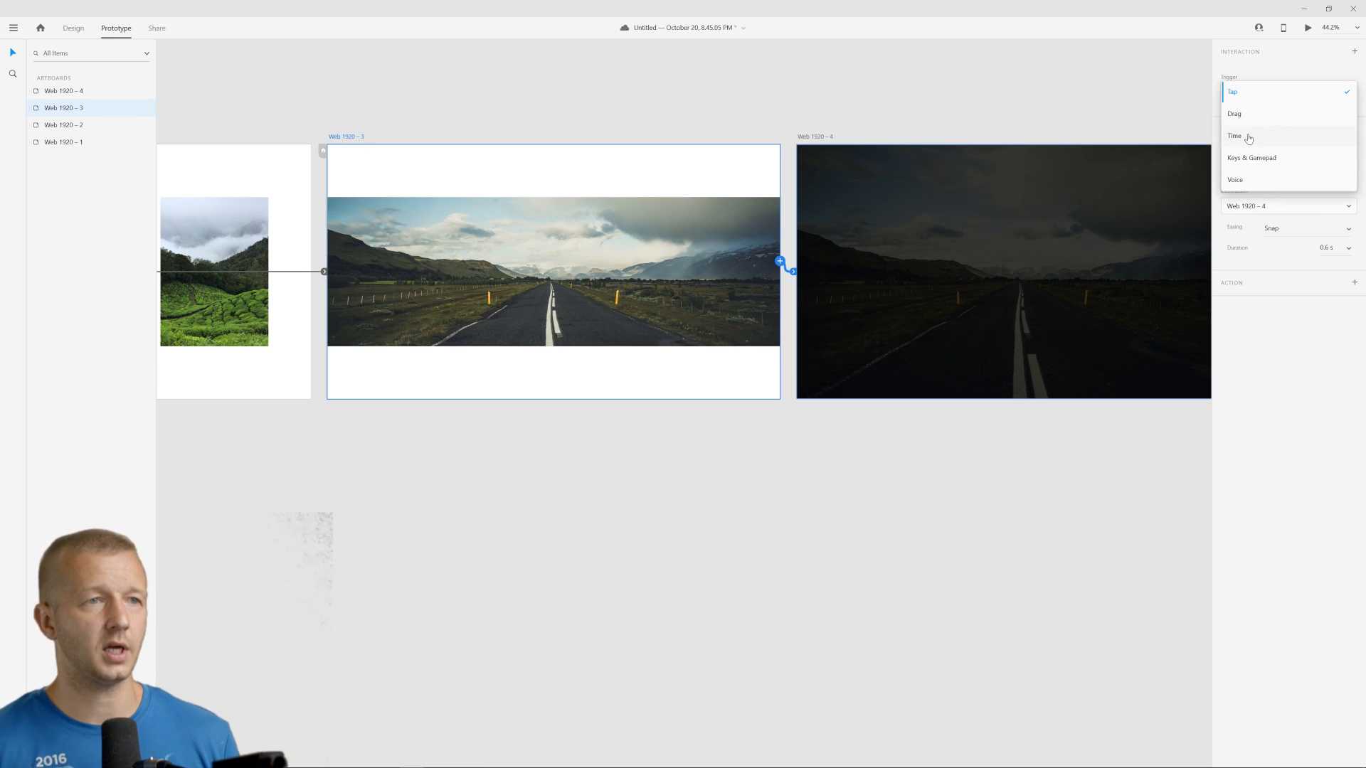
pyautogui.click(1235, 136)
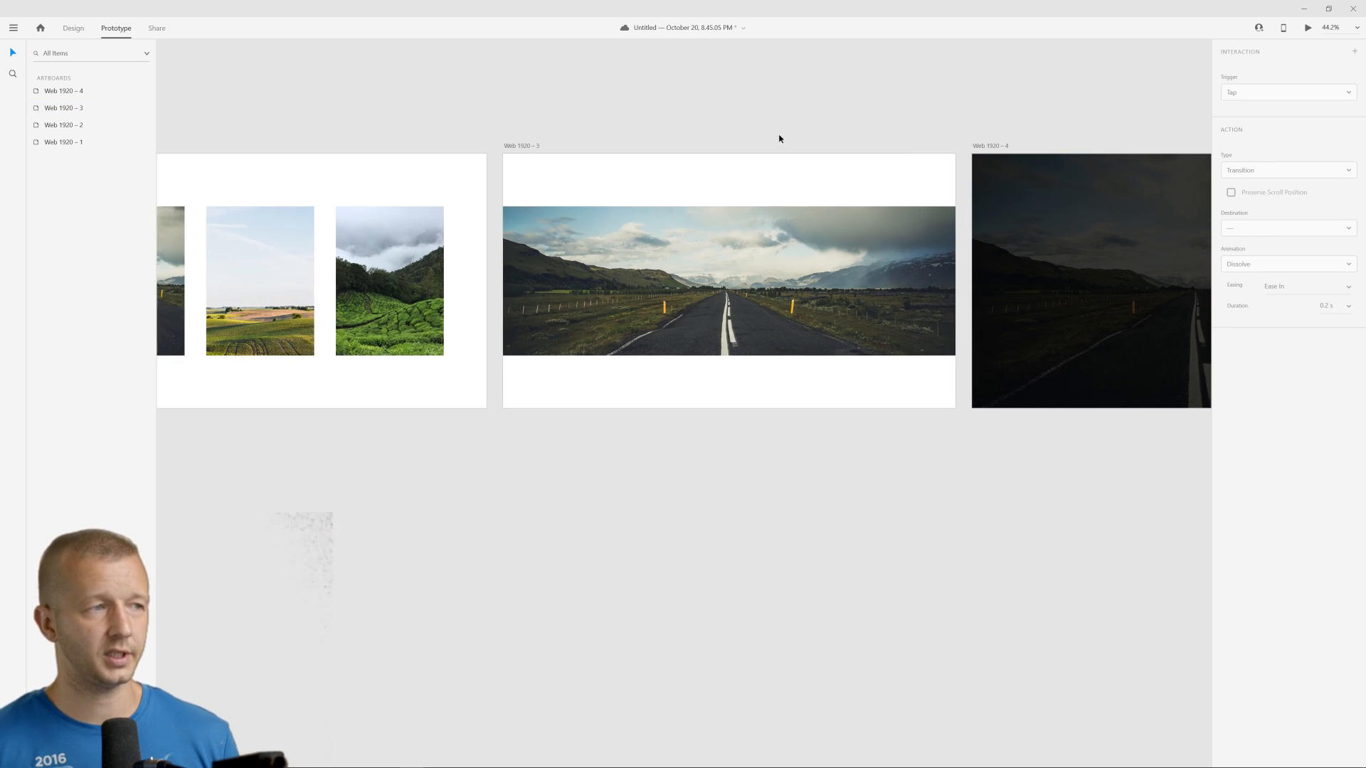
pyautogui.scroll(-3)
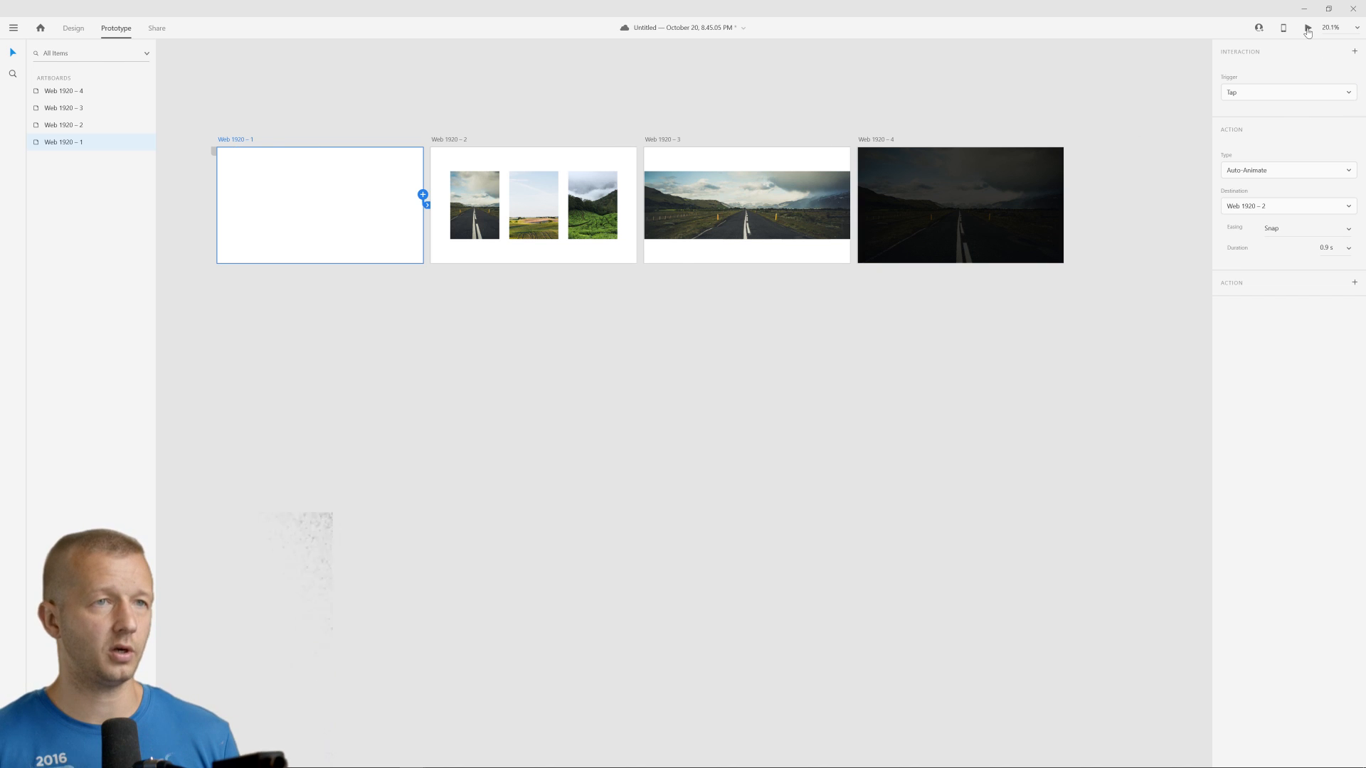
pyautogui.click(1306, 27)
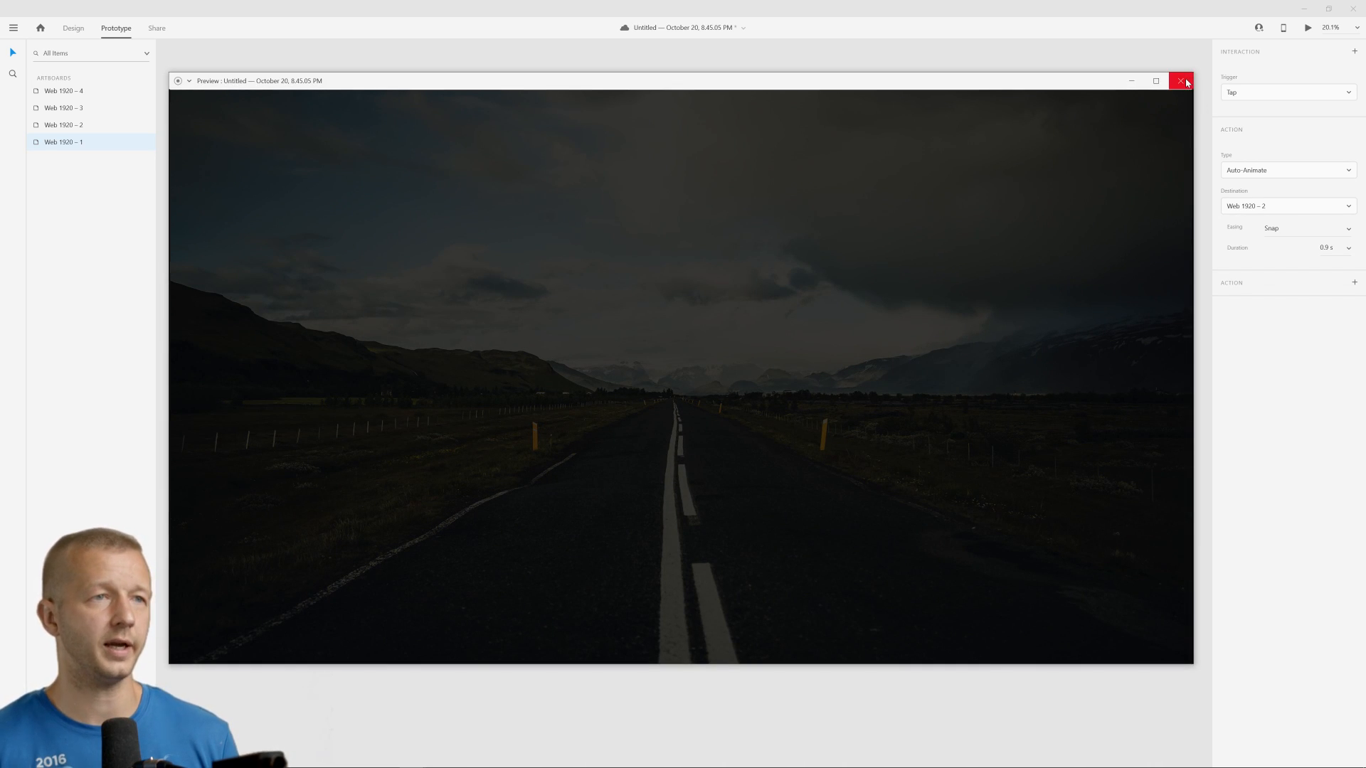
pyautogui.click(1181, 80)
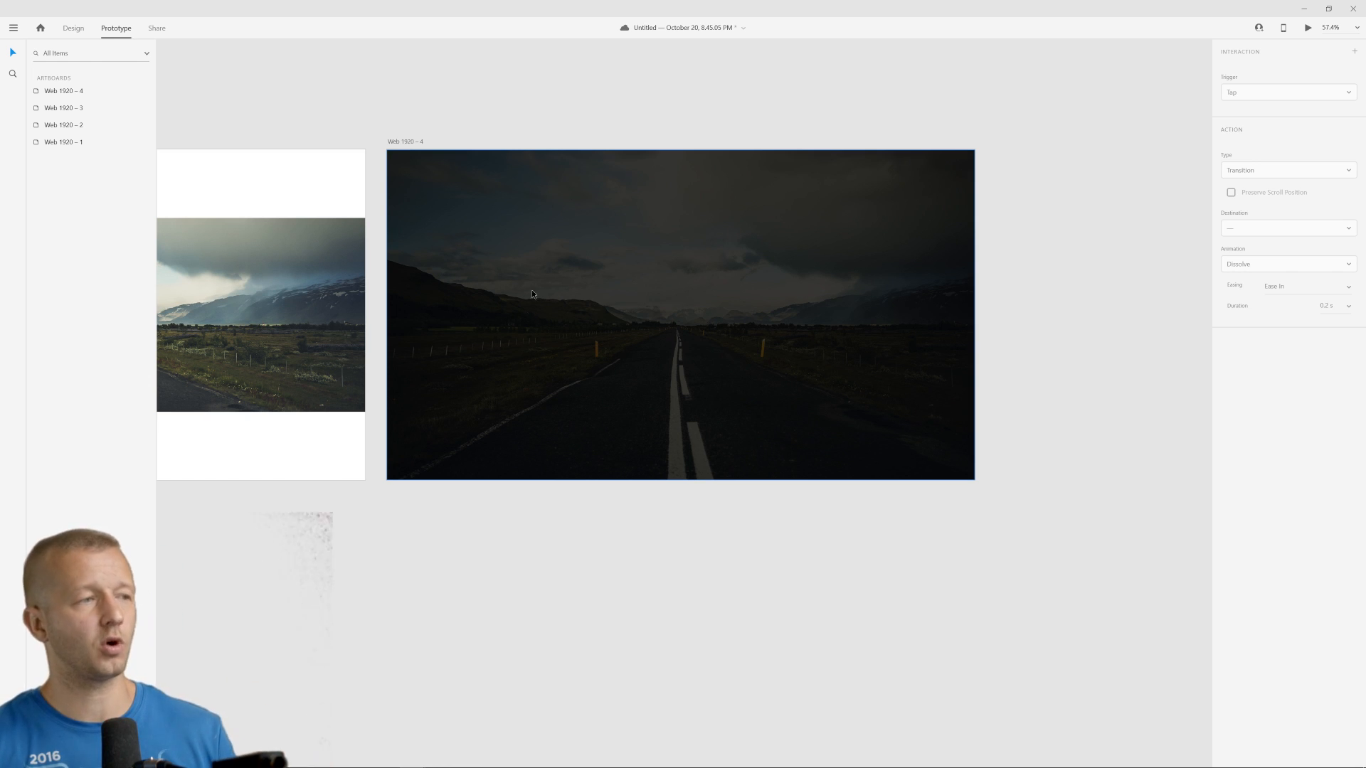
pyautogui.click(72, 29)
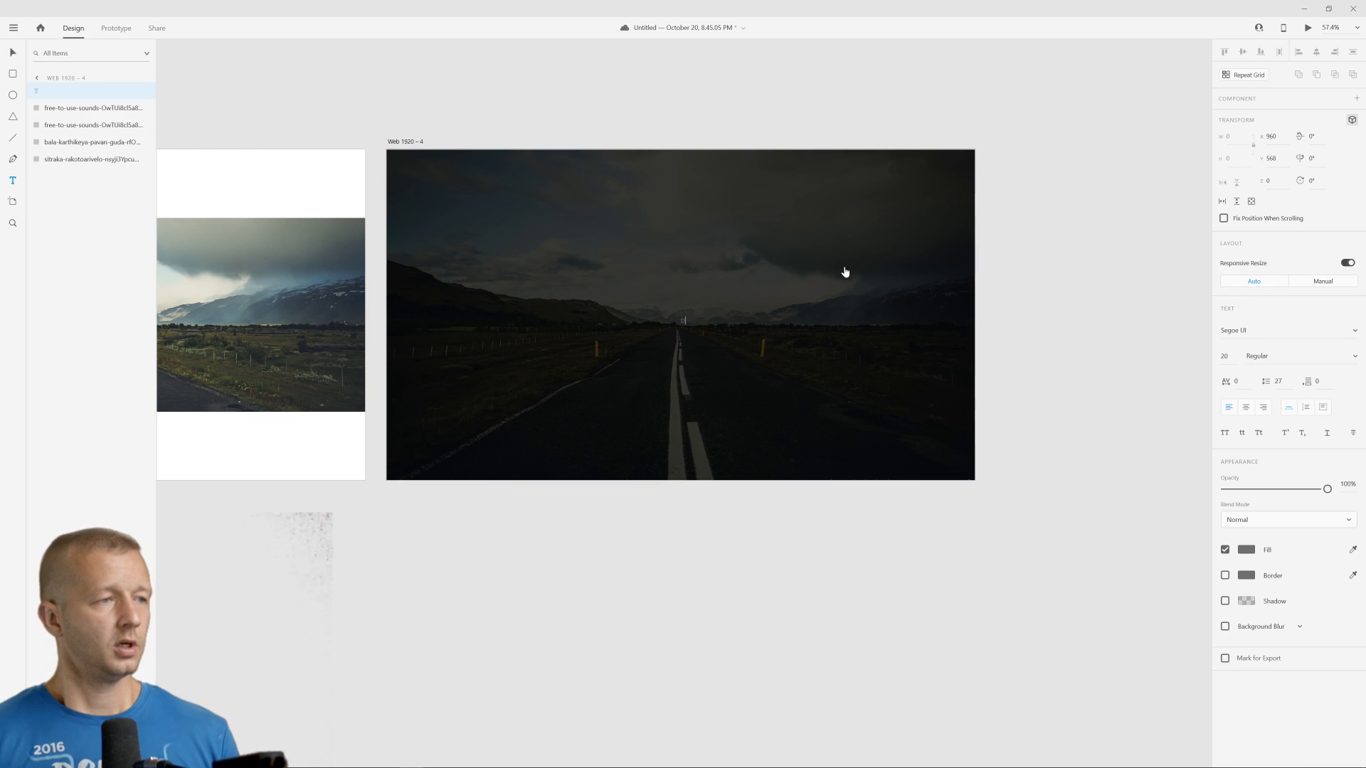
# Add a white Bebas Kai letter D left of centre and an Alt-dragged copy edited to Z.
pyautogui.click(1247, 550)
pyautogui.write('D')
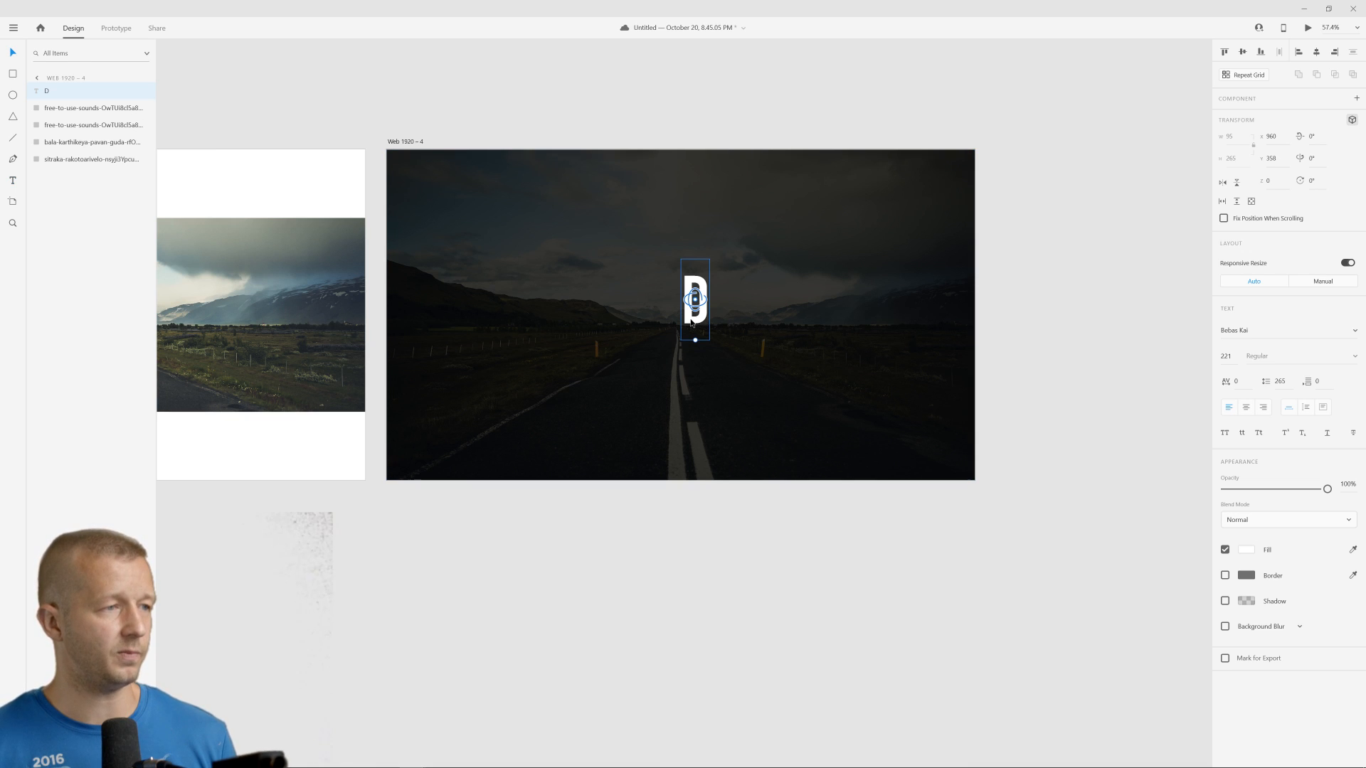
pyautogui.moveTo(695, 299); pyautogui.dragTo(597, 313)
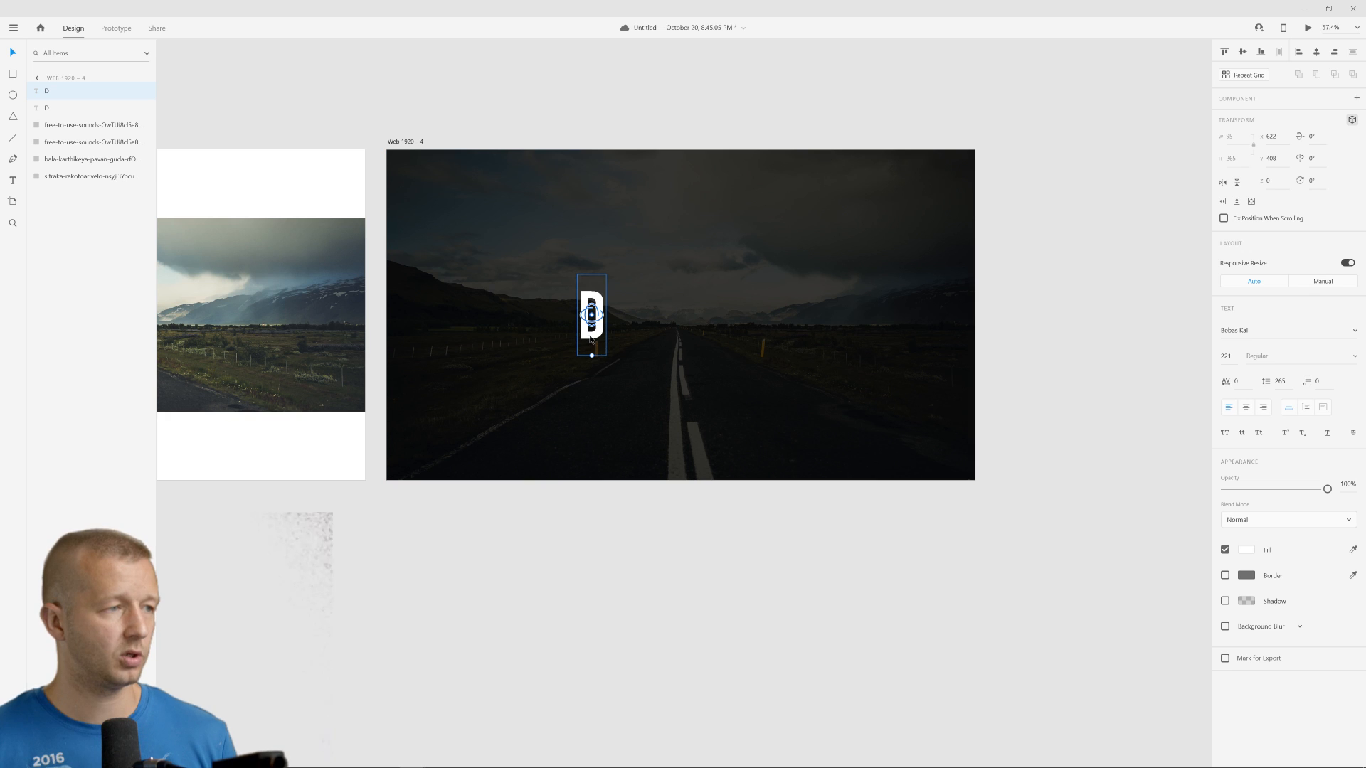
pyautogui.moveTo(590, 315); pyautogui.dragTo(630, 316)
pyautogui.write(' E')
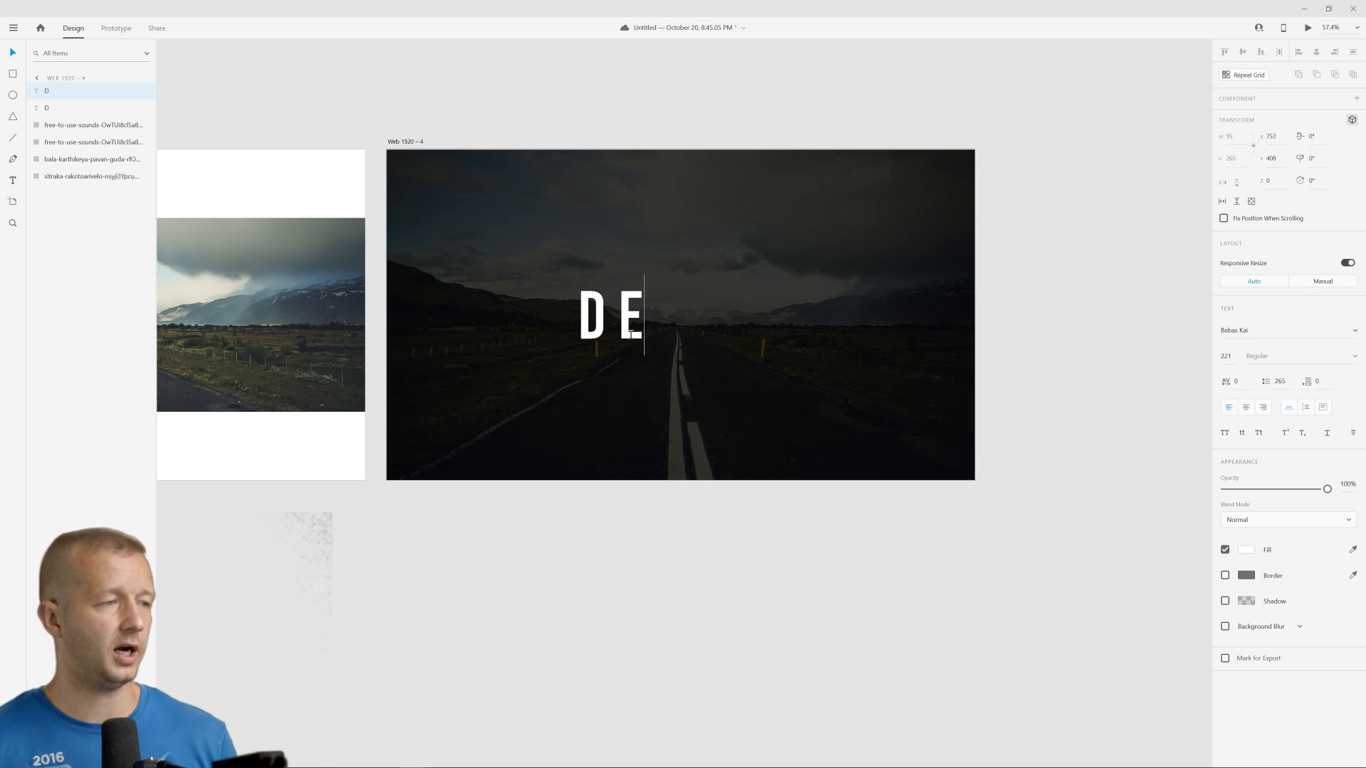
pyautogui.write('Z')
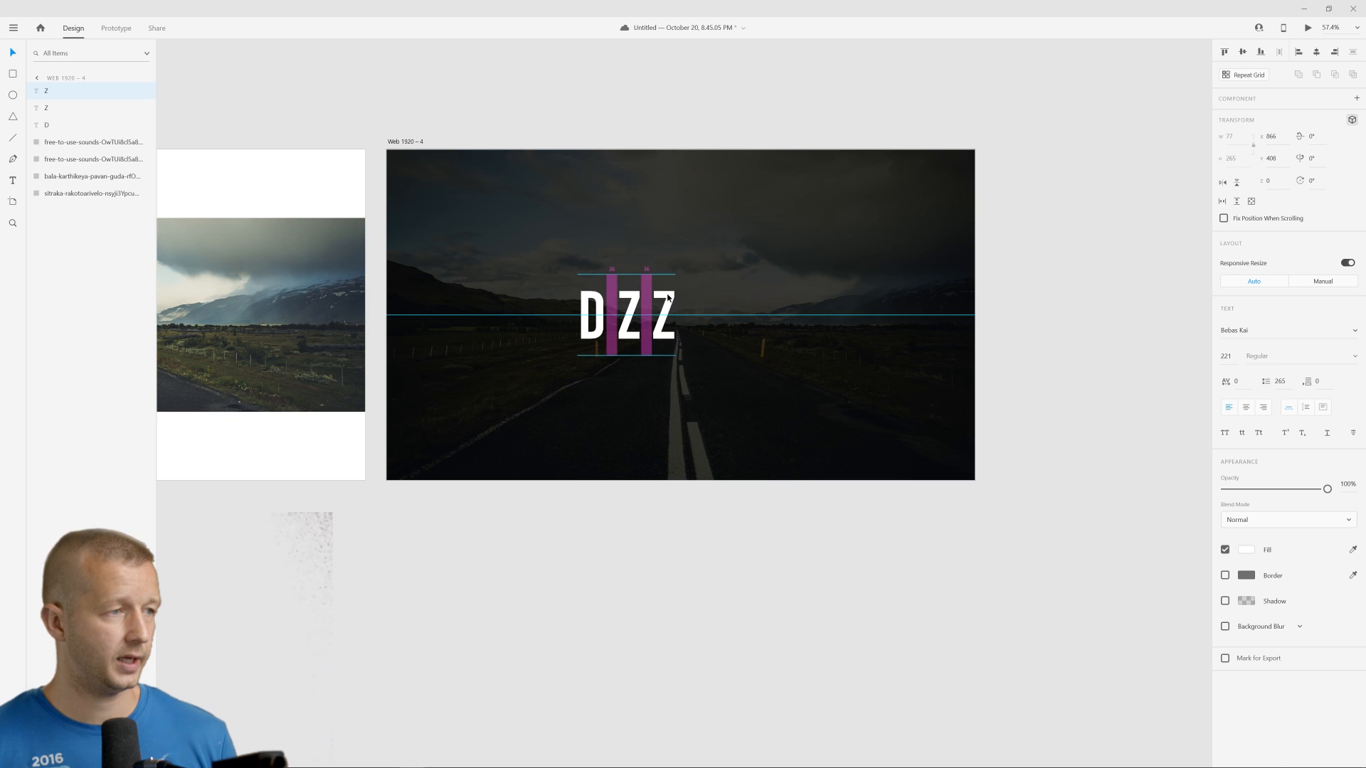
# Edit the further letter copies to I and N to build the DZINE title.
pyautogui.click(665, 316)
pyautogui.write('I')
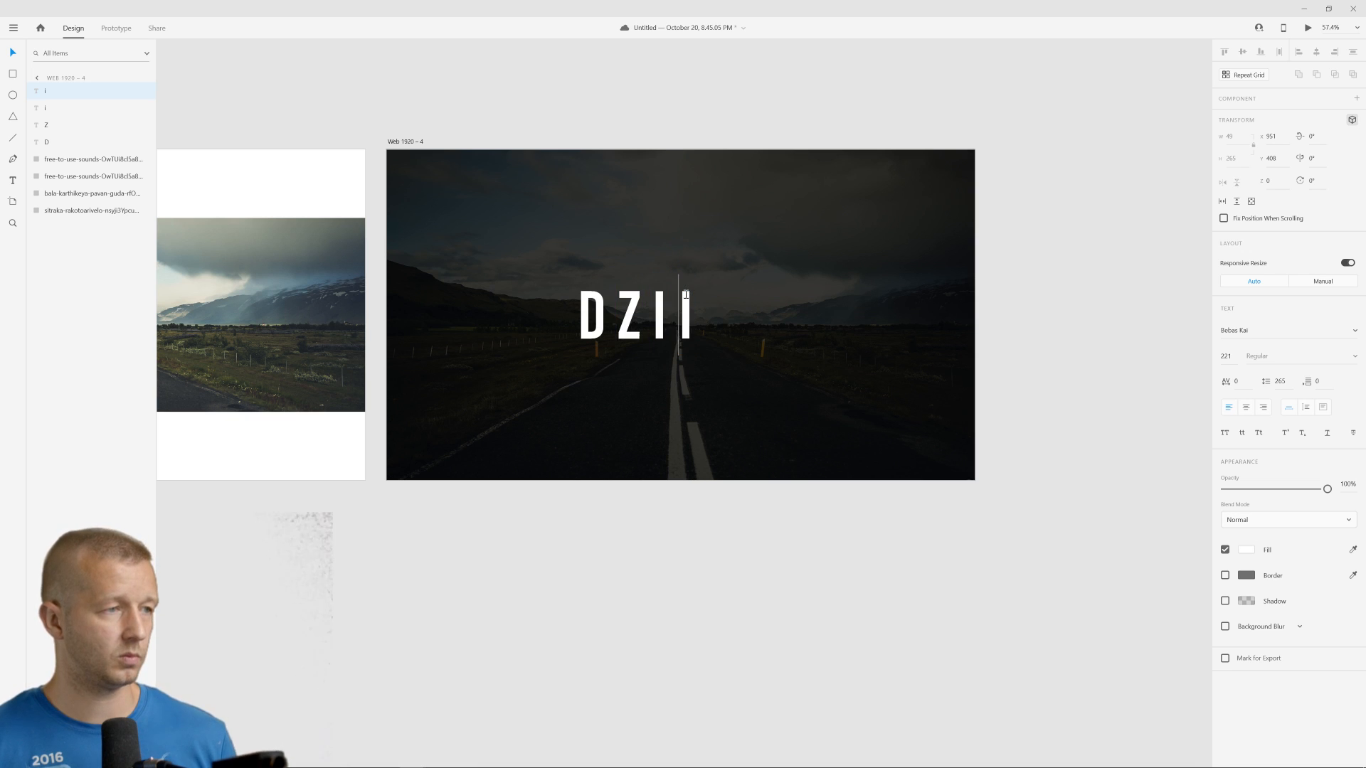
pyautogui.press('Backspace')
pyautogui.write('Z')
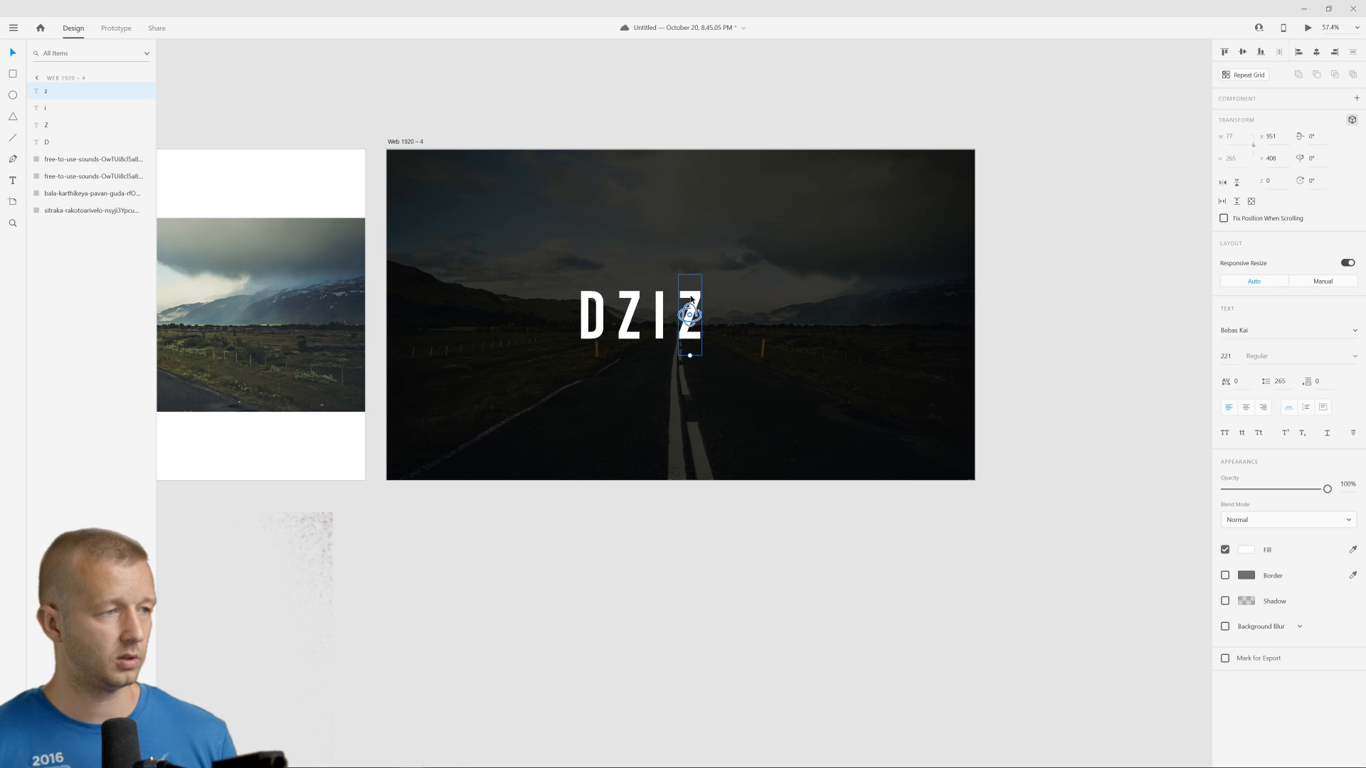
pyautogui.doubleClick(688, 316)
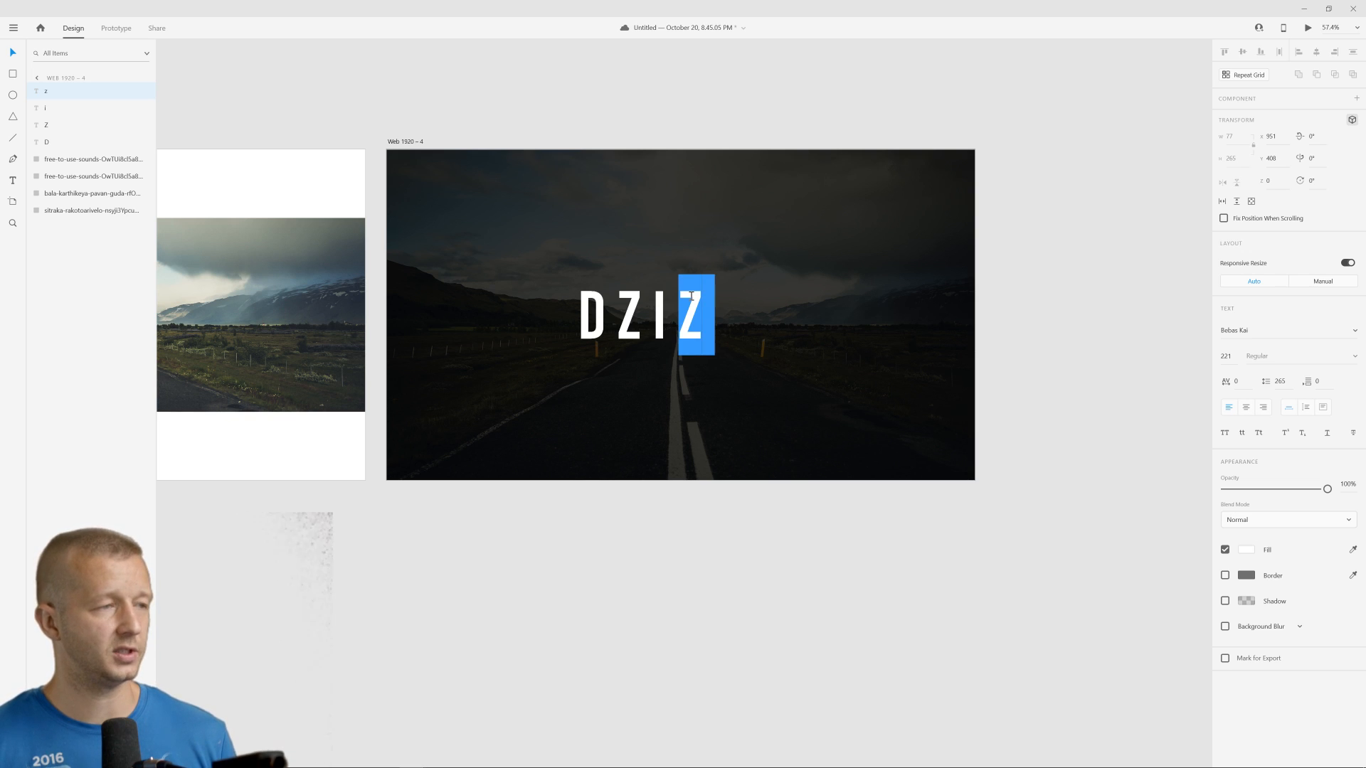
pyautogui.write('n')
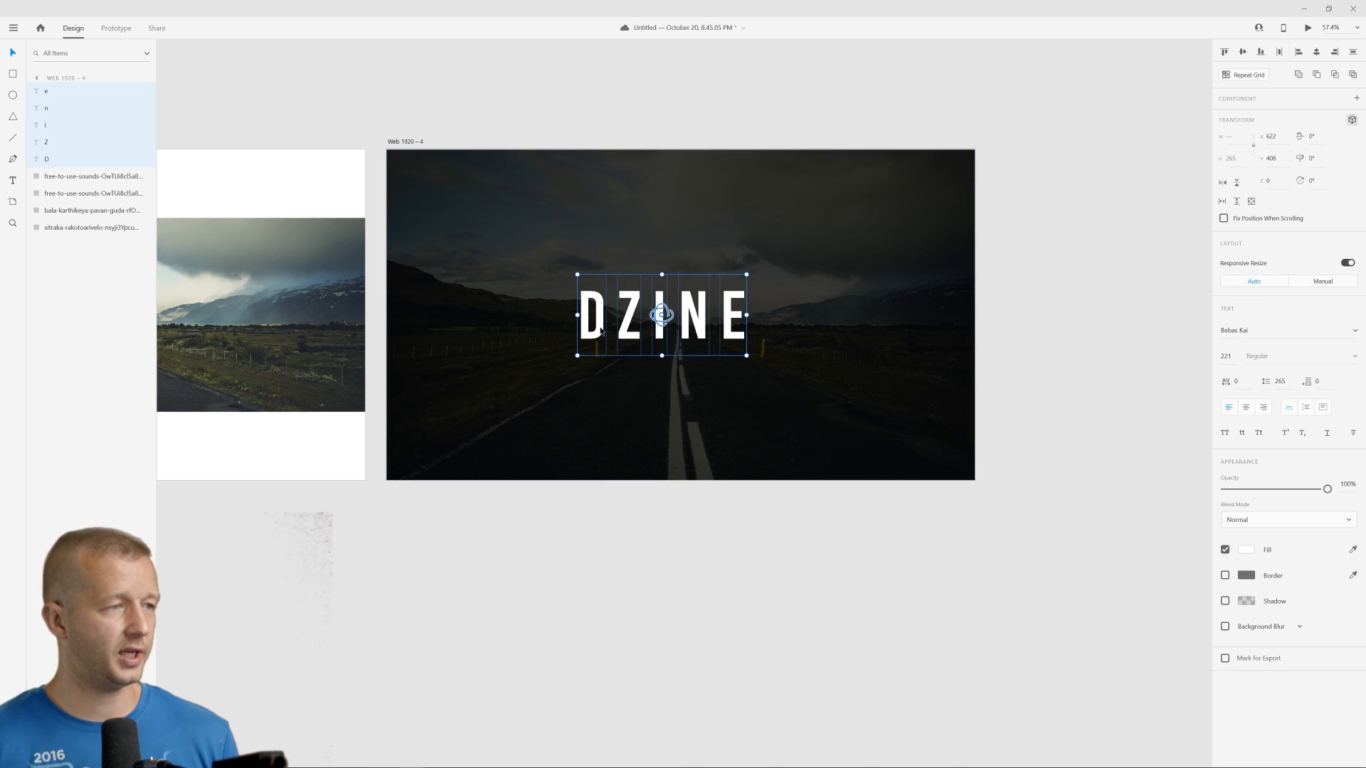
# Centre the DZINE title on the dark photo and duplicate the artboard as Web 1920 – 5.
pyautogui.moveTo(662, 316); pyautogui.dragTo(682, 316)
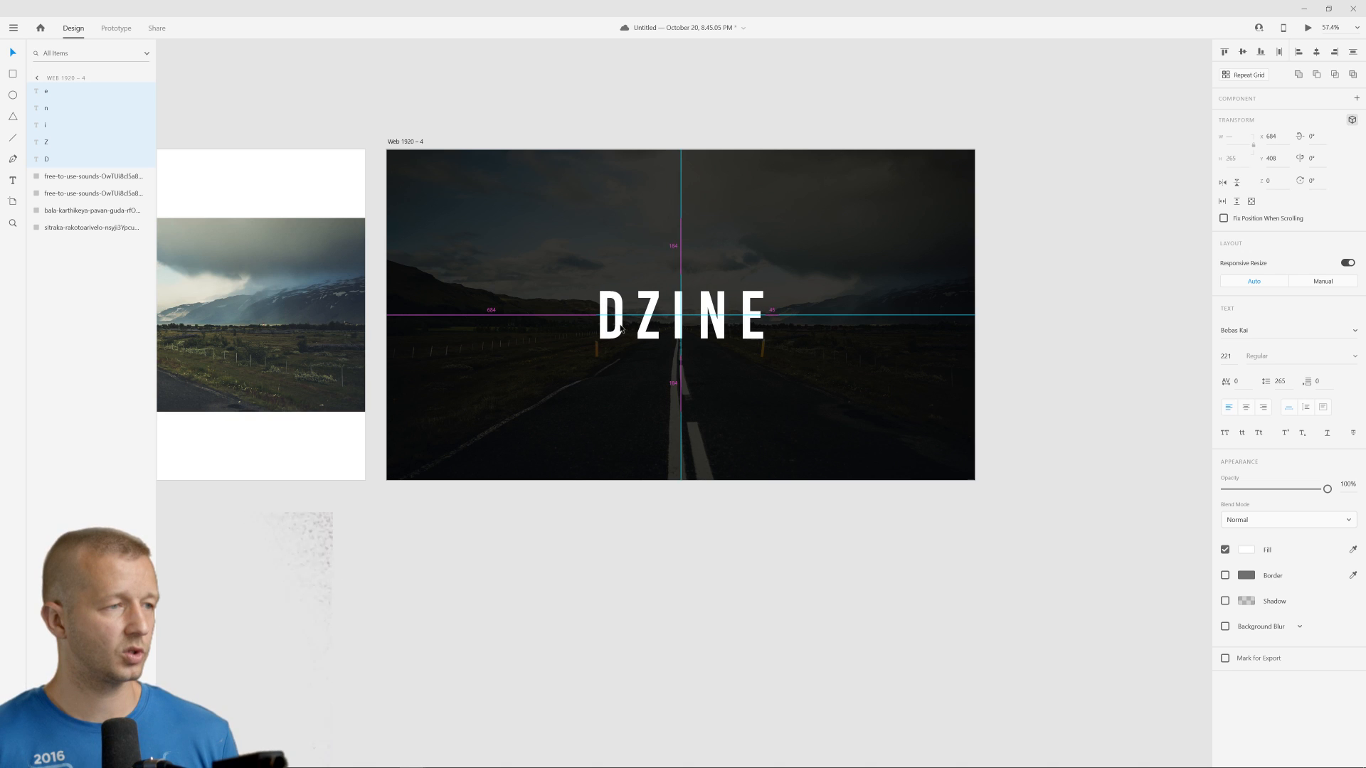
pyautogui.moveTo(671, 313); pyautogui.dragTo(670, 336)
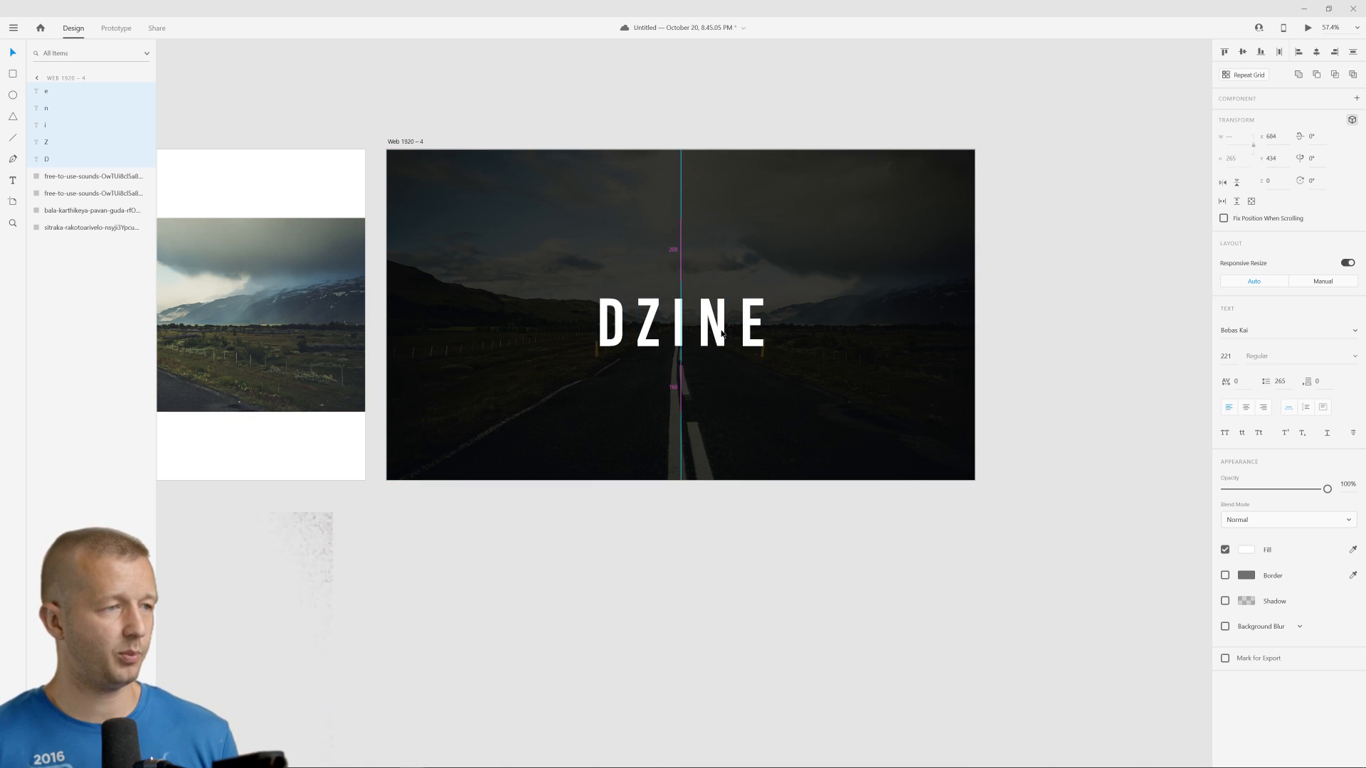
pyautogui.moveTo(680, 328); pyautogui.dragTo(680, 313)
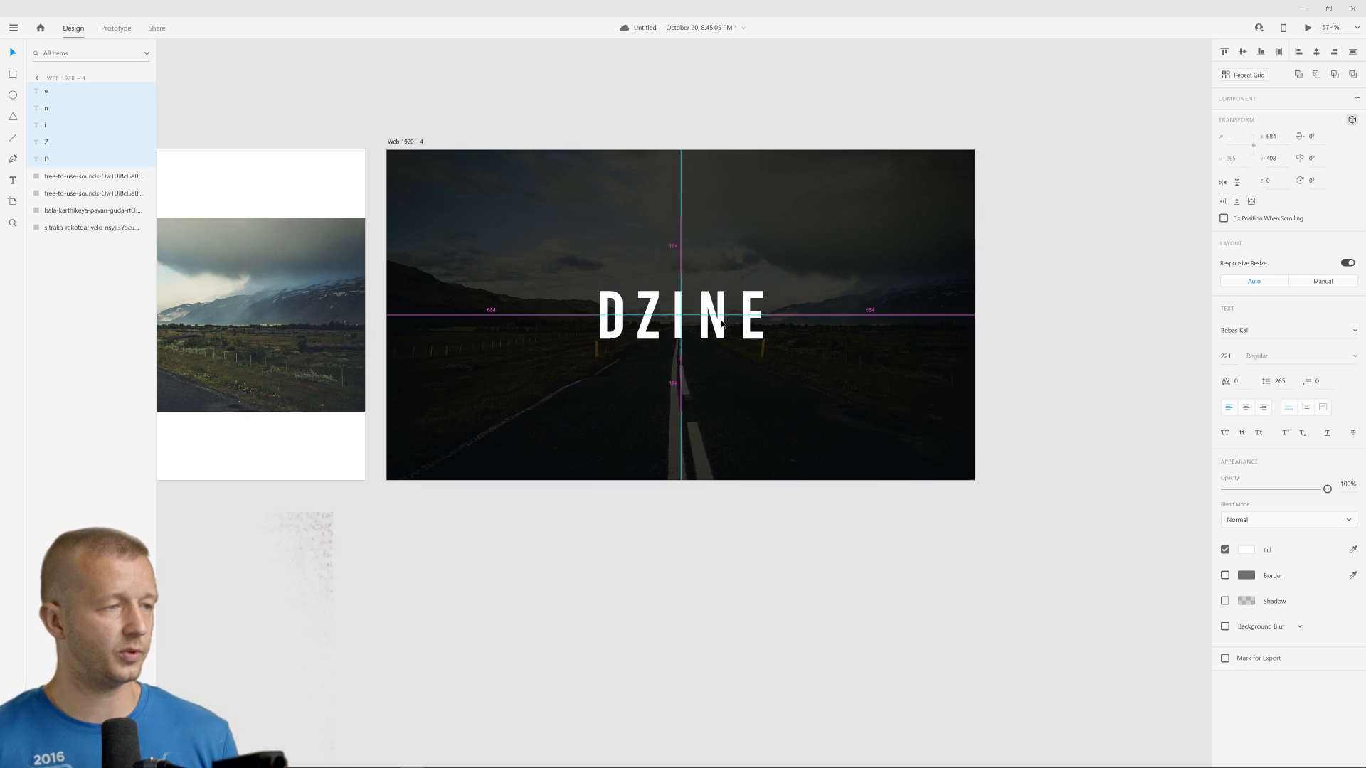
pyautogui.click(680, 314)
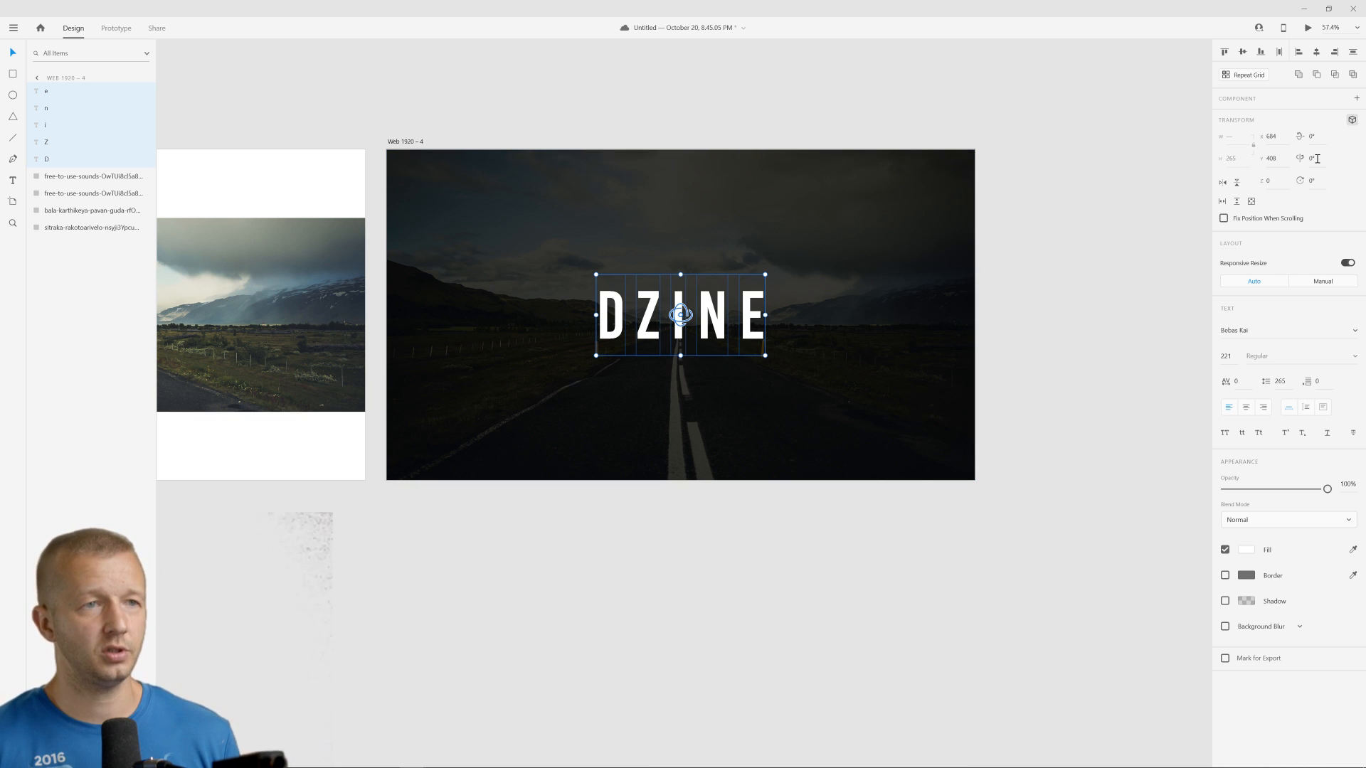
pyautogui.click(1314, 158)
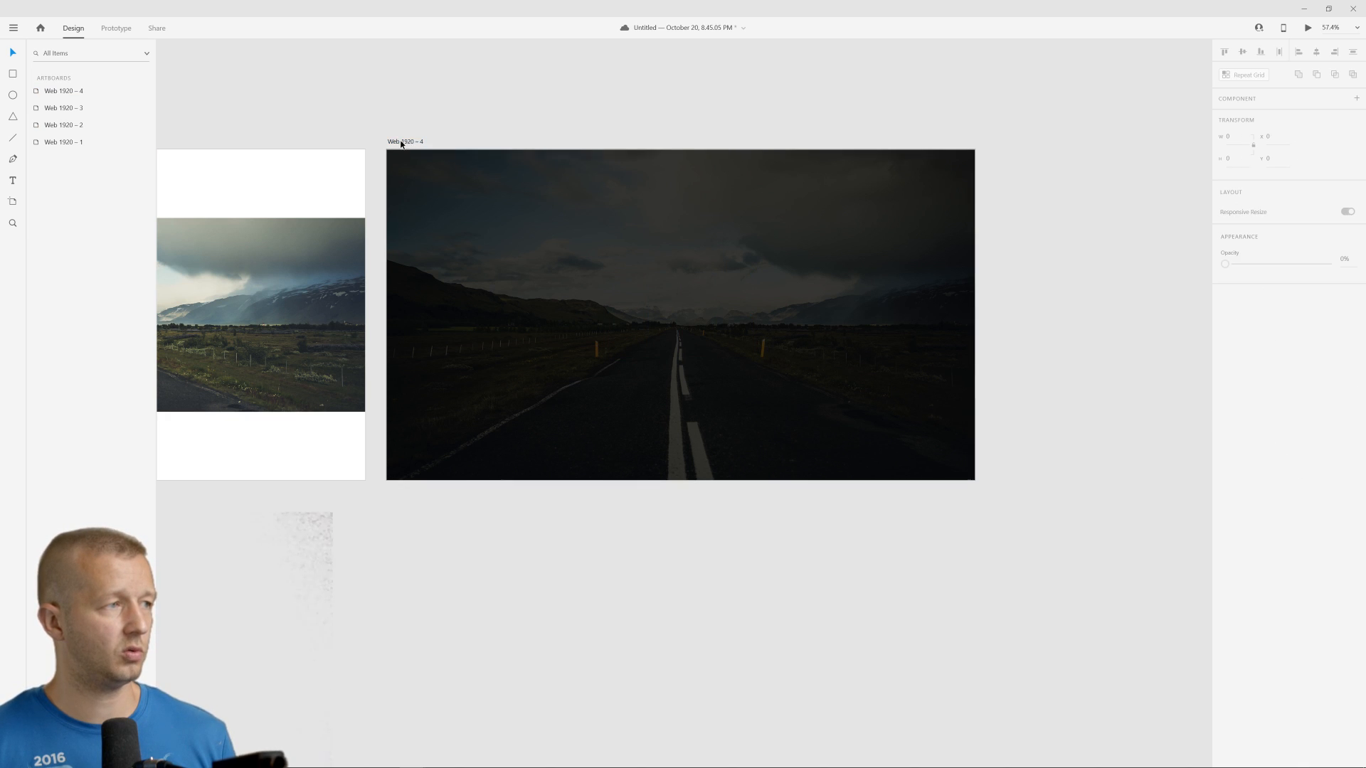
# Rotate and hide the DZINE title on Web 1920 – 4, leaving only the darkened road.
pyautogui.click(682, 316)
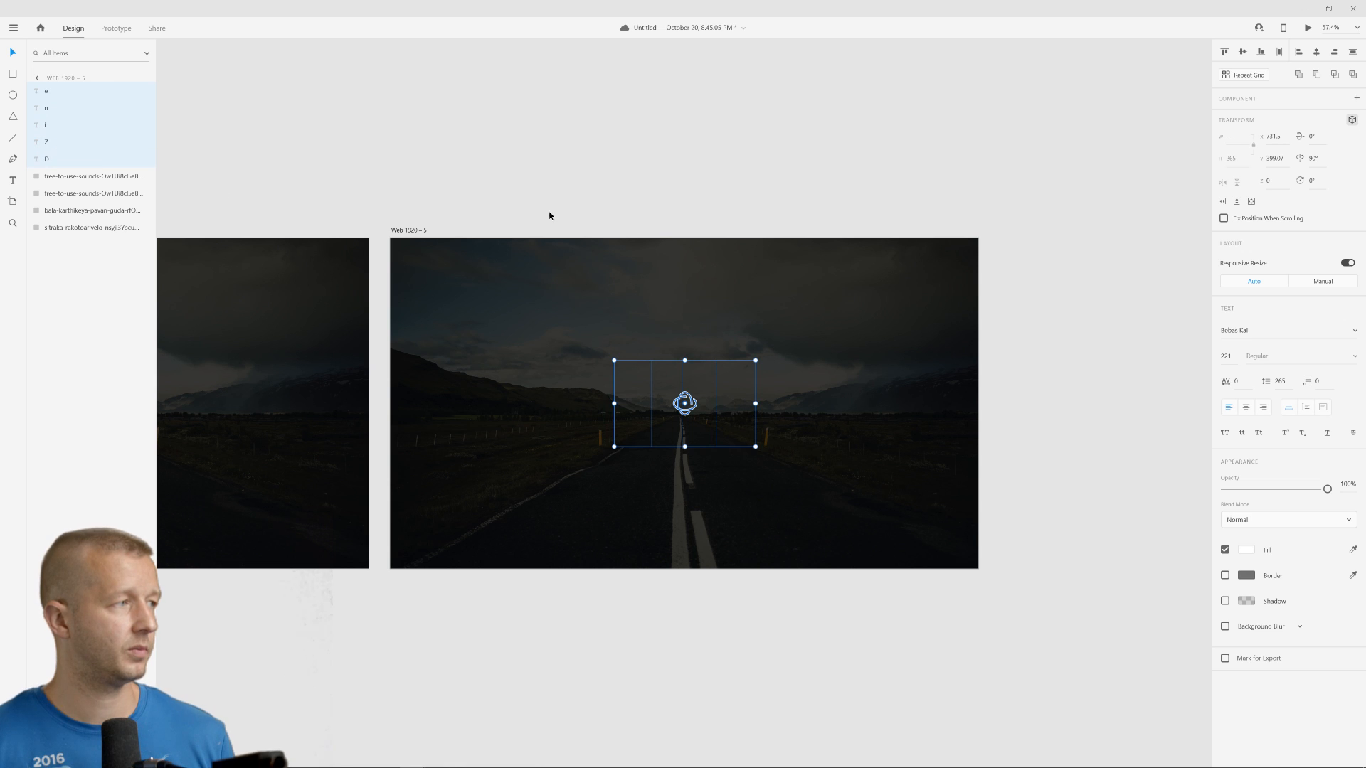
pyautogui.click(1310, 158)
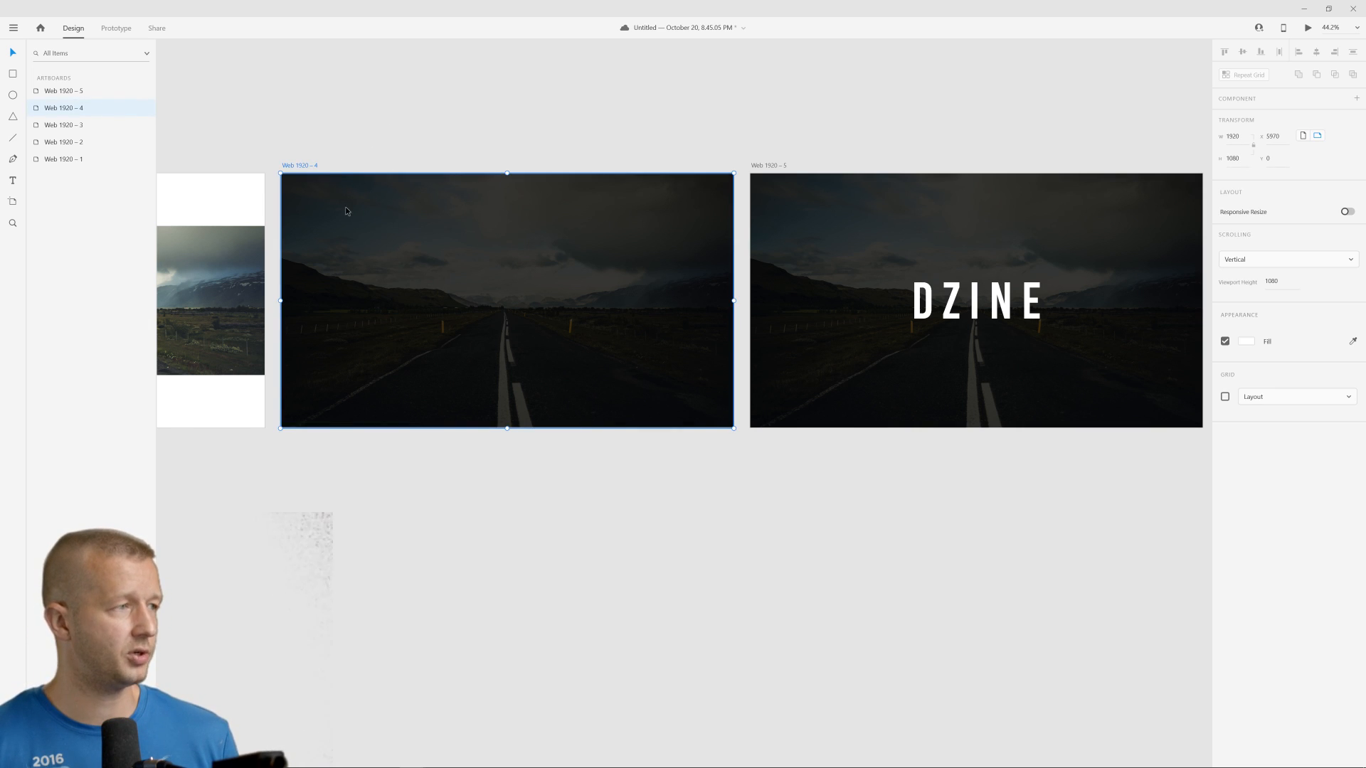
# Preview the prototype from Prototype mode, advance it to the DZINE screen, then close the preview.
pyautogui.click(116, 29)
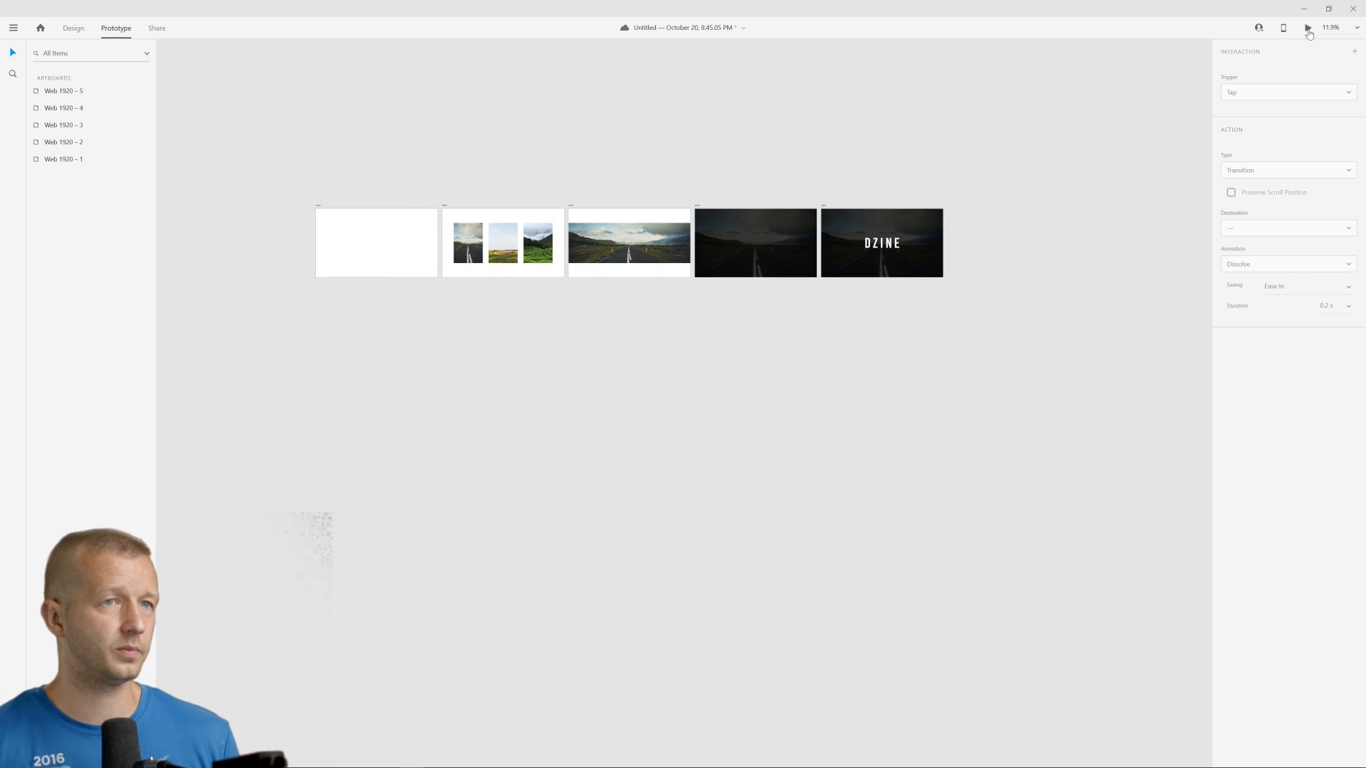
pyautogui.click(1308, 27)
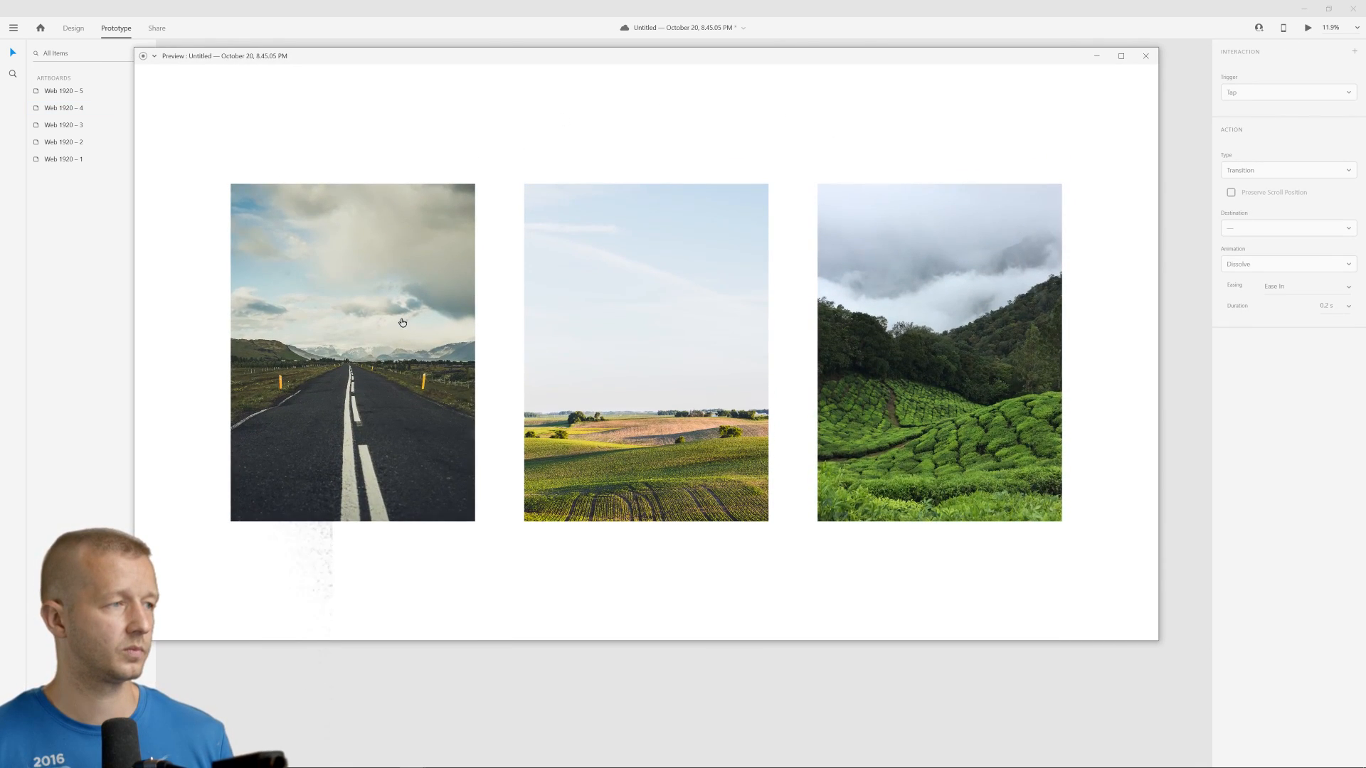
pyautogui.click(351, 351)
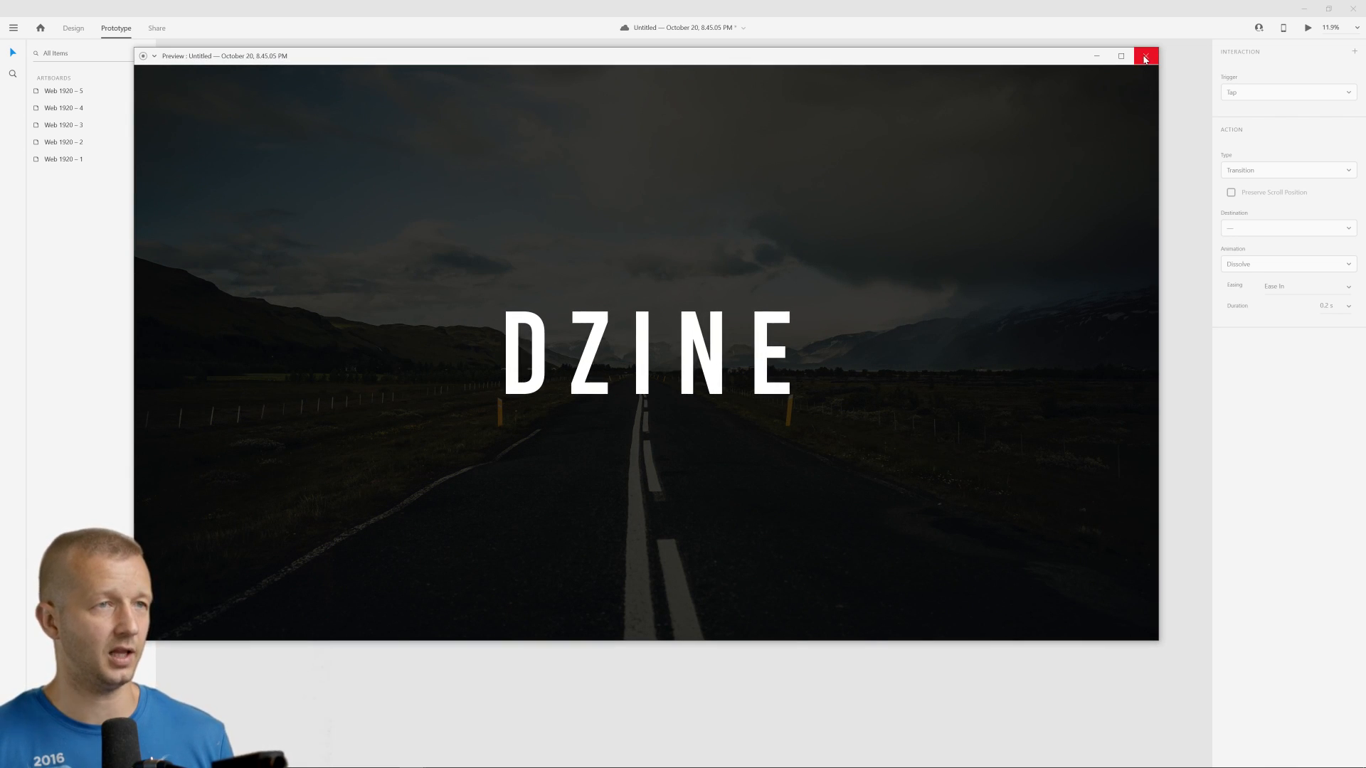
pyautogui.click(1144, 56)
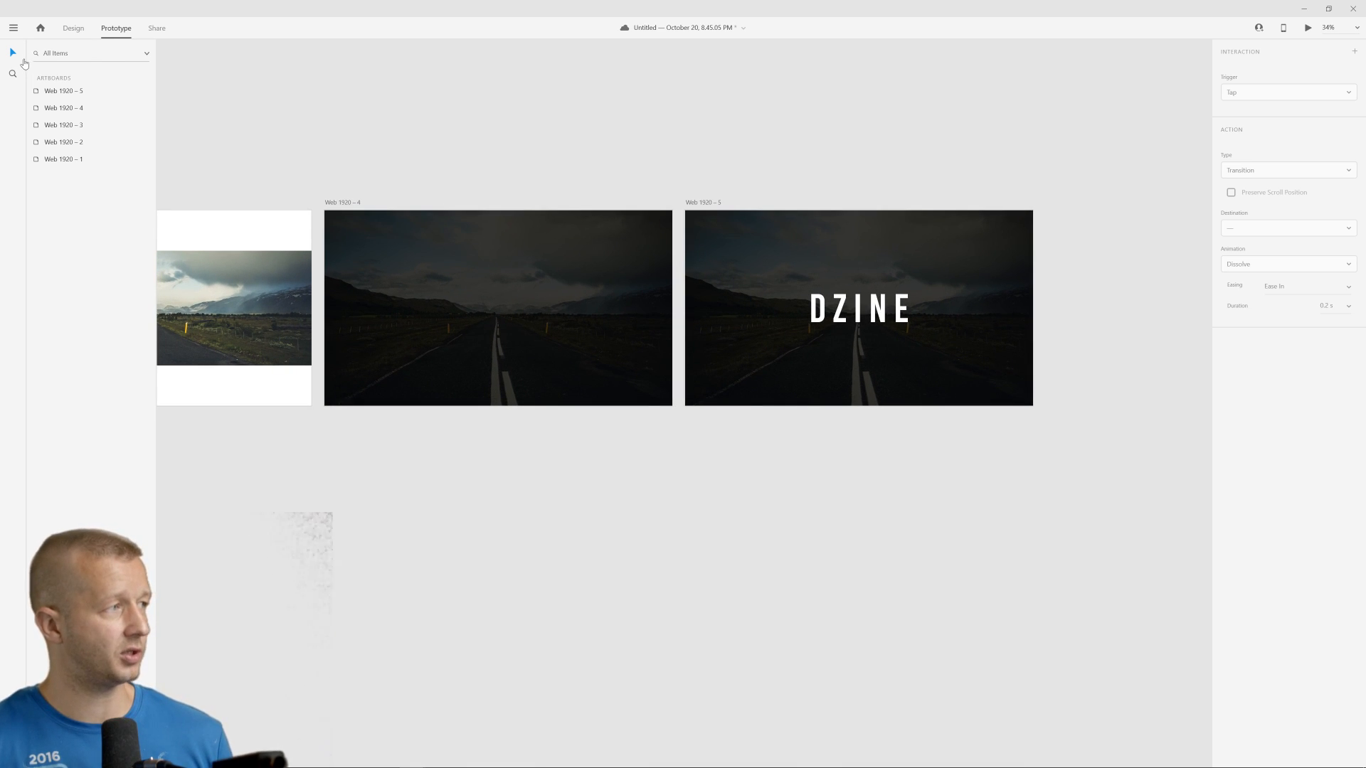
# Draw a border-only square at the DZINE title's upper left on Web 1920 – 5.
pyautogui.click(73, 29)
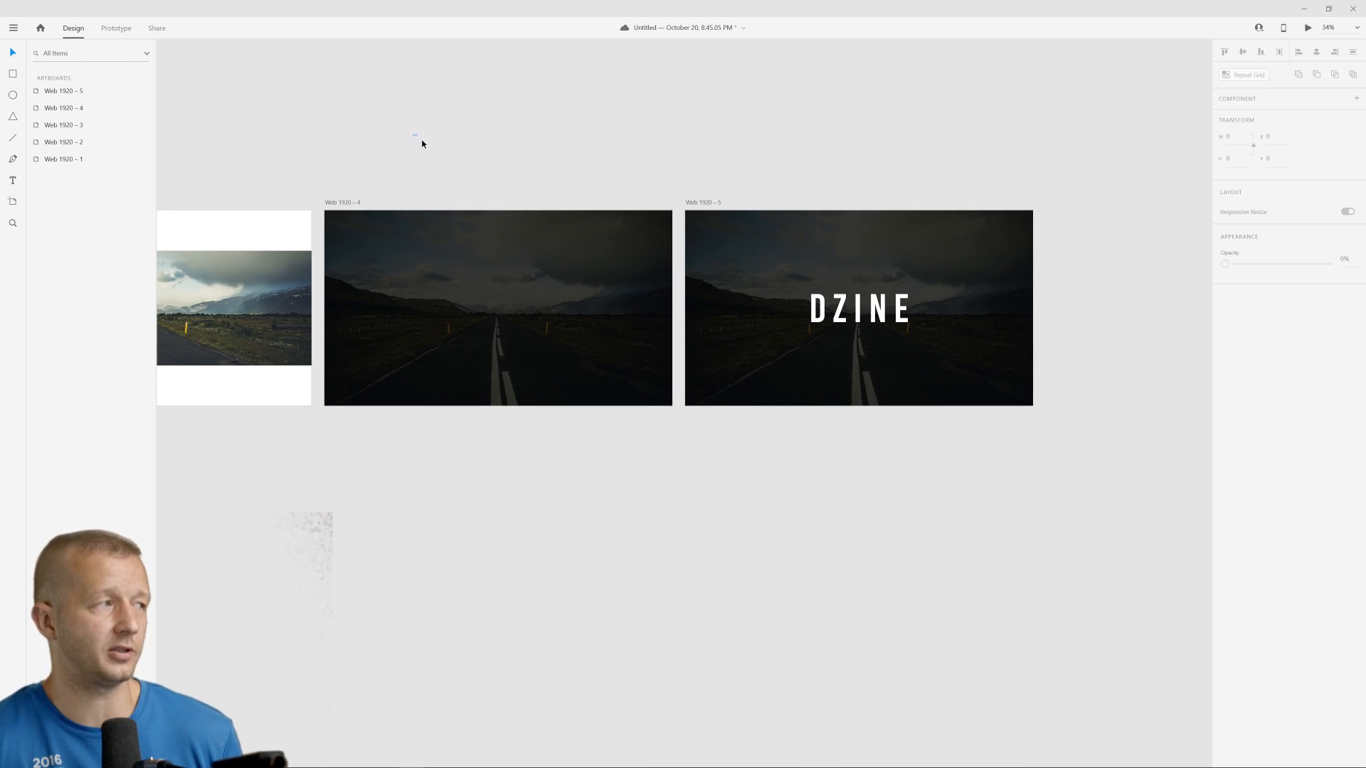
pyautogui.moveTo(714, 241); pyautogui.dragTo(747, 277)
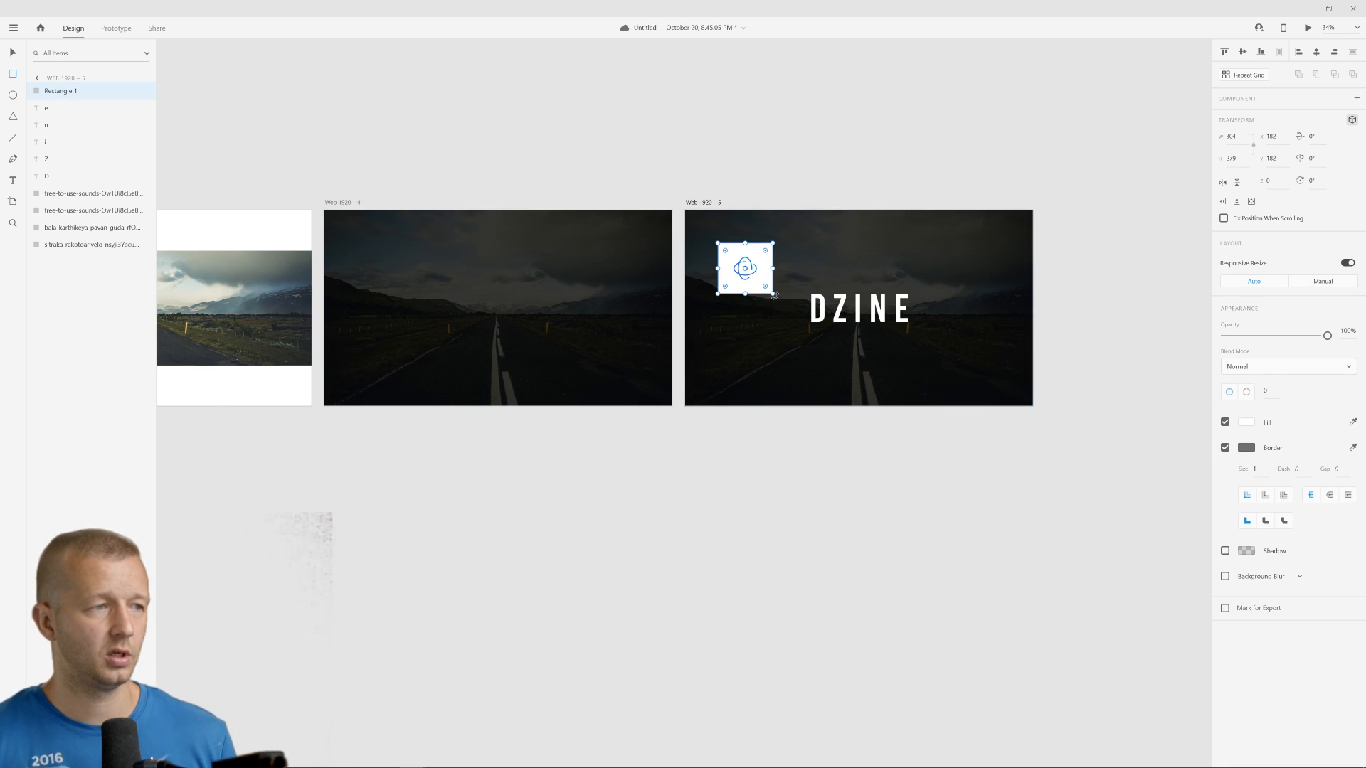
pyautogui.moveTo(771, 295); pyautogui.dragTo(758, 281)
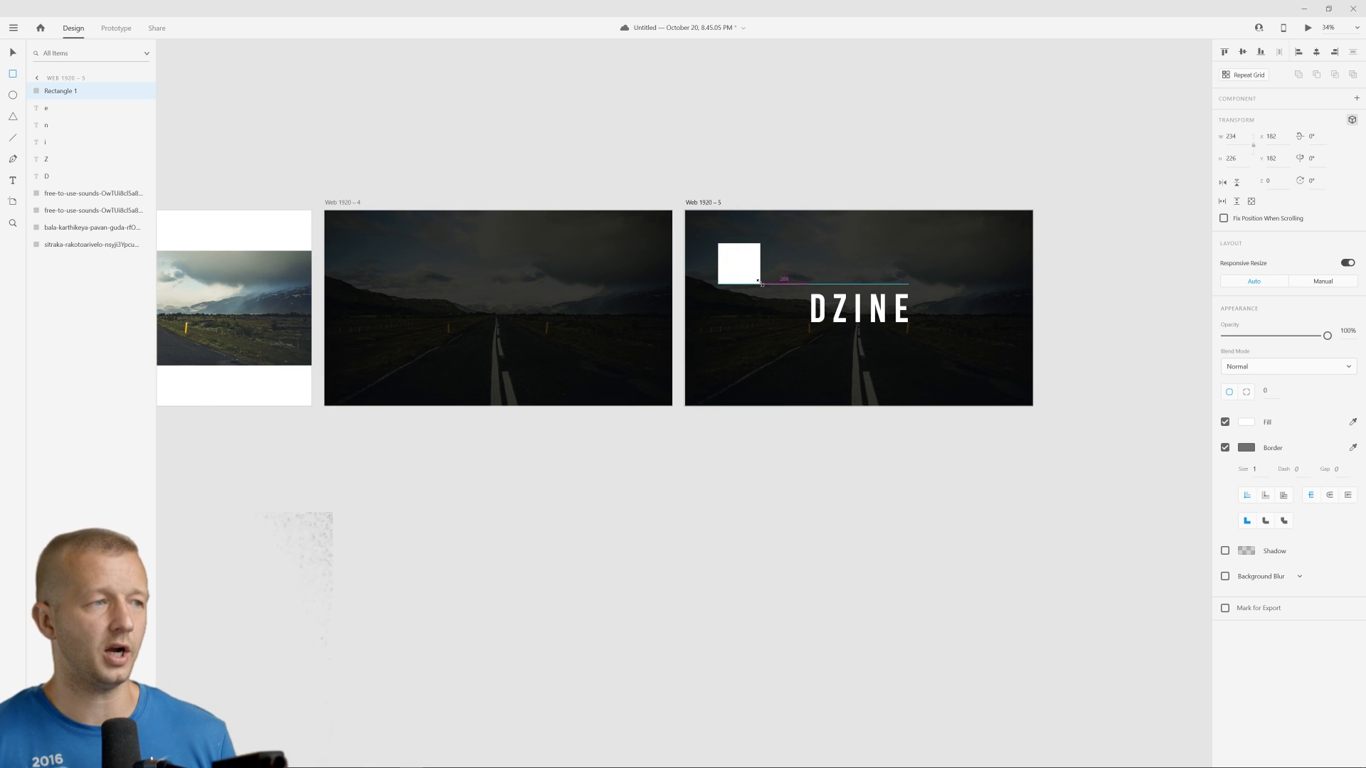
pyautogui.click(1247, 448)
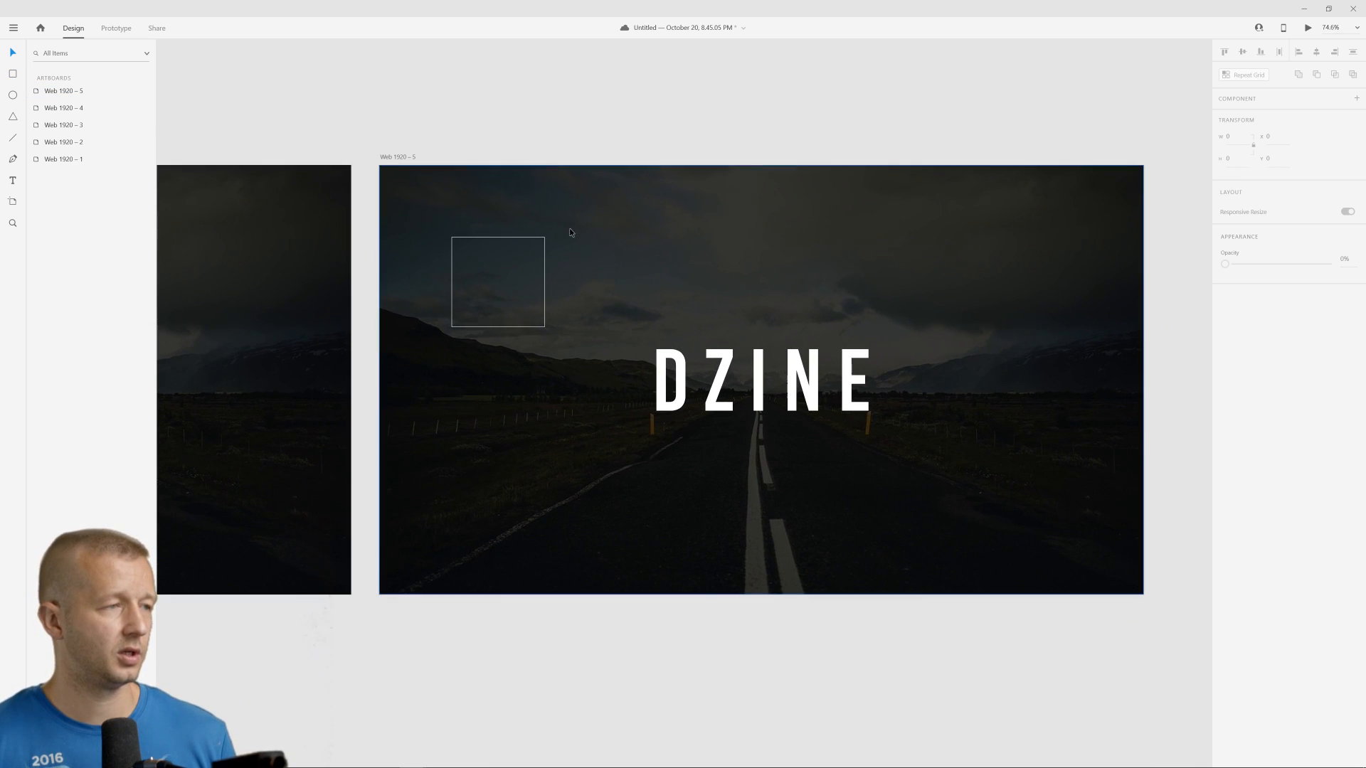
pyautogui.click(498, 264)
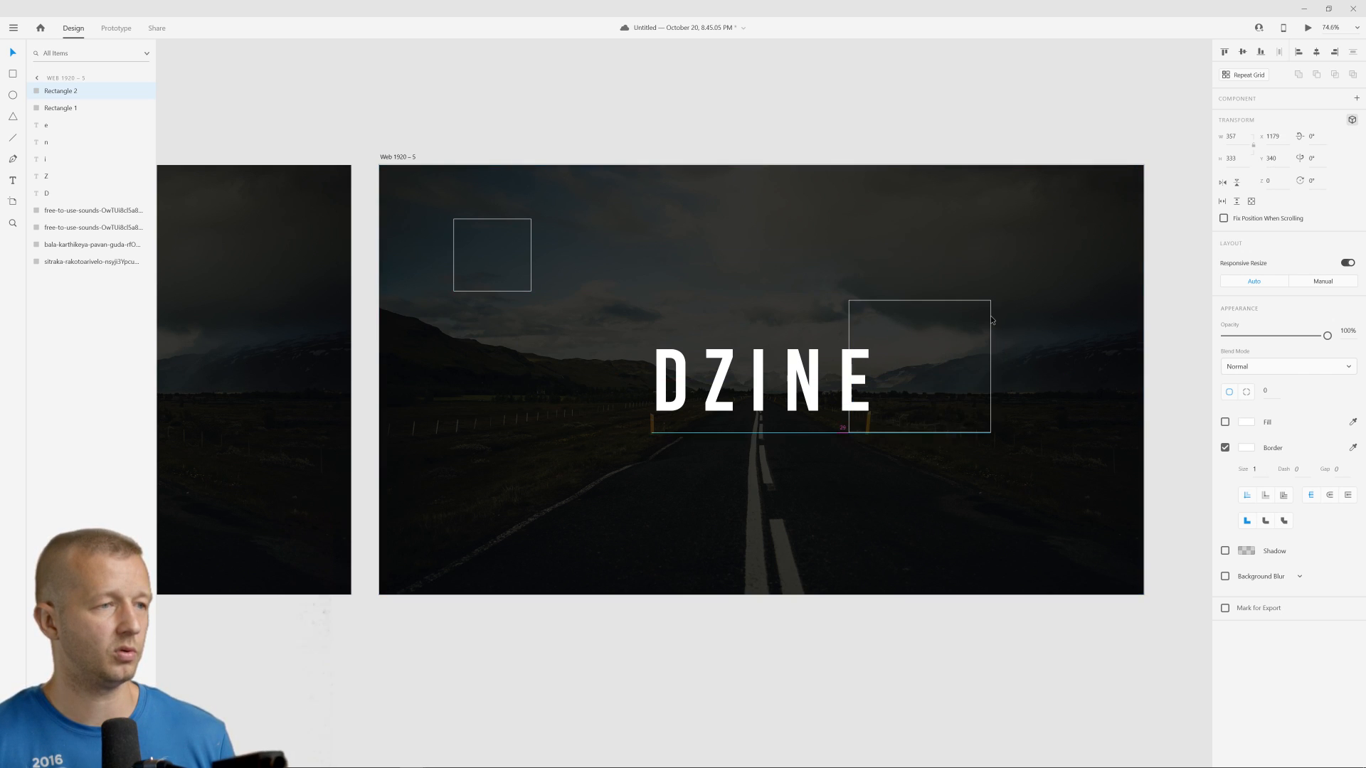
# Draw a larger outline square over the title's right side and a small one near the lower left.
pyautogui.moveTo(989, 317); pyautogui.dragTo(871, 362)
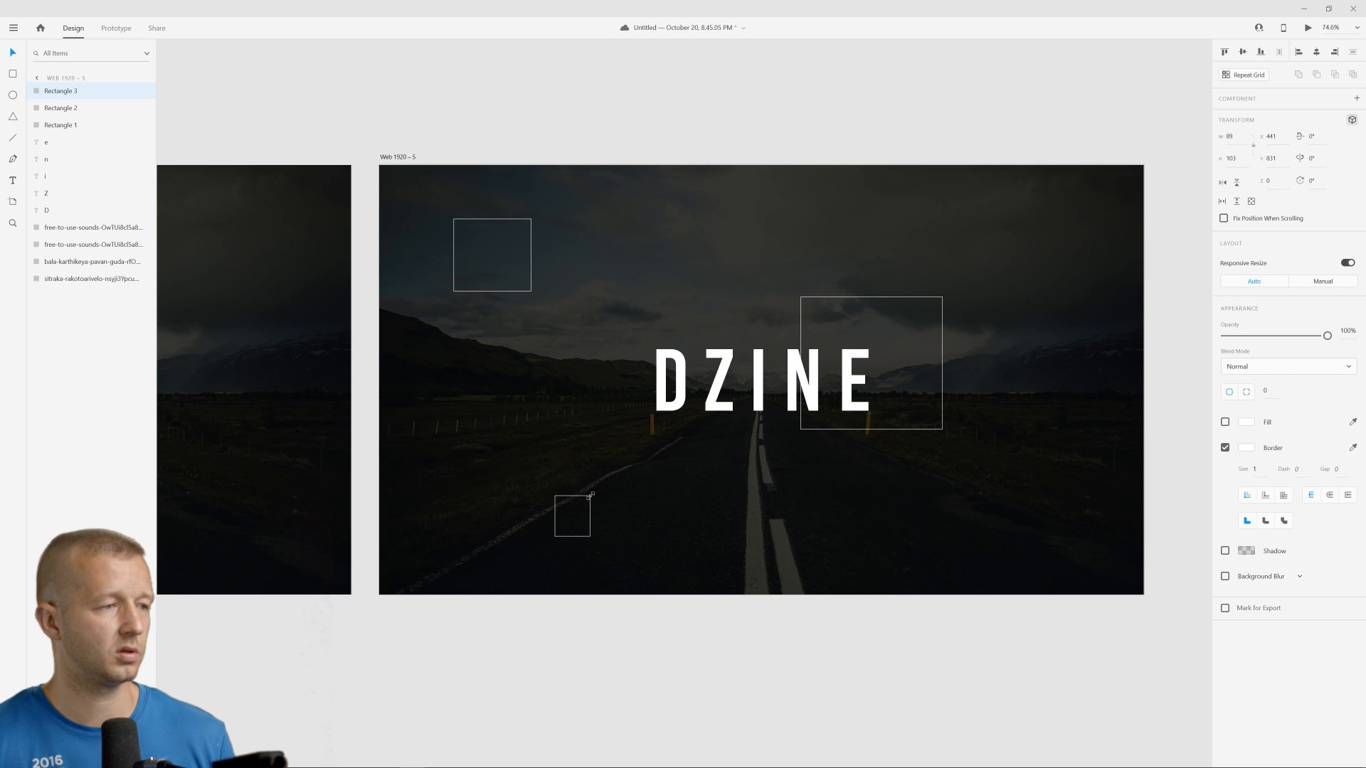
pyautogui.moveTo(572, 515); pyautogui.dragTo(612, 502)
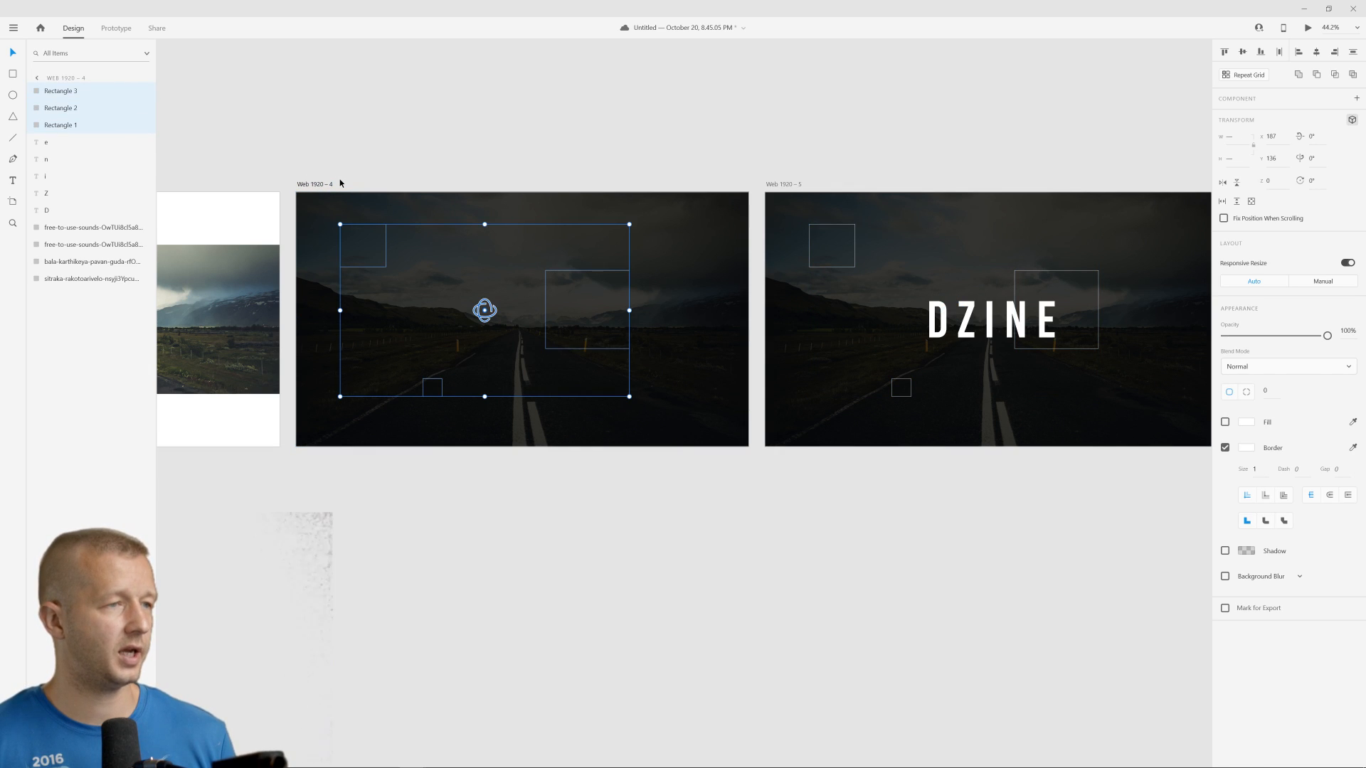
pyautogui.moveTo(1104, 196)
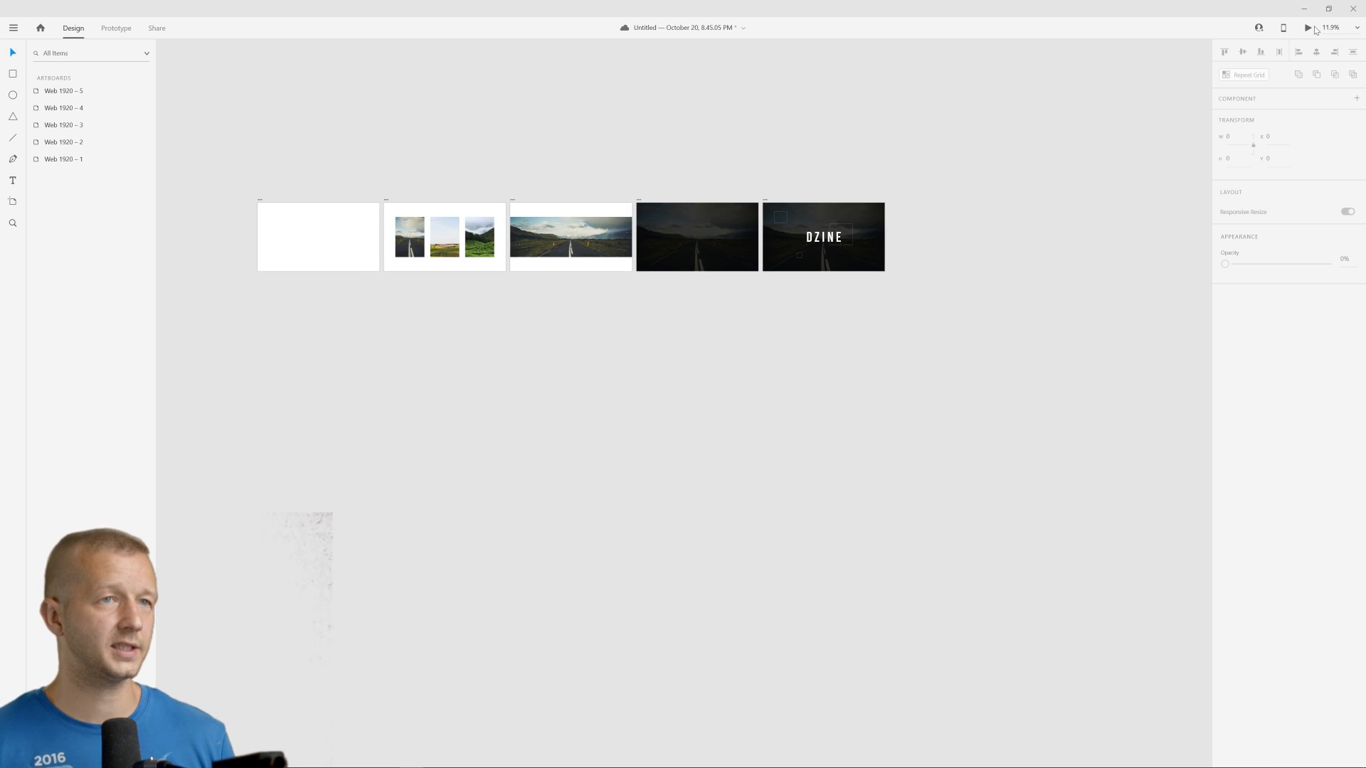
pyautogui.click(1306, 27)
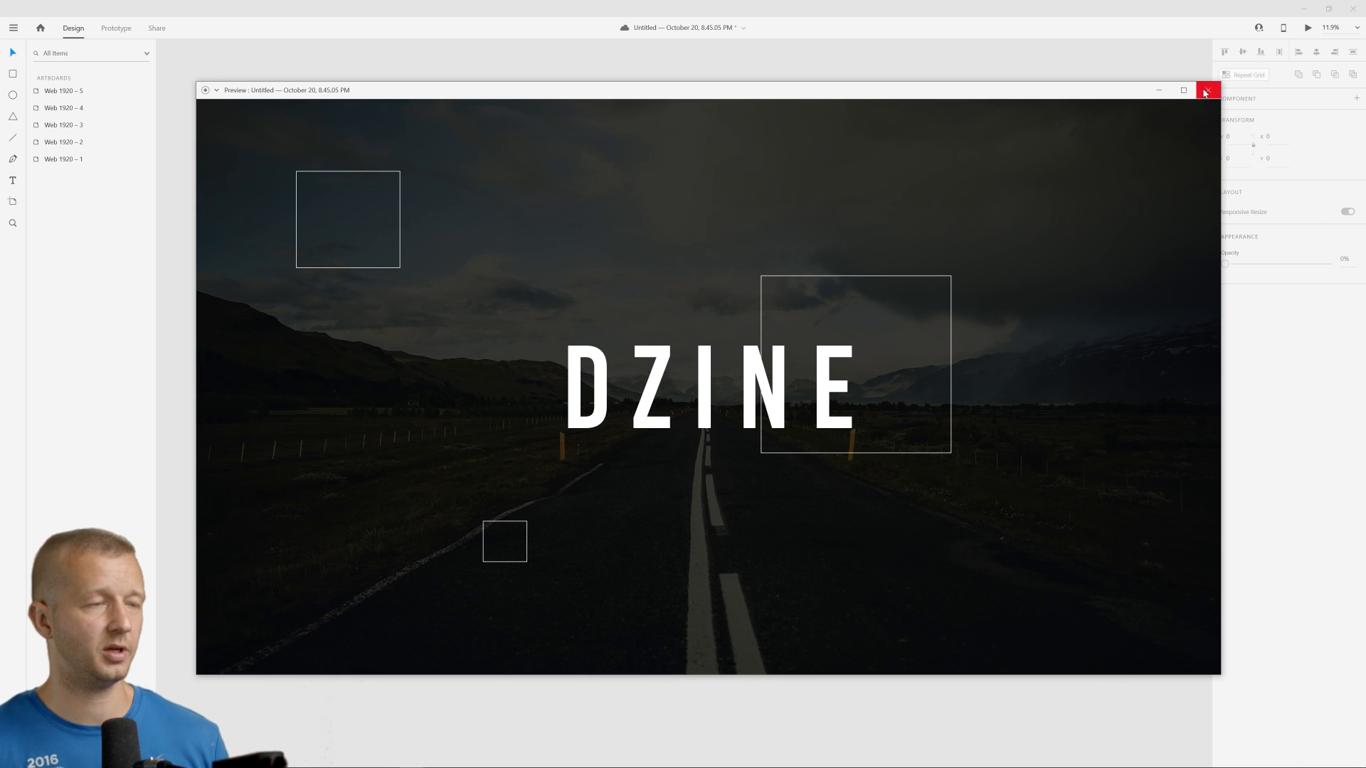
pyautogui.click(1207, 90)
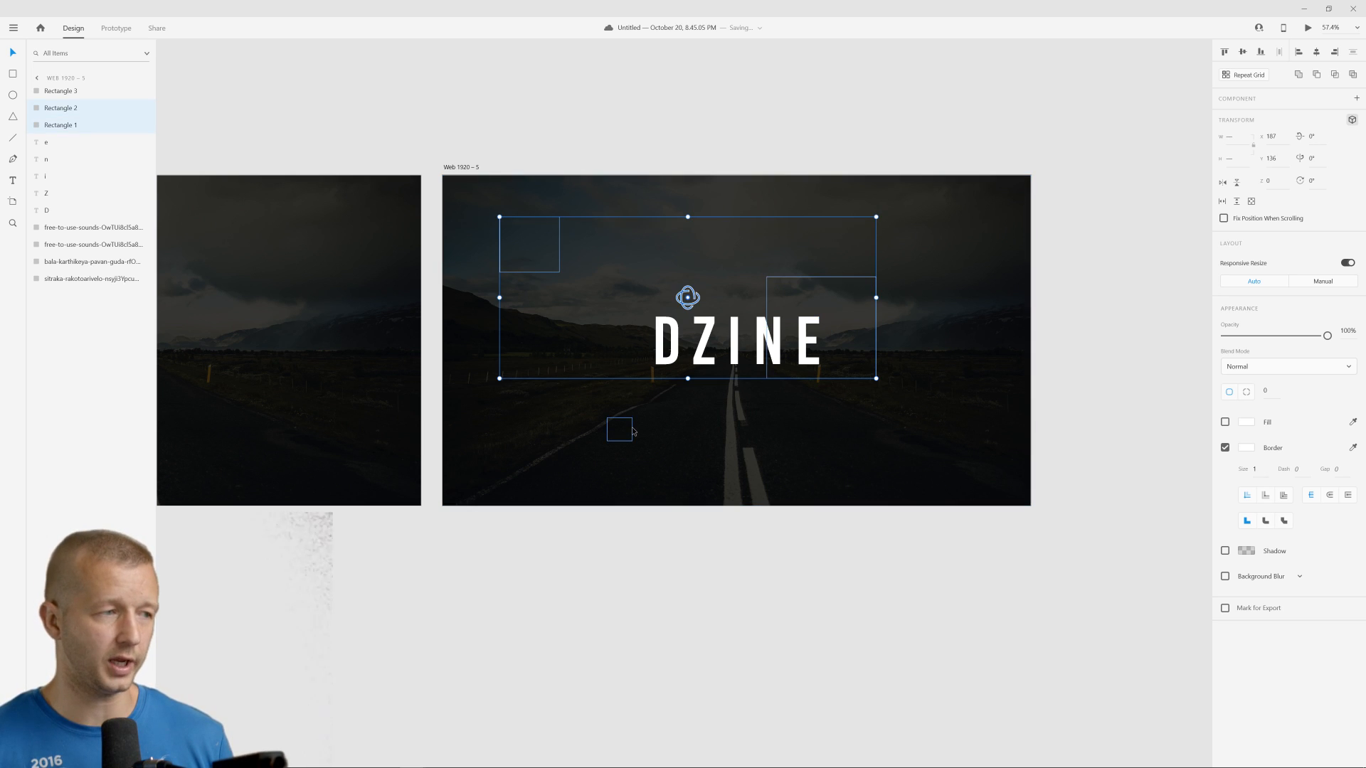
# Rotate Rectangle 1–3 on Web 1920 – 4 to 90° and hide them so only the darkened road shows.
pyautogui.moveTo(1327, 335); pyautogui.dragTo(1264, 336)
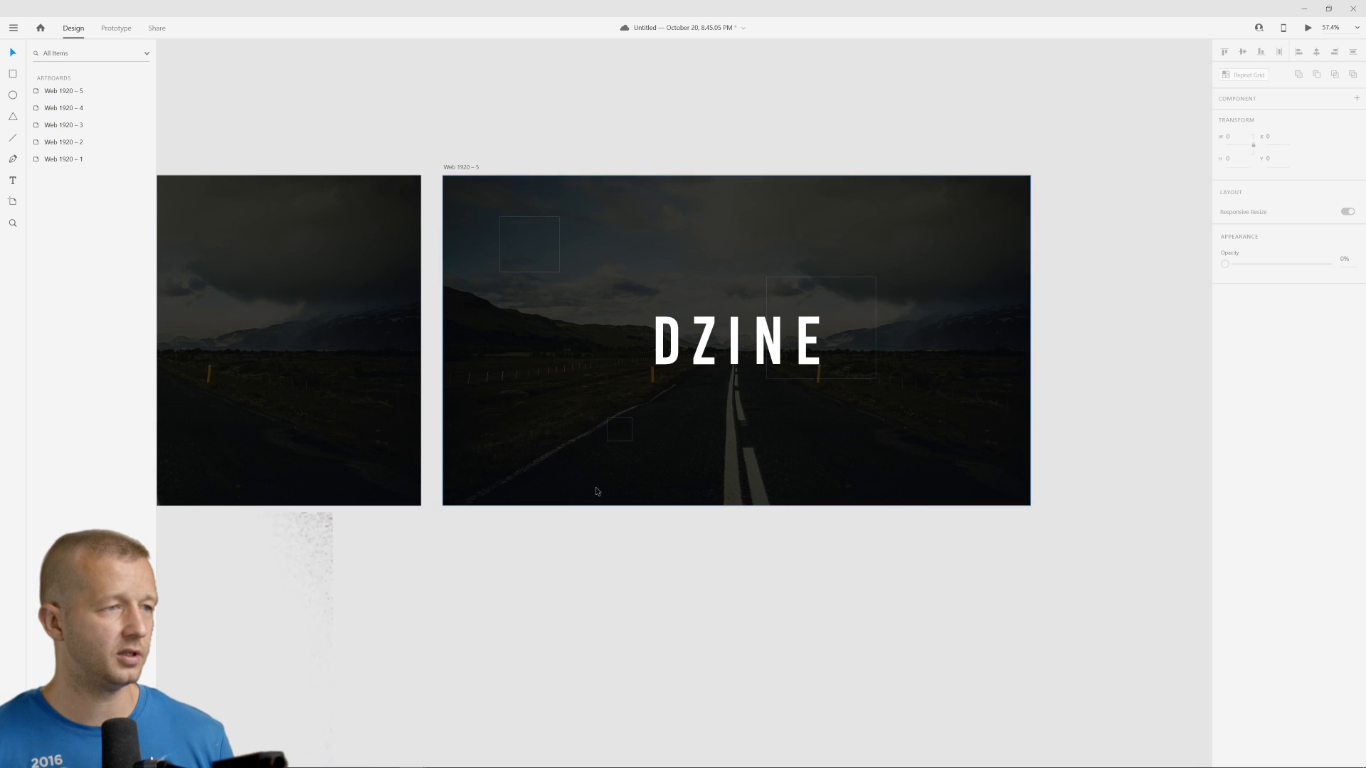
pyautogui.scroll(-3)
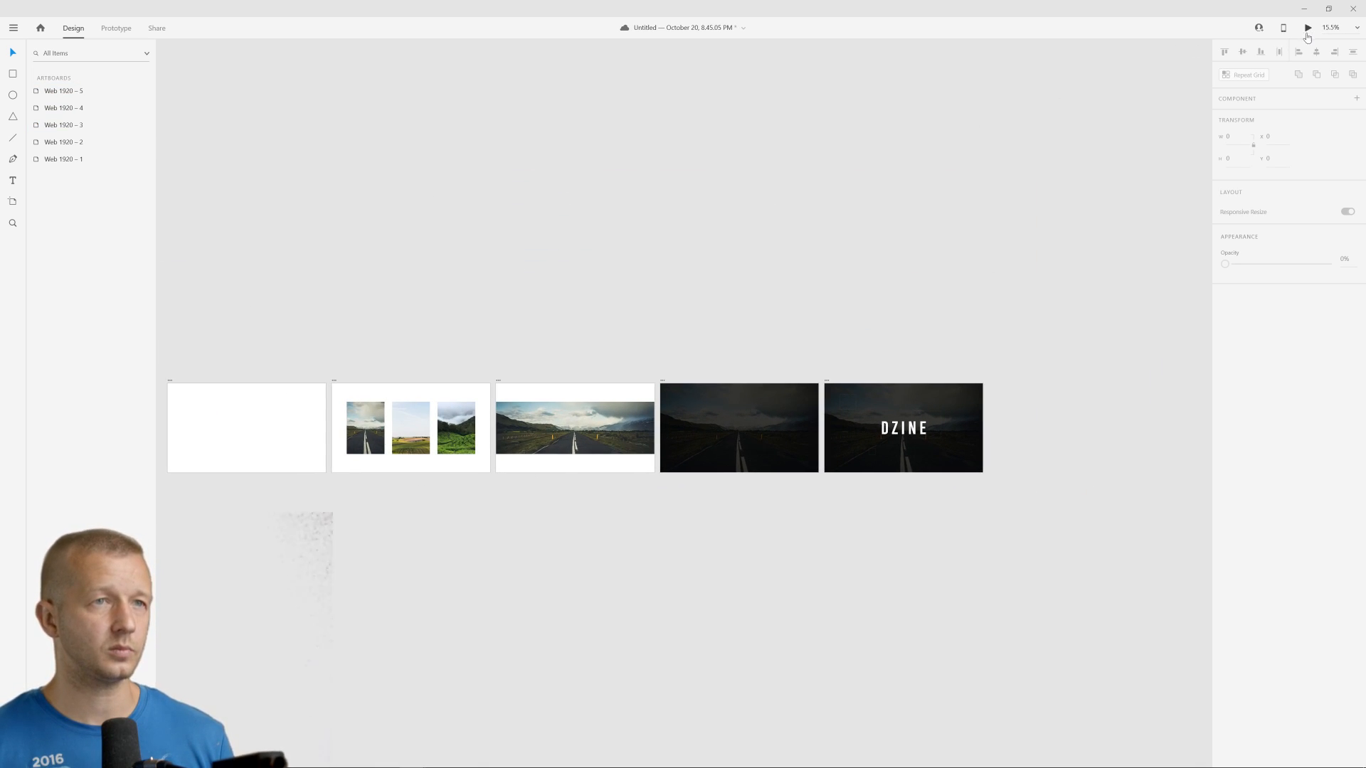
pyautogui.click(1307, 27)
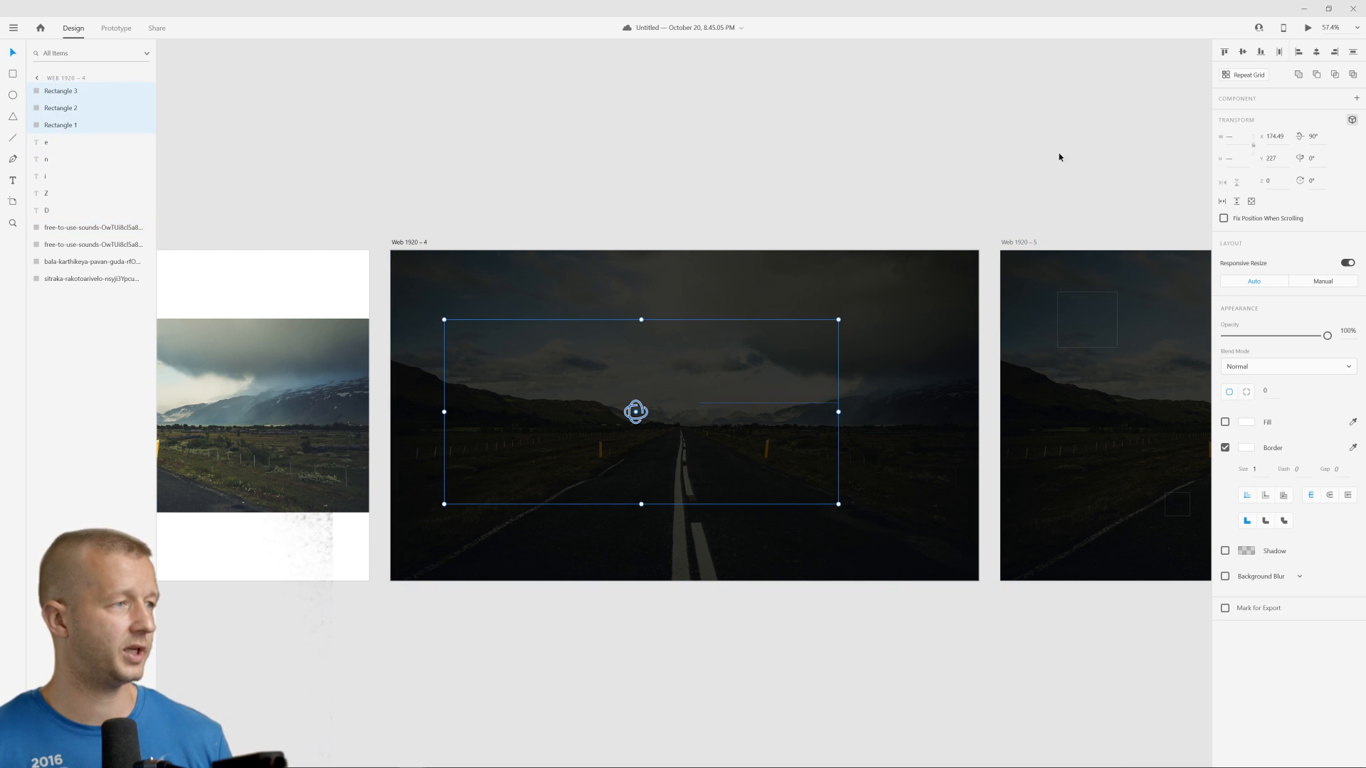
pyautogui.moveTo(1326, 334); pyautogui.dragTo(1223, 335)
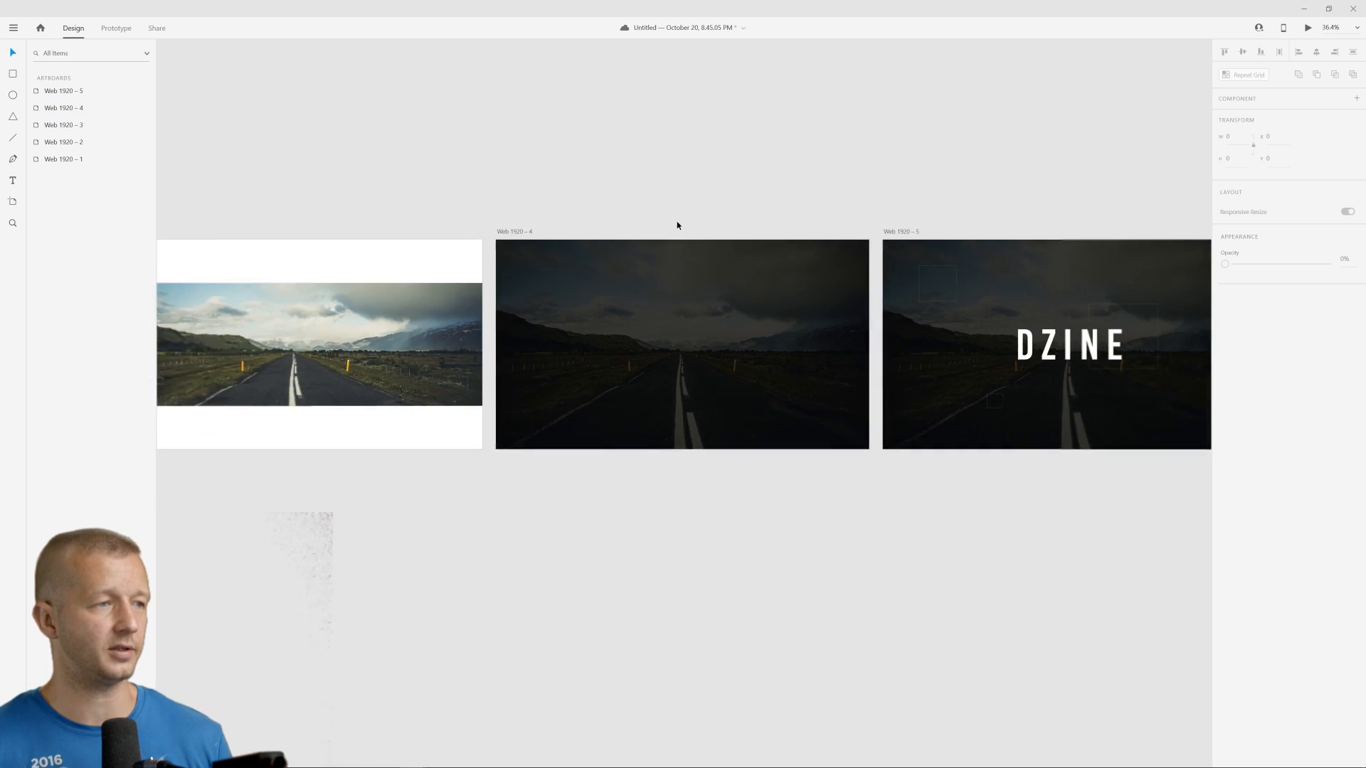
pyautogui.click(1306, 27)
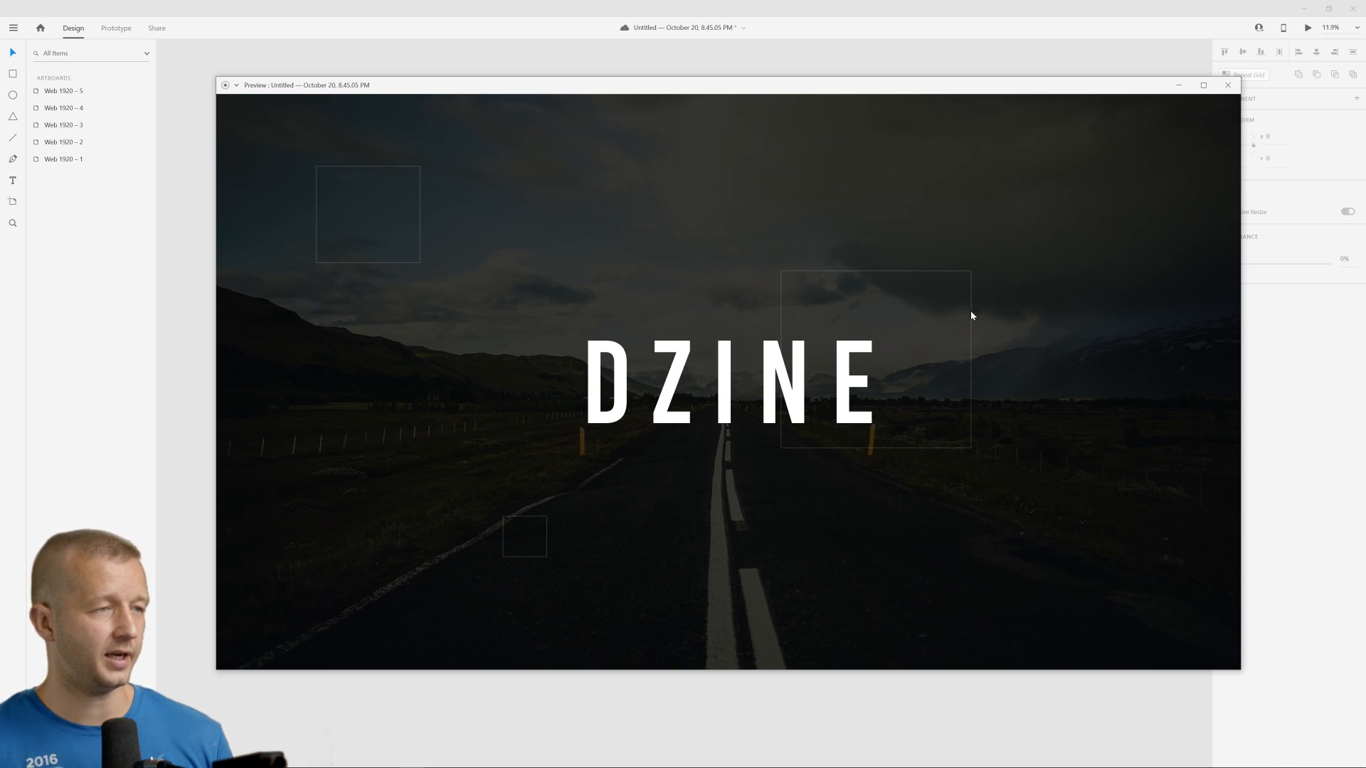
pyautogui.moveTo(918, 296)
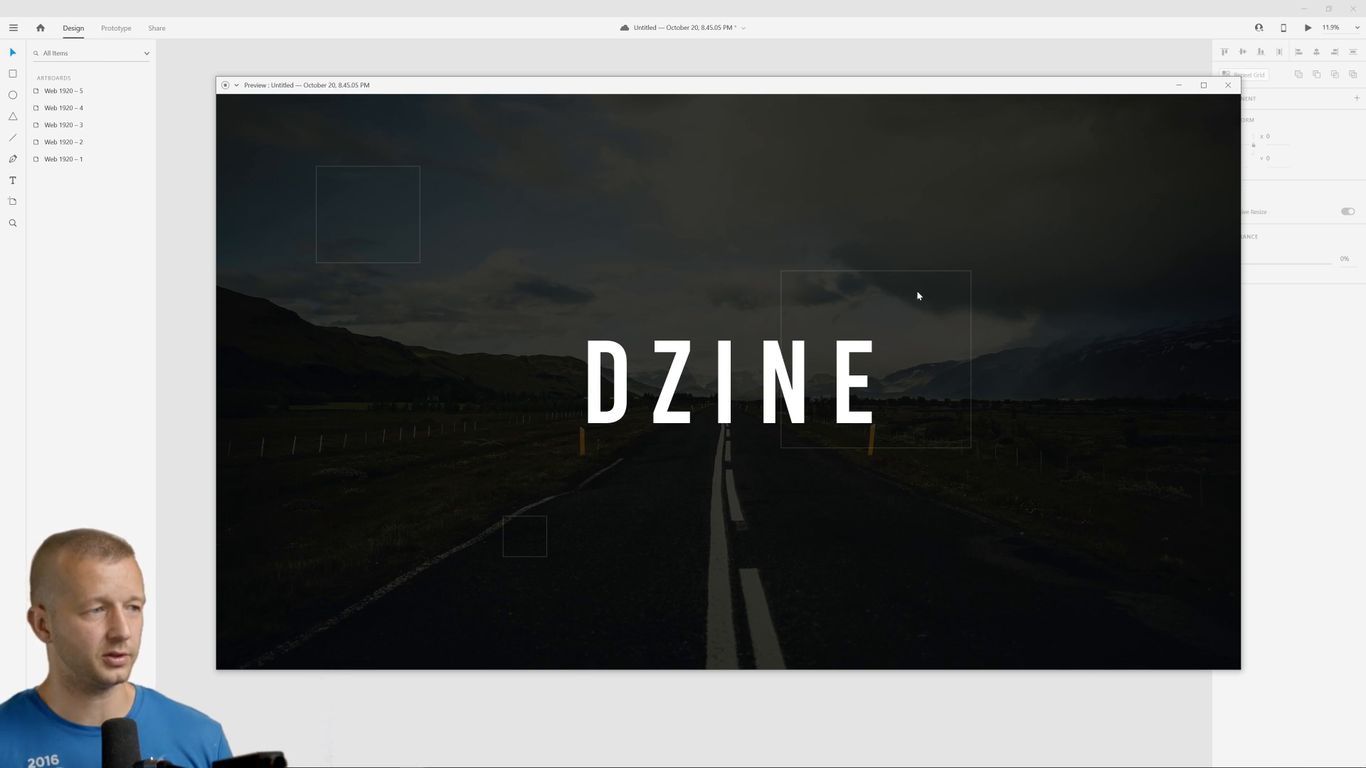
pyautogui.moveTo(1030, 202)
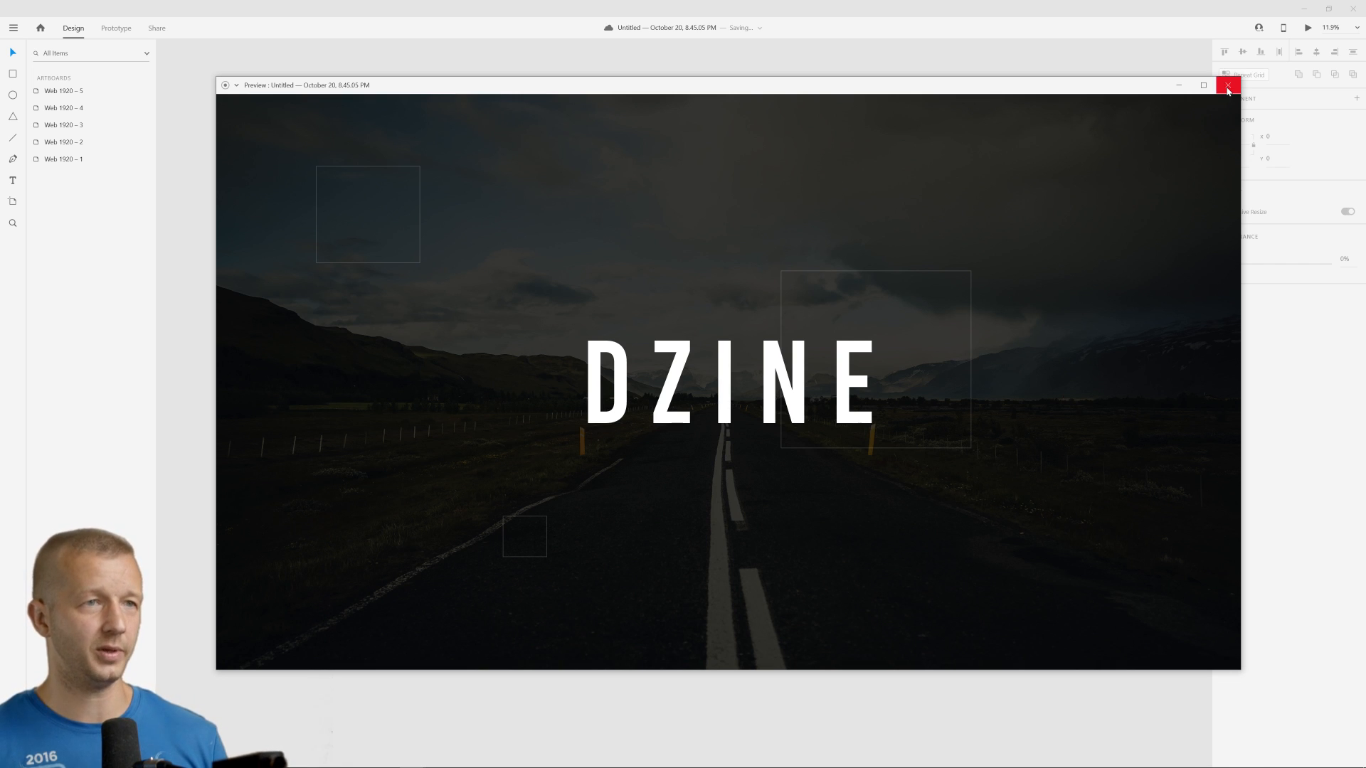
pyautogui.click(1228, 84)
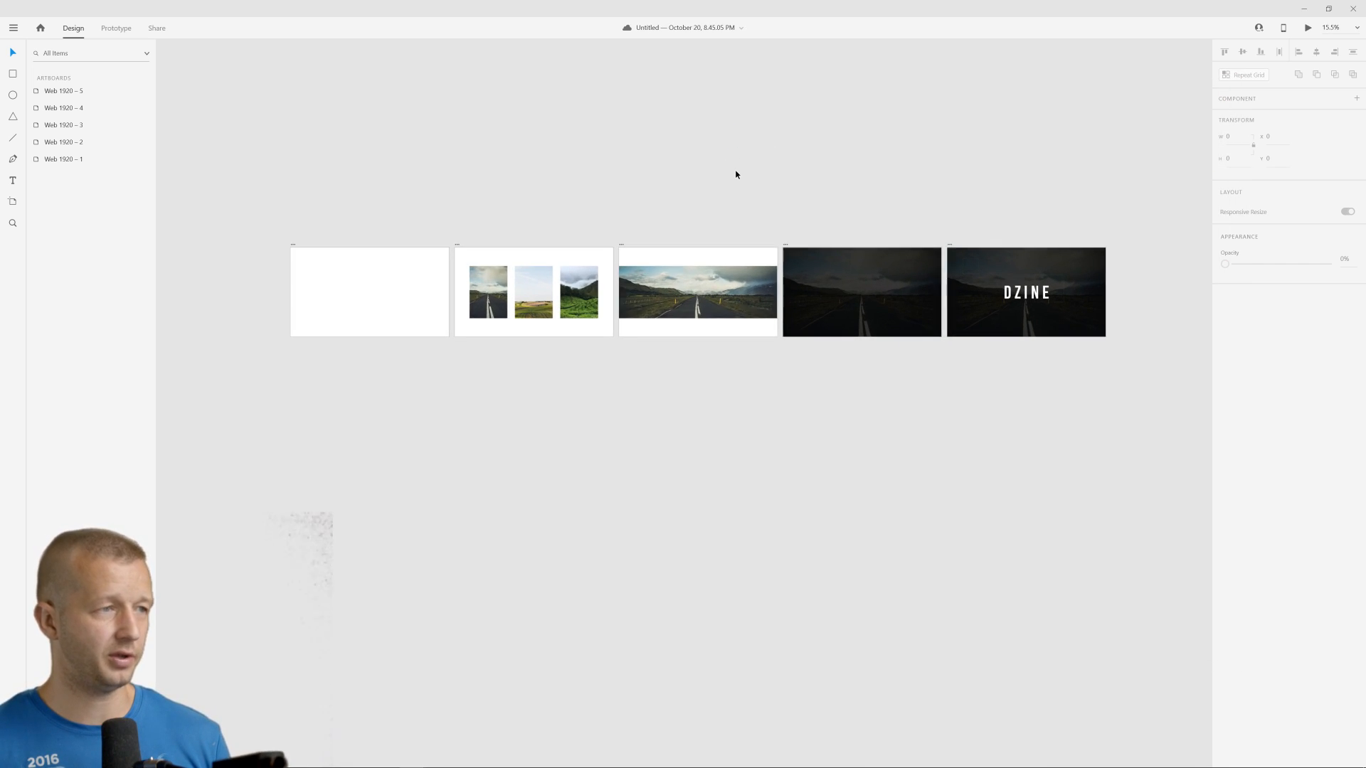